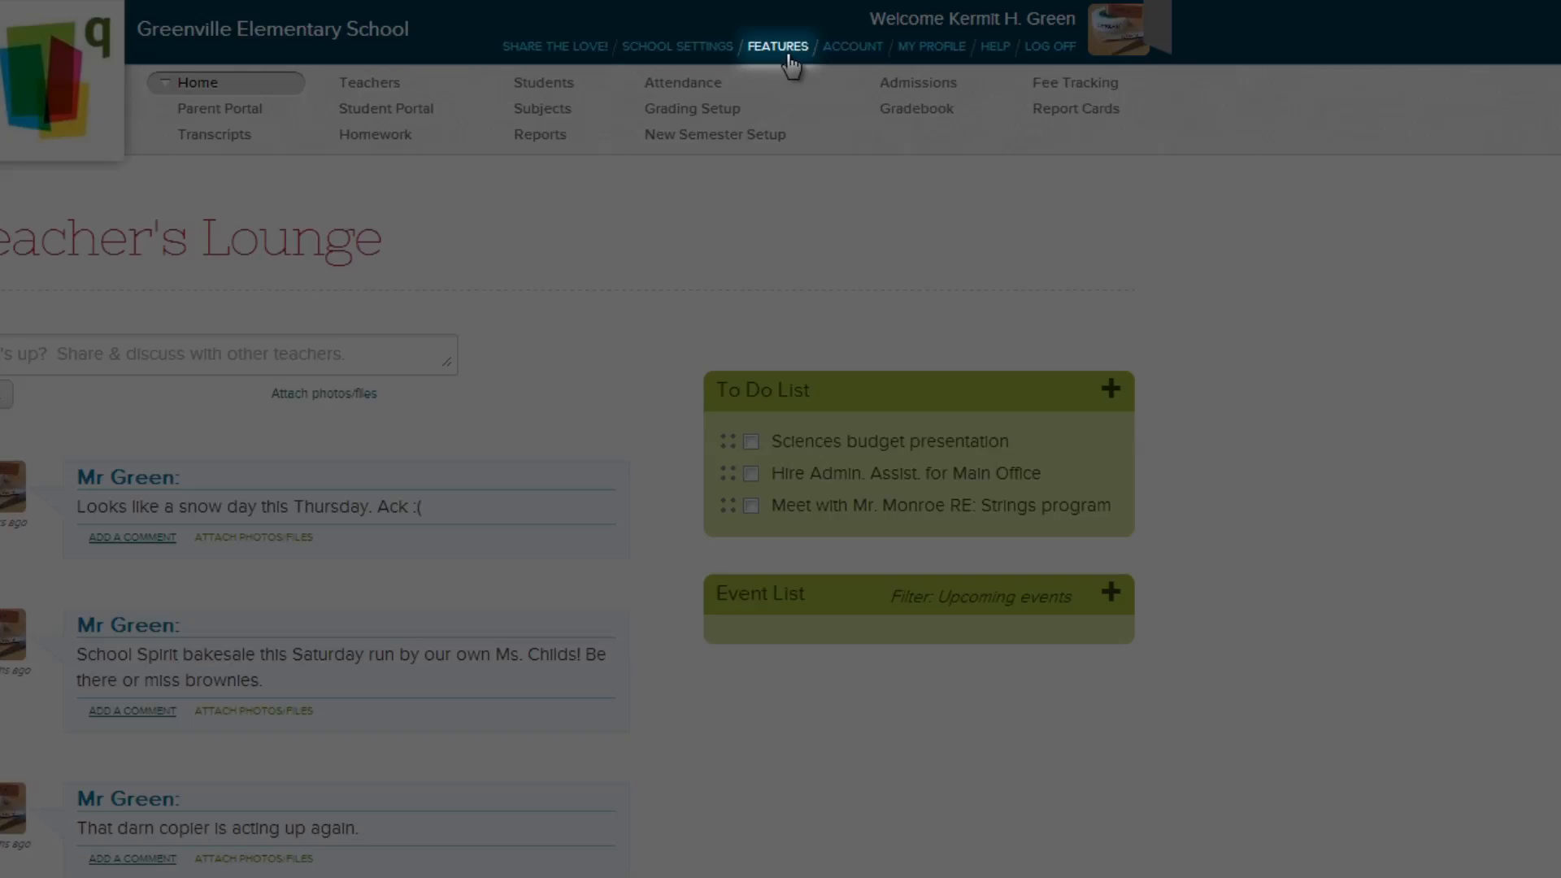
Enable the Mass Parent Messaging feature in the Apollo plan's feature list.
{"action": "left_click", "coordinate": [777, 46]}
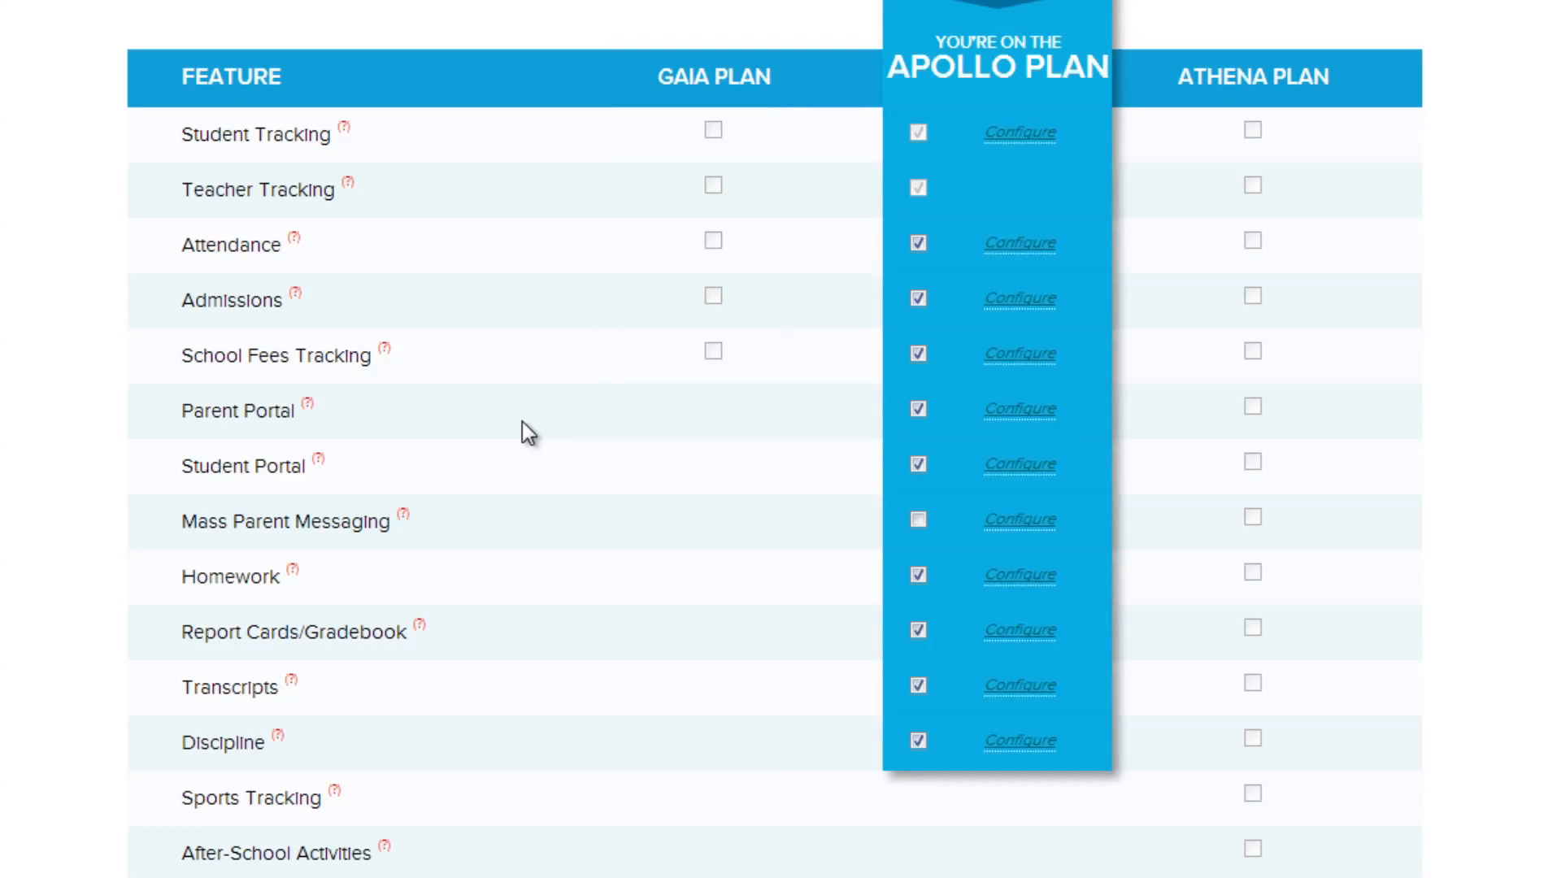
{"action": "left_click", "coordinate": [916, 519]}
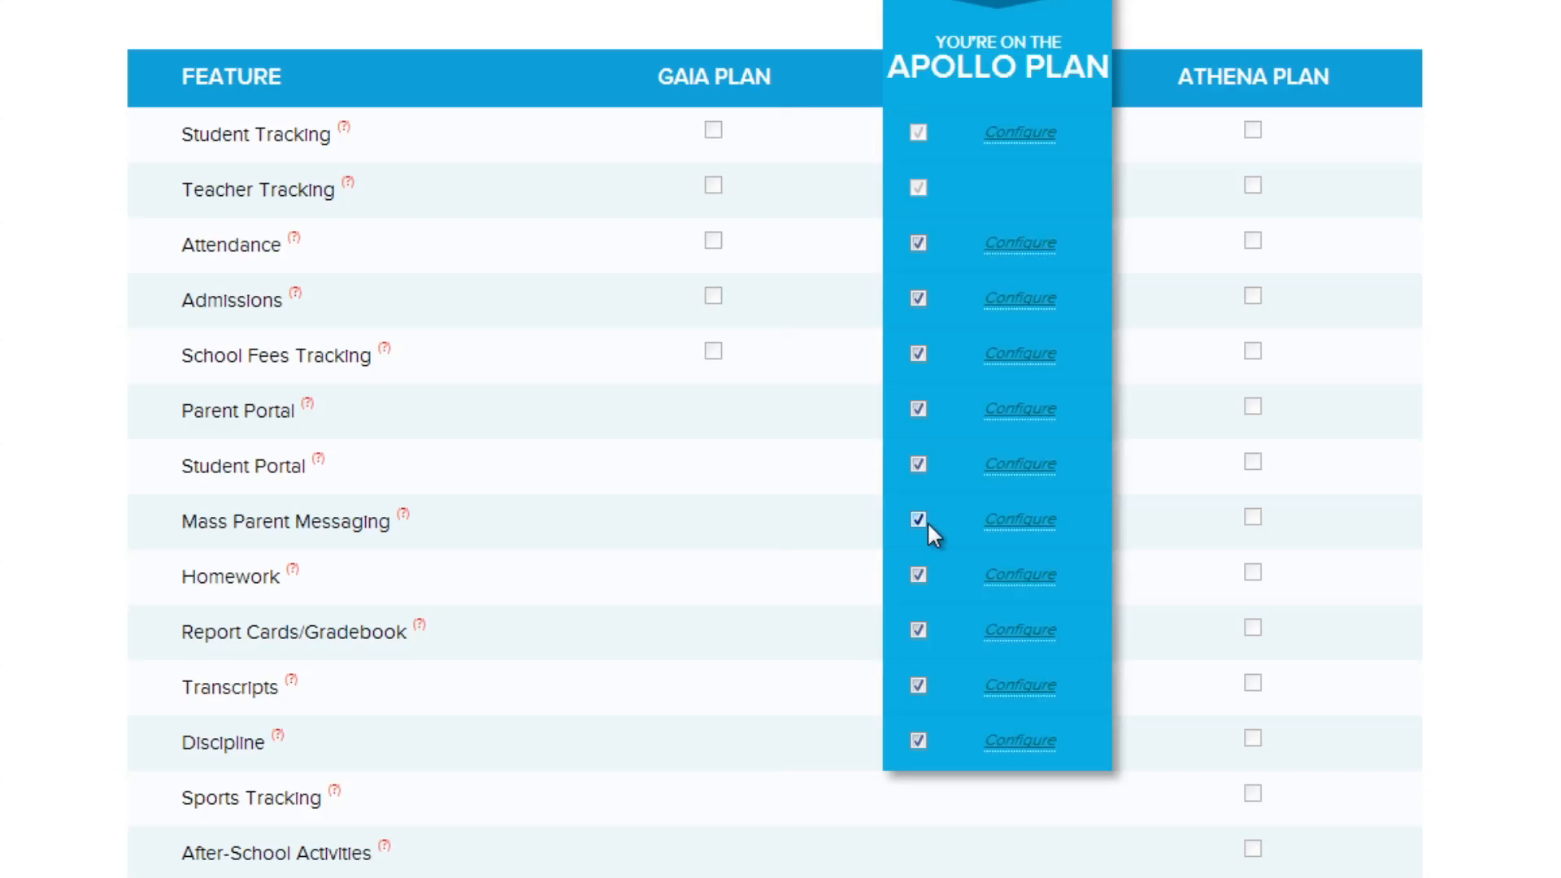
Add Mrs Green as both a message sender and a messaging report user, then save.
{"action": "left_click", "coordinate": [1018, 519]}
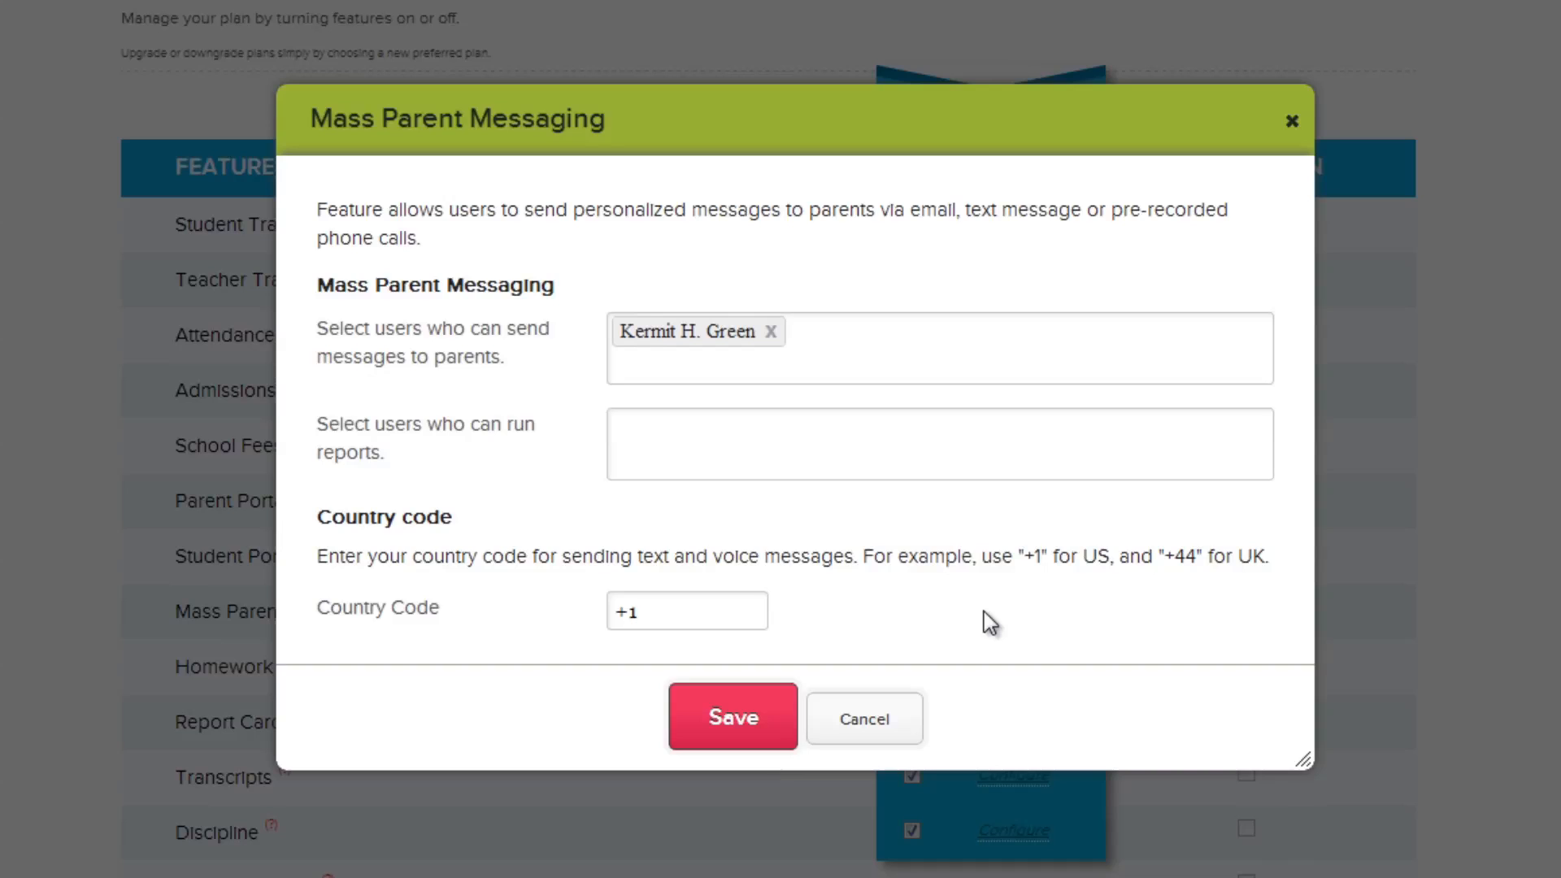
{"action": "type", "text": "Mr"}
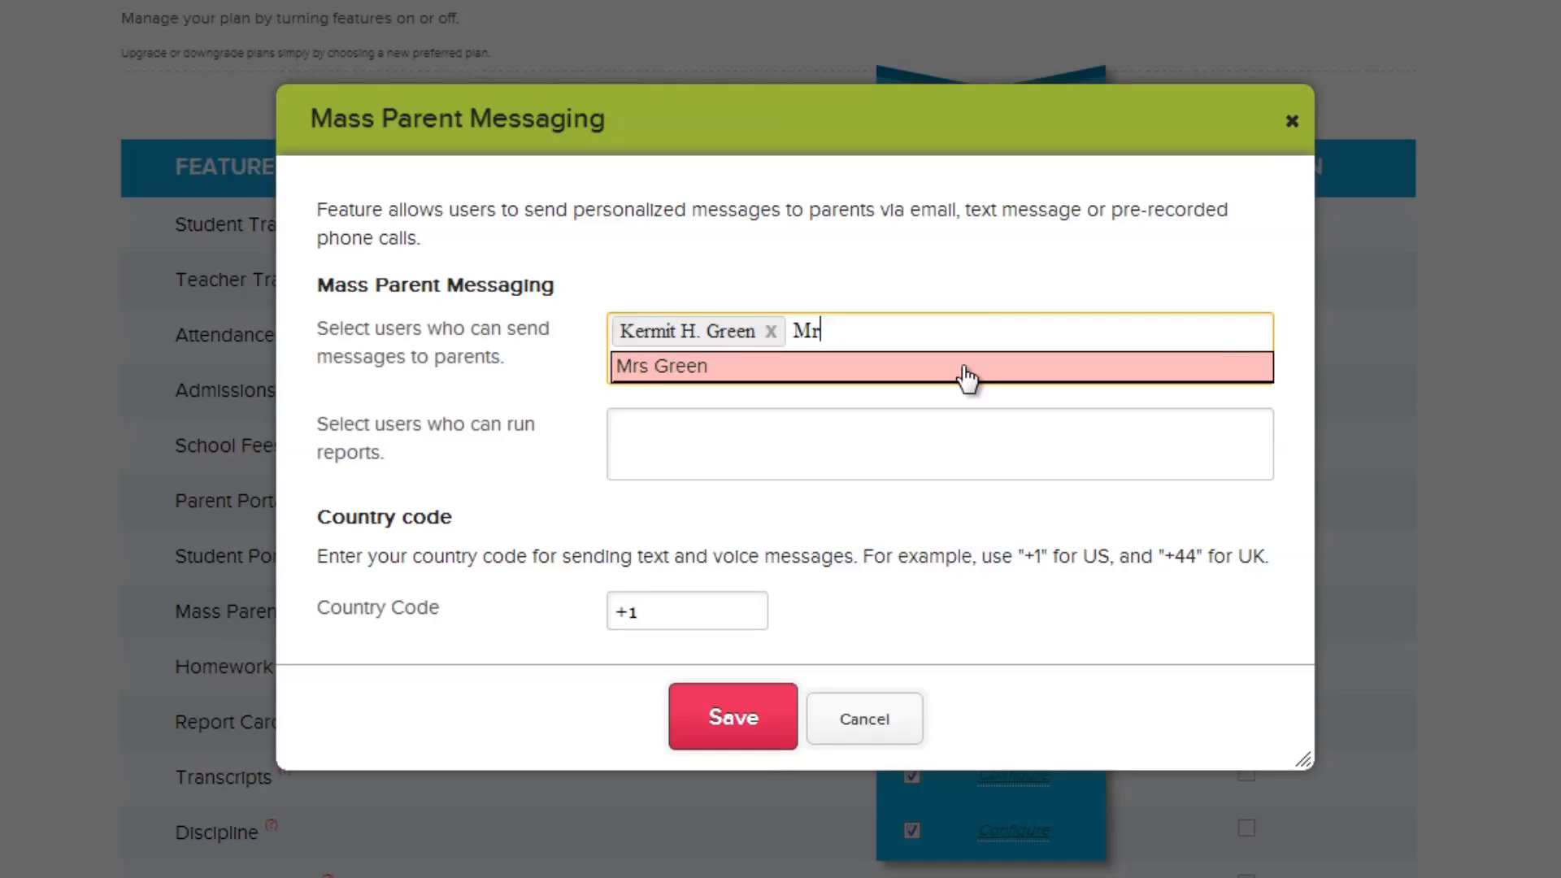
{"action": "left_click", "coordinate": [661, 365]}
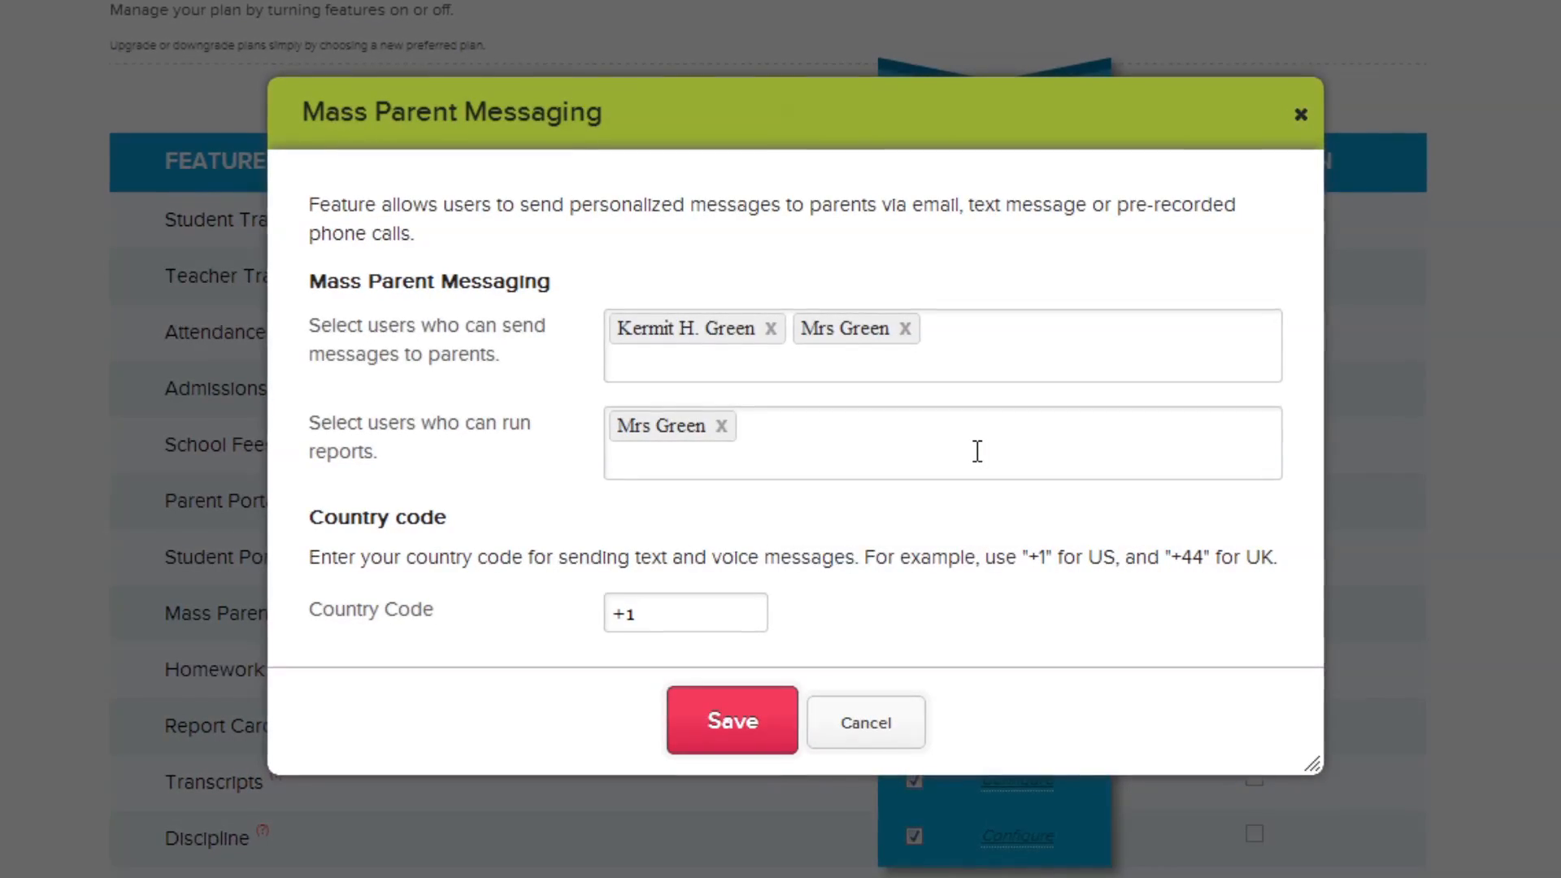
{"action": "left_click", "coordinate": [684, 612]}
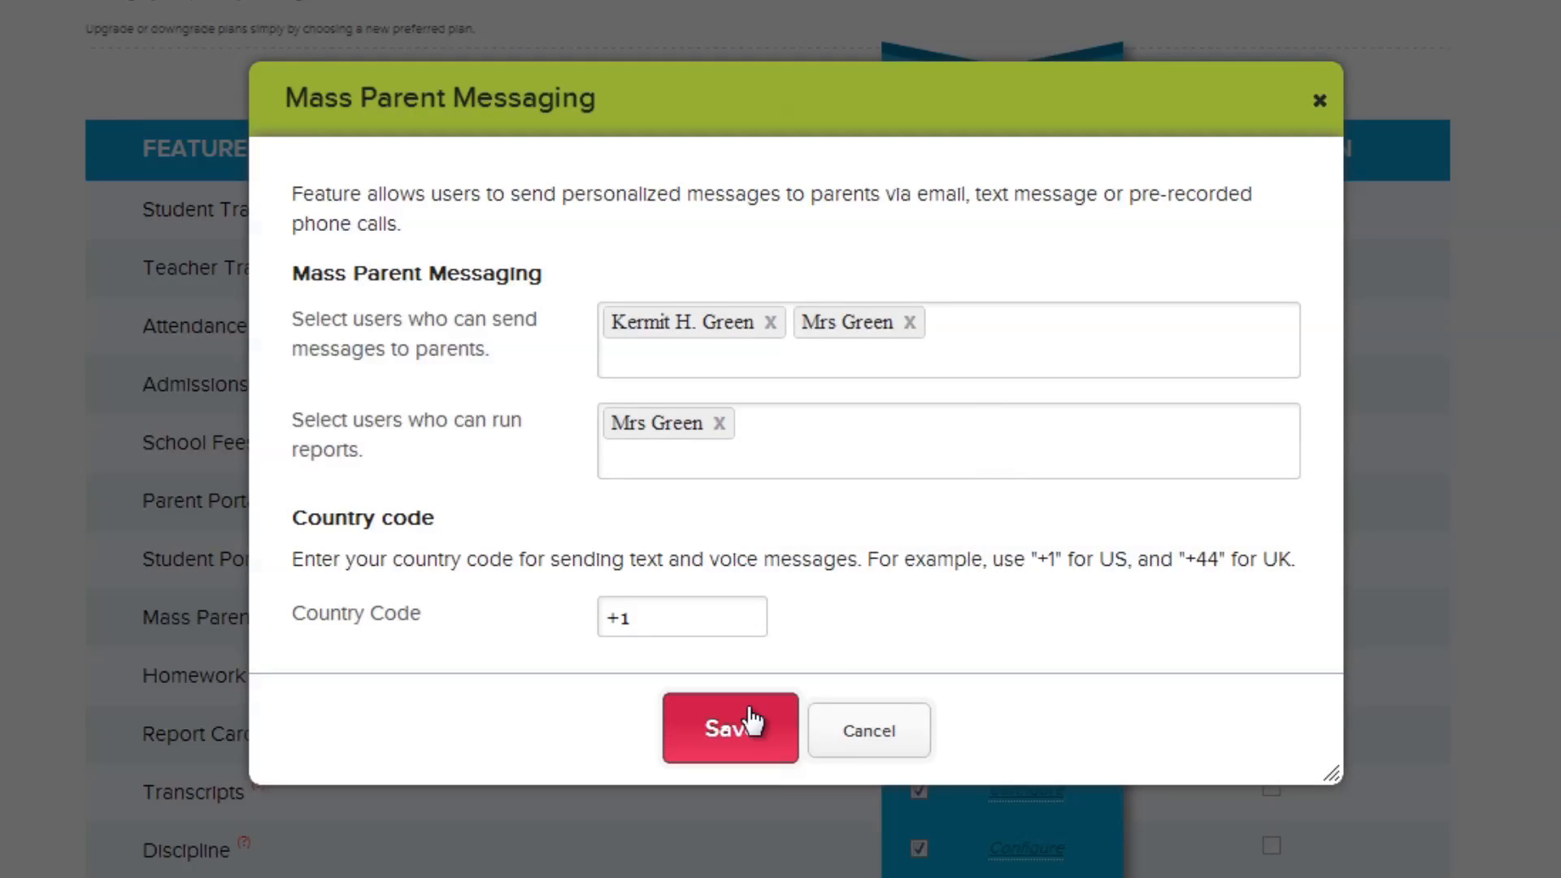
{"action": "left_click", "coordinate": [730, 728]}
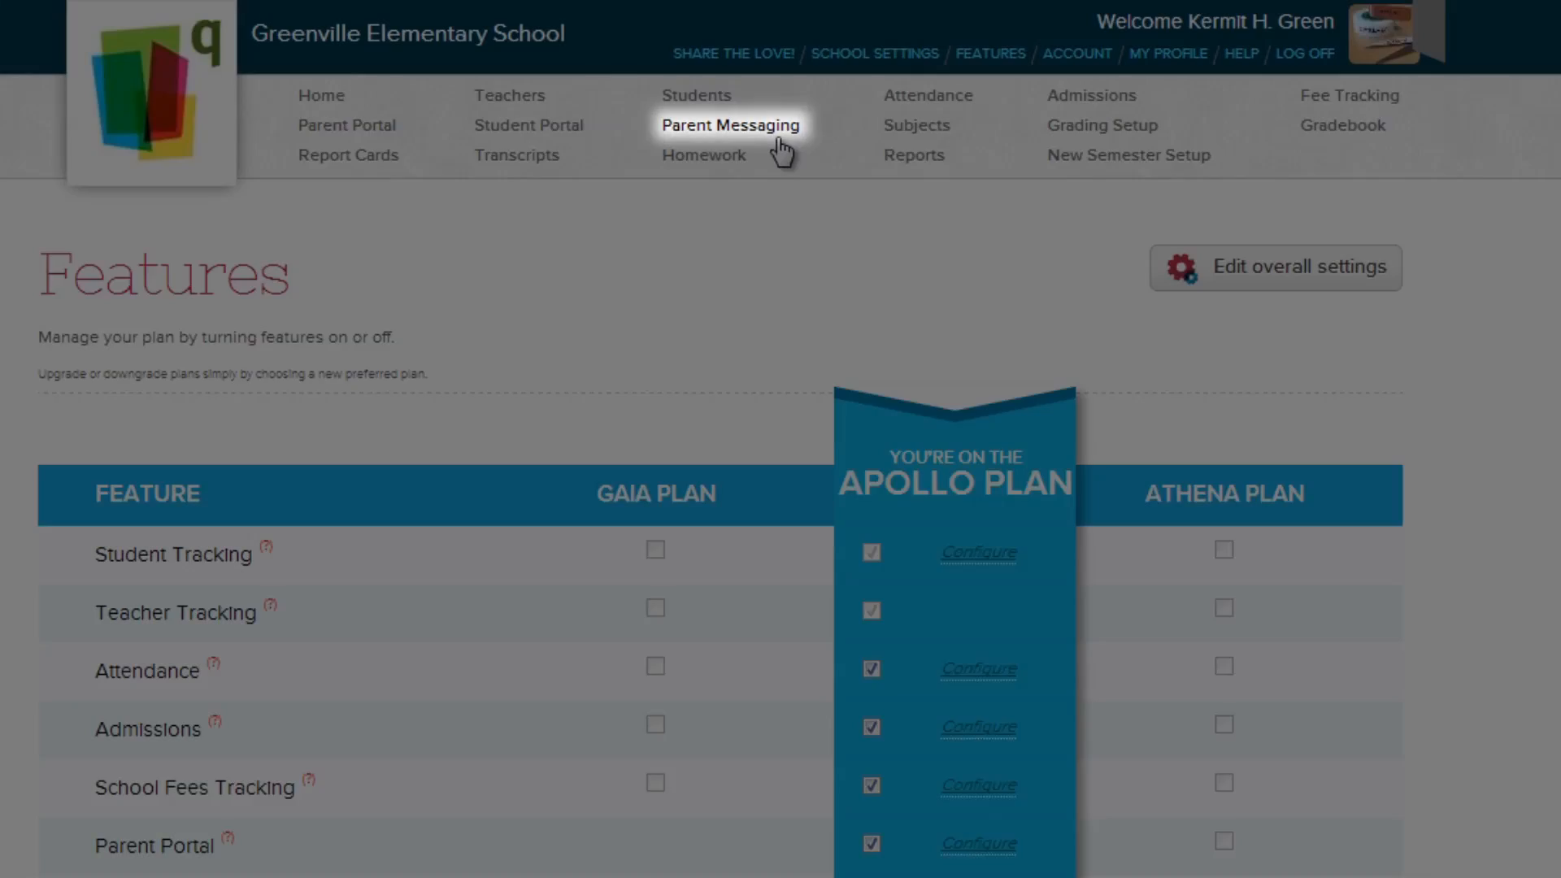
Go to Parent Messaging to reach the Send Email form.
{"action": "left_click", "coordinate": [730, 125]}
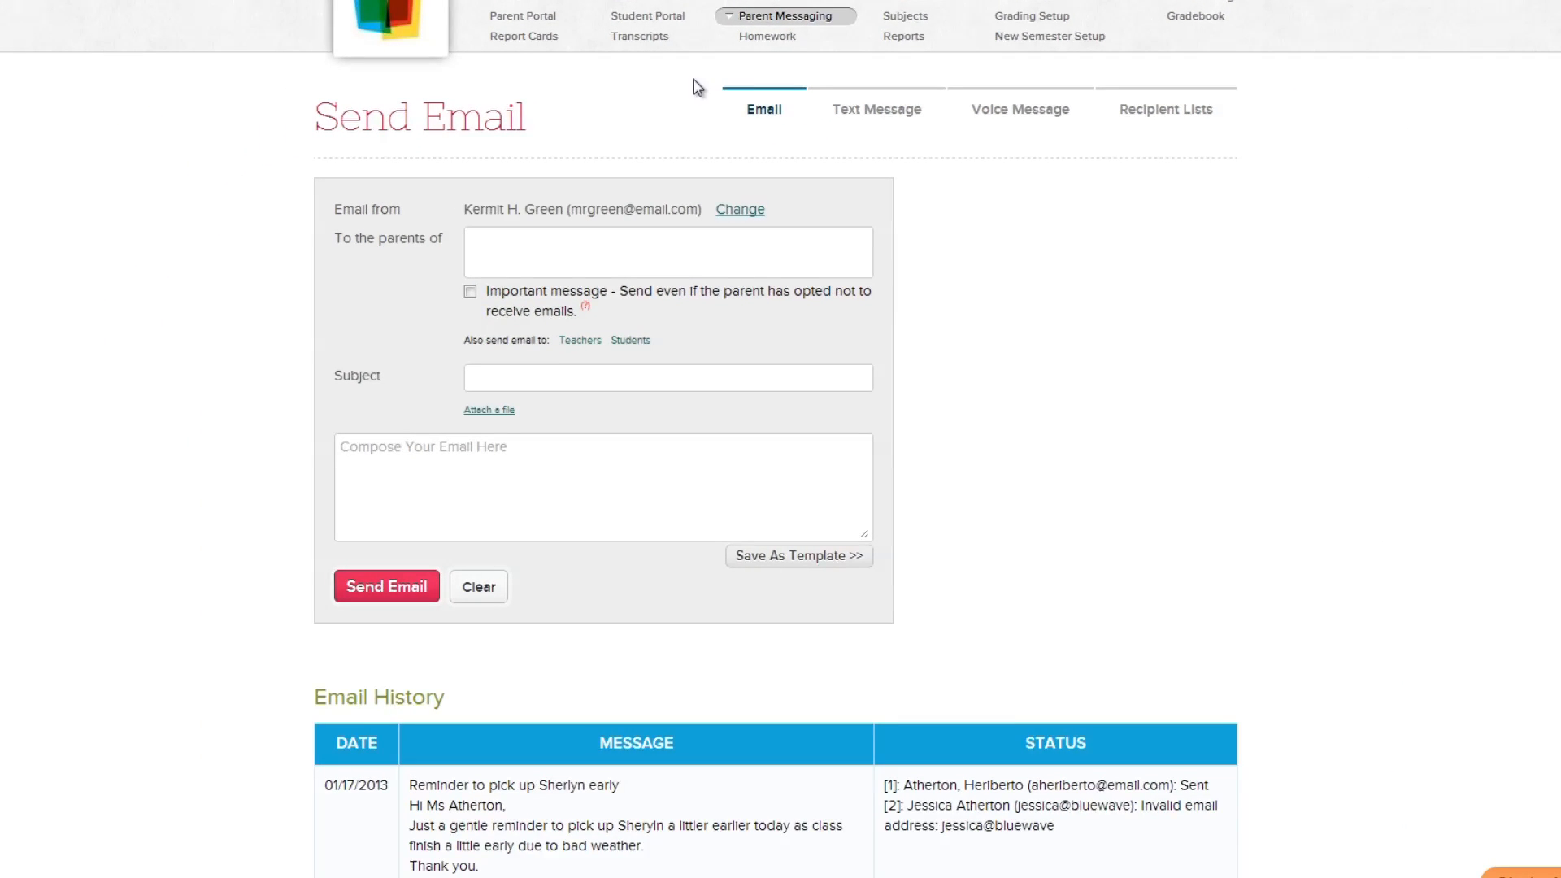
{"action": "mouse_move", "coordinate": [679, 88]}
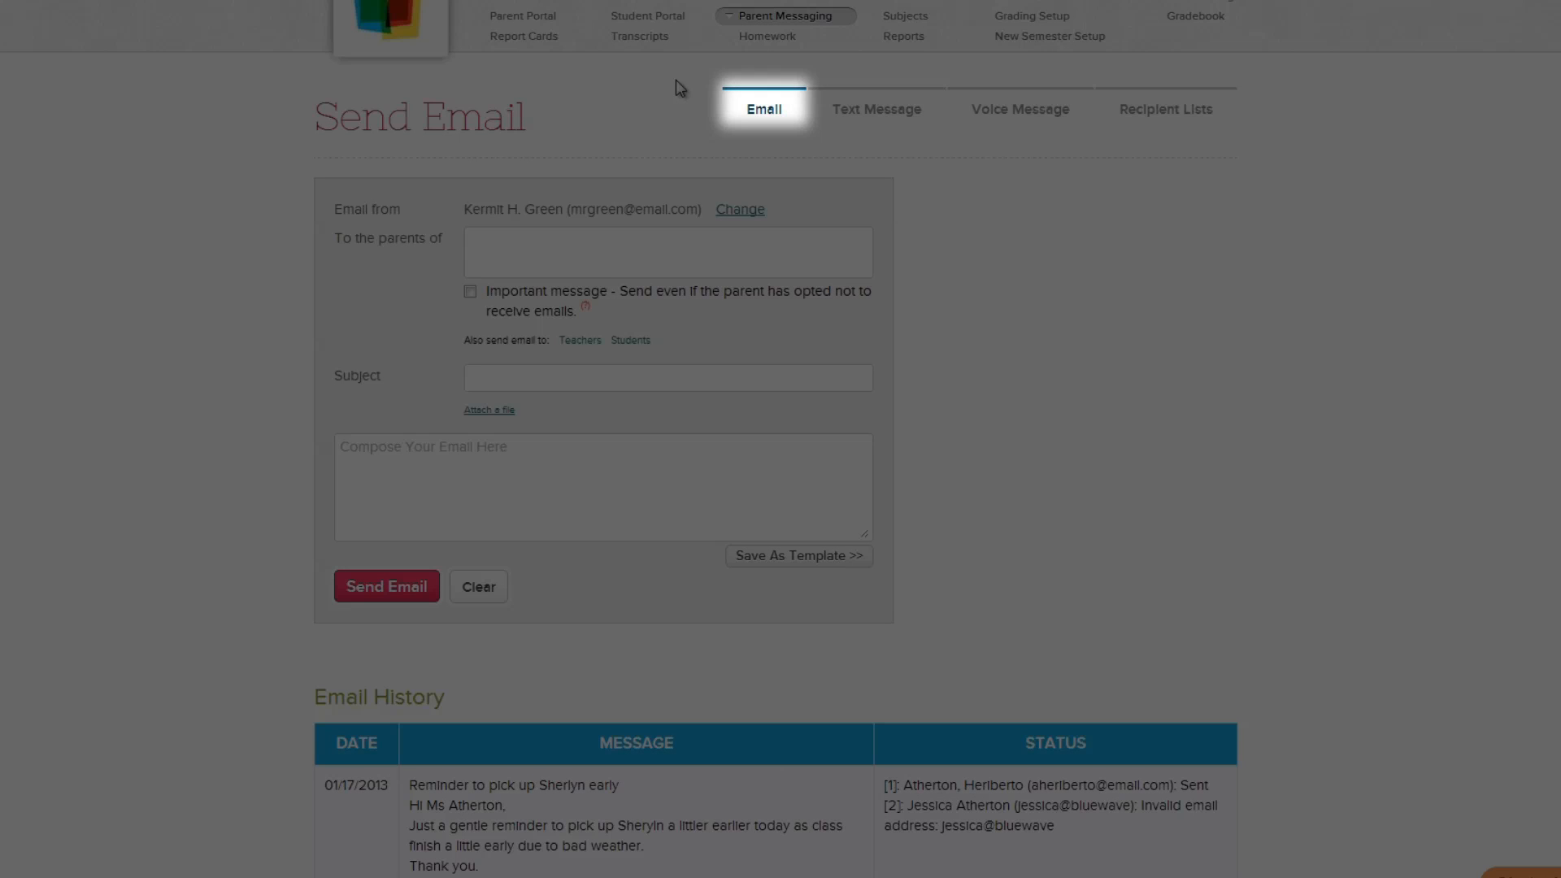
{"action": "mouse_move", "coordinate": [1018, 108]}
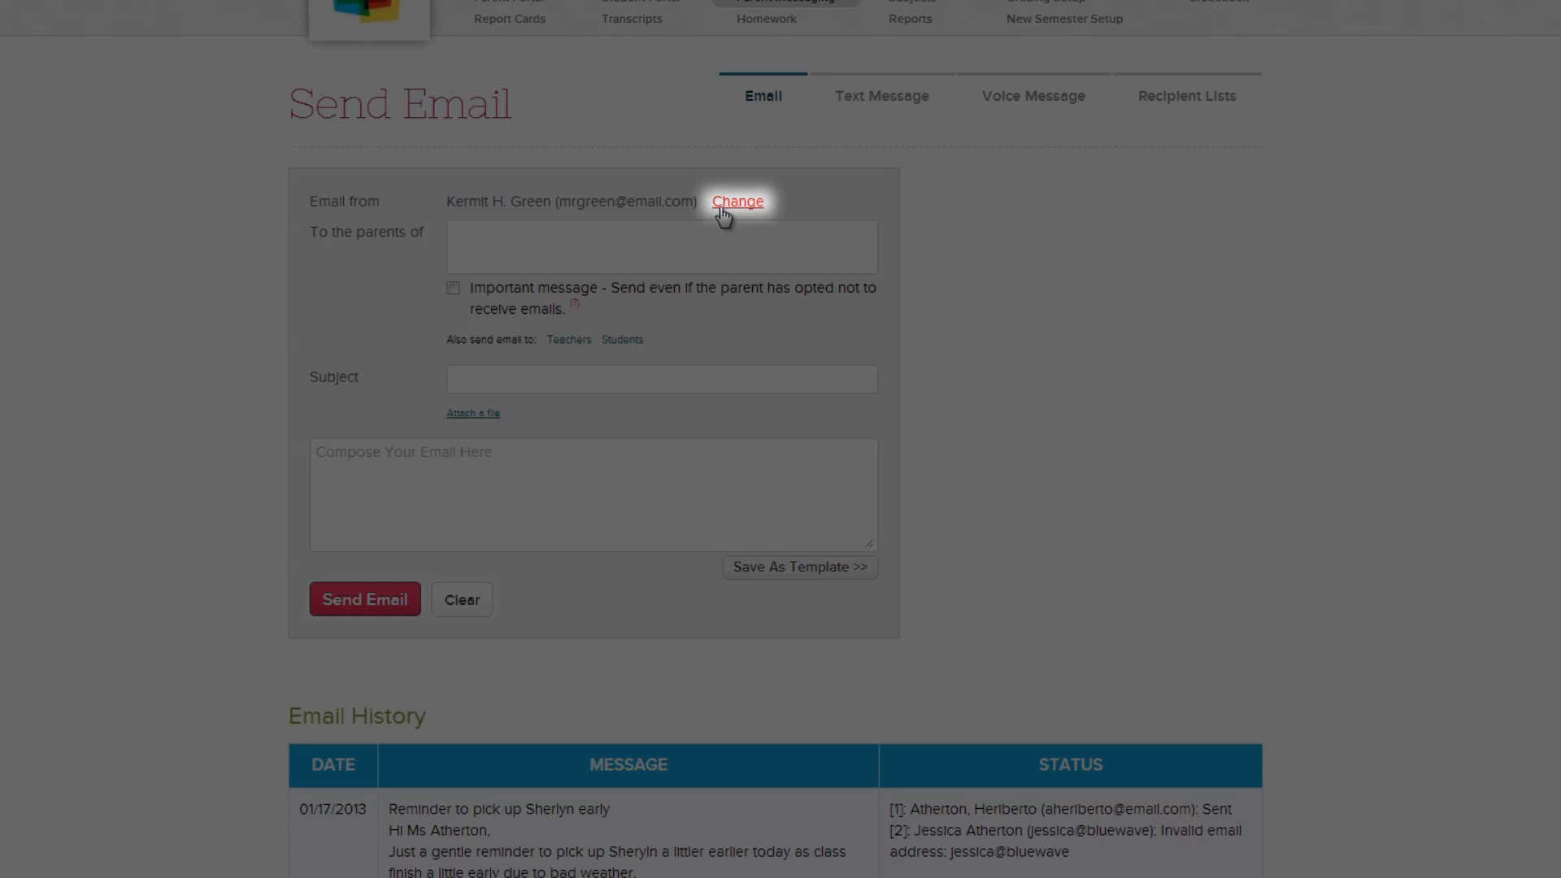
Set the sender to Mrs Green with her own email address, and address parents of All Students.
{"action": "left_click", "coordinate": [737, 201]}
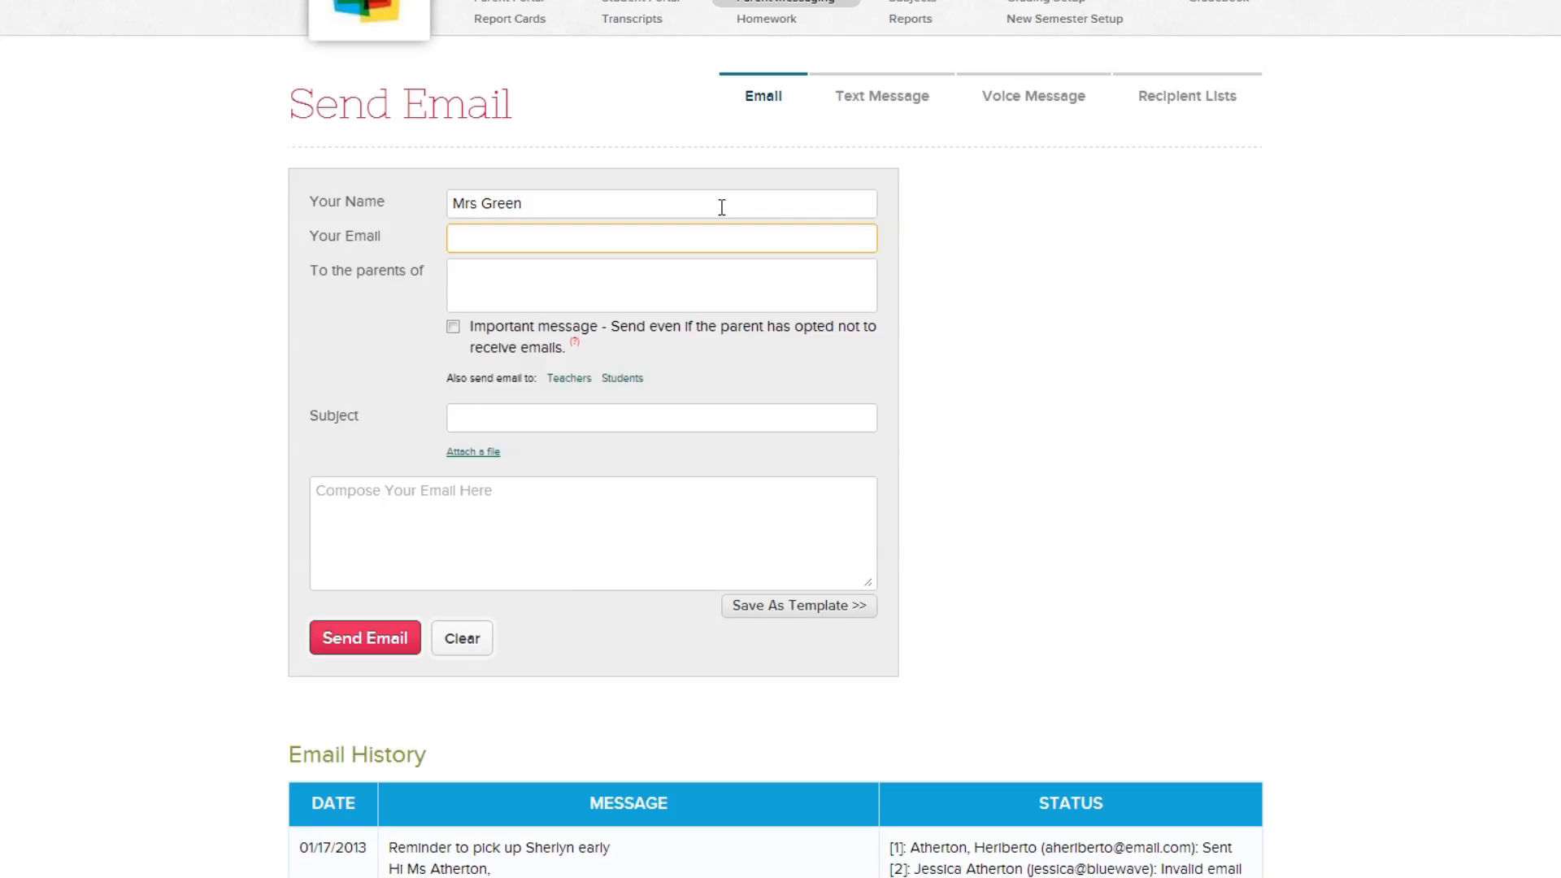
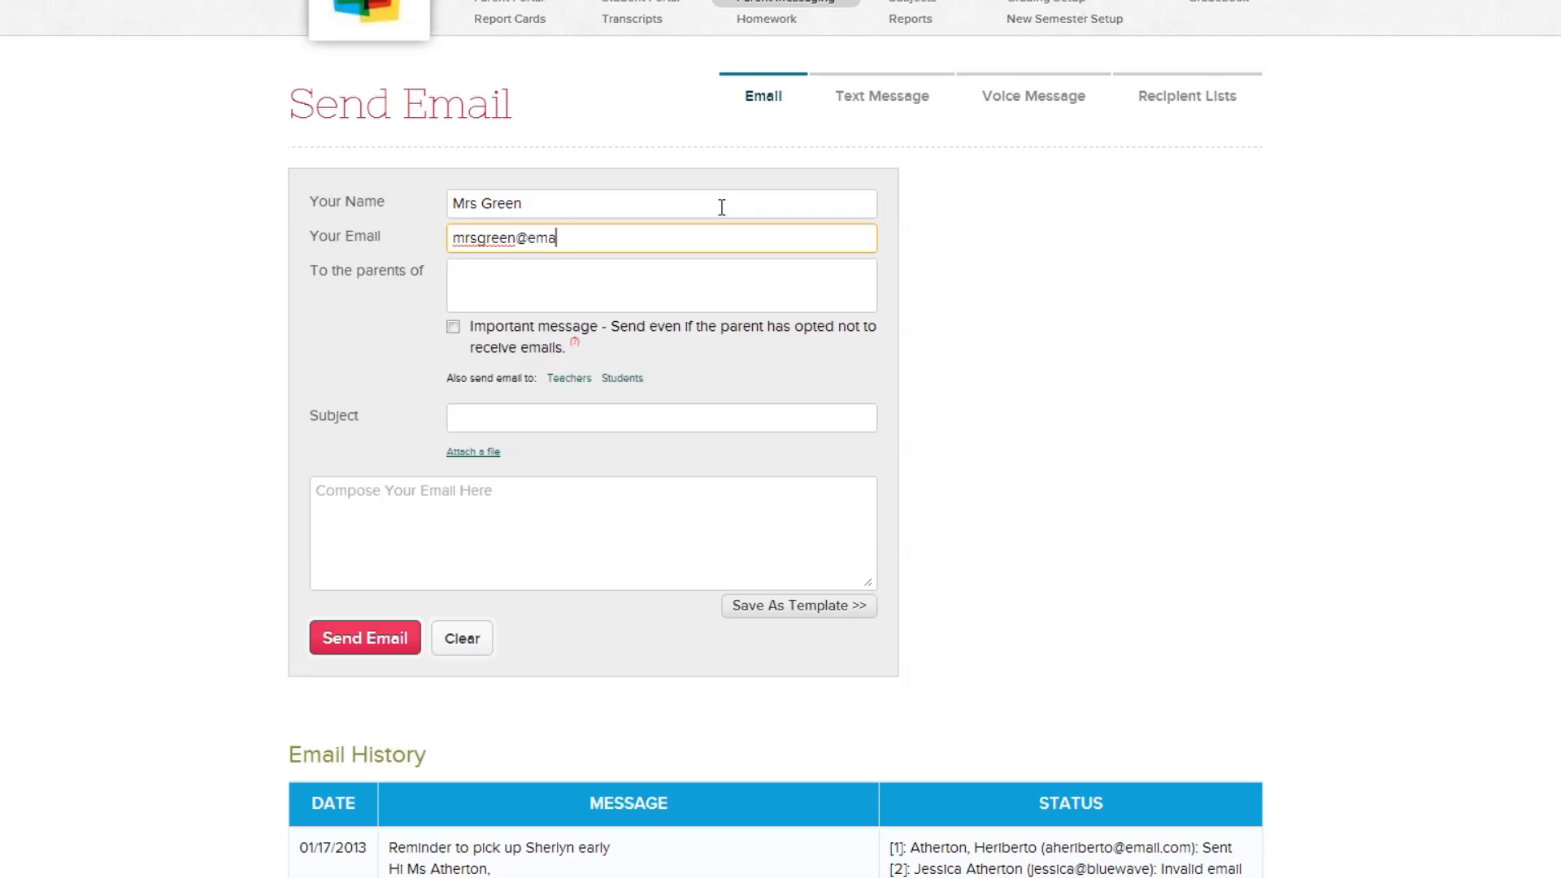
{"action": "left_click", "coordinate": [660, 284]}
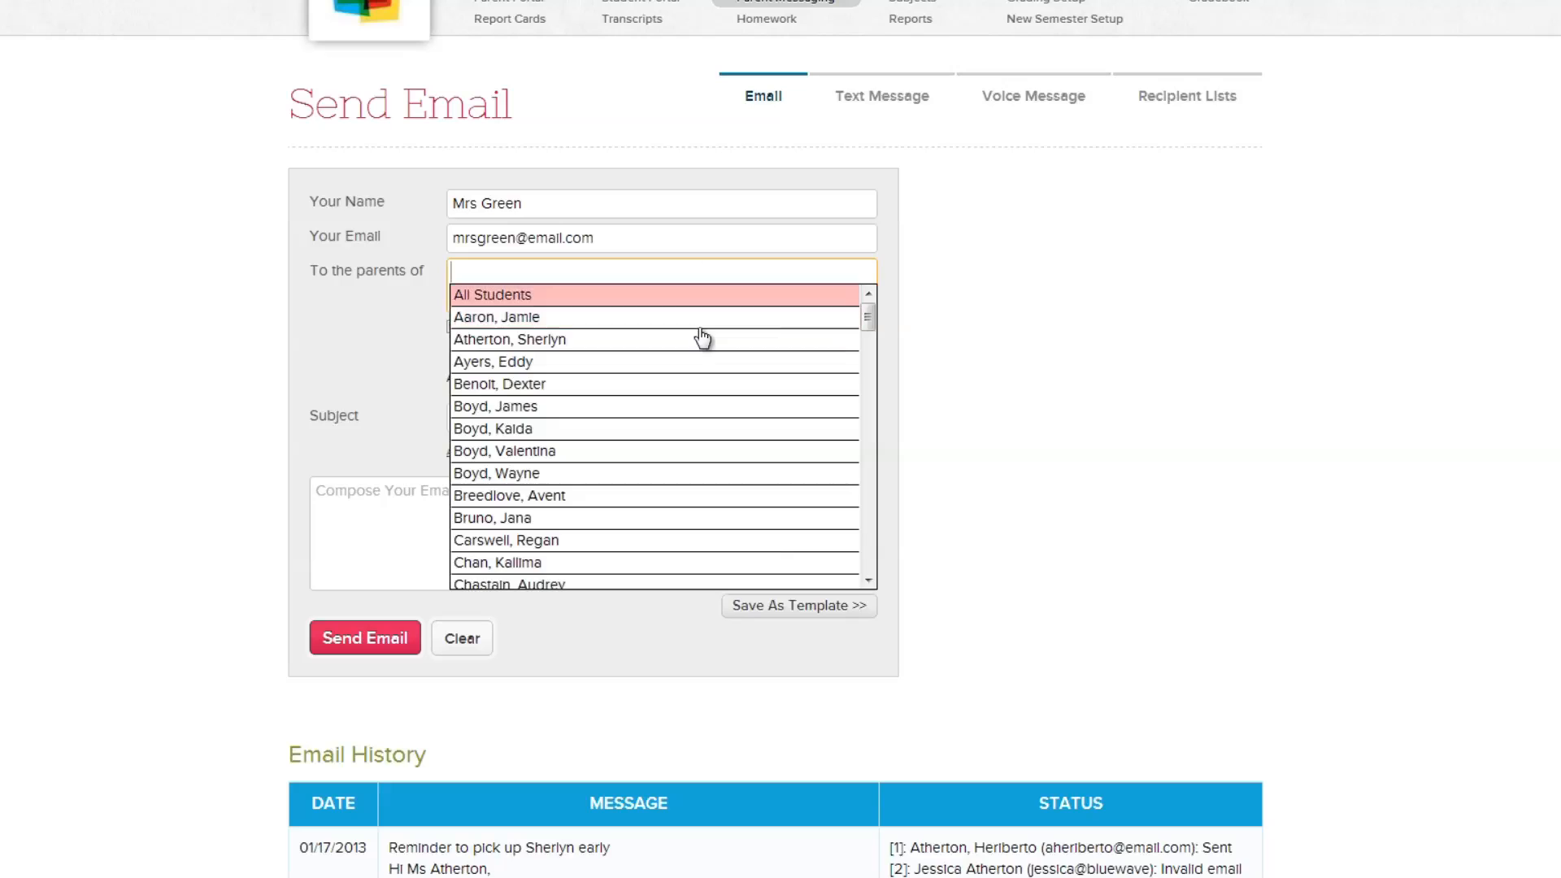
{"action": "scroll", "scroll_direction": "down", "scroll_amount": 3}
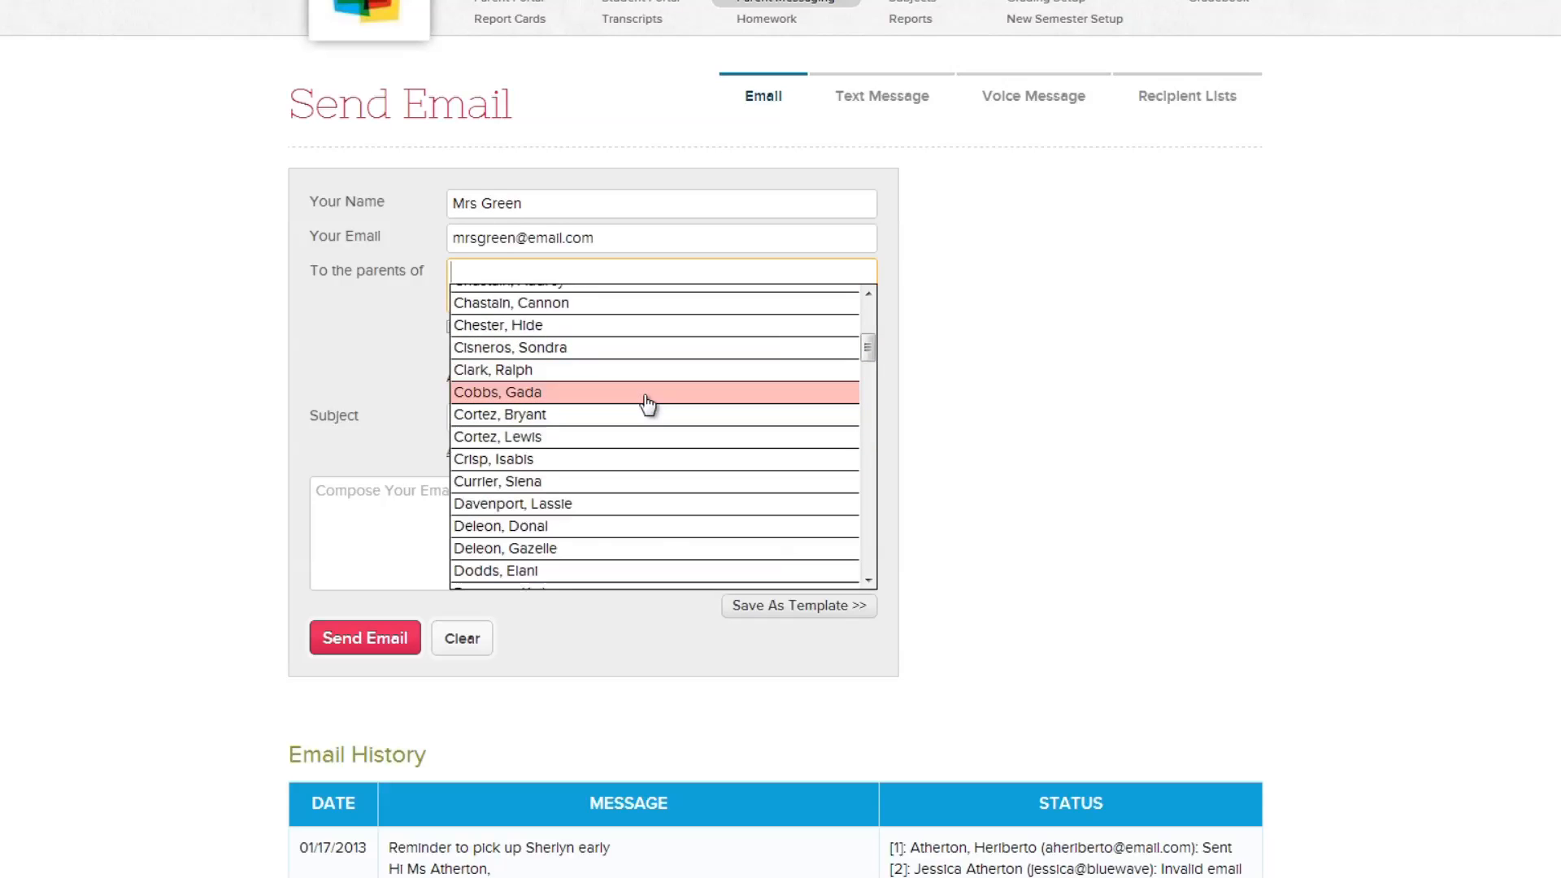
{"action": "left_click", "coordinate": [497, 391]}
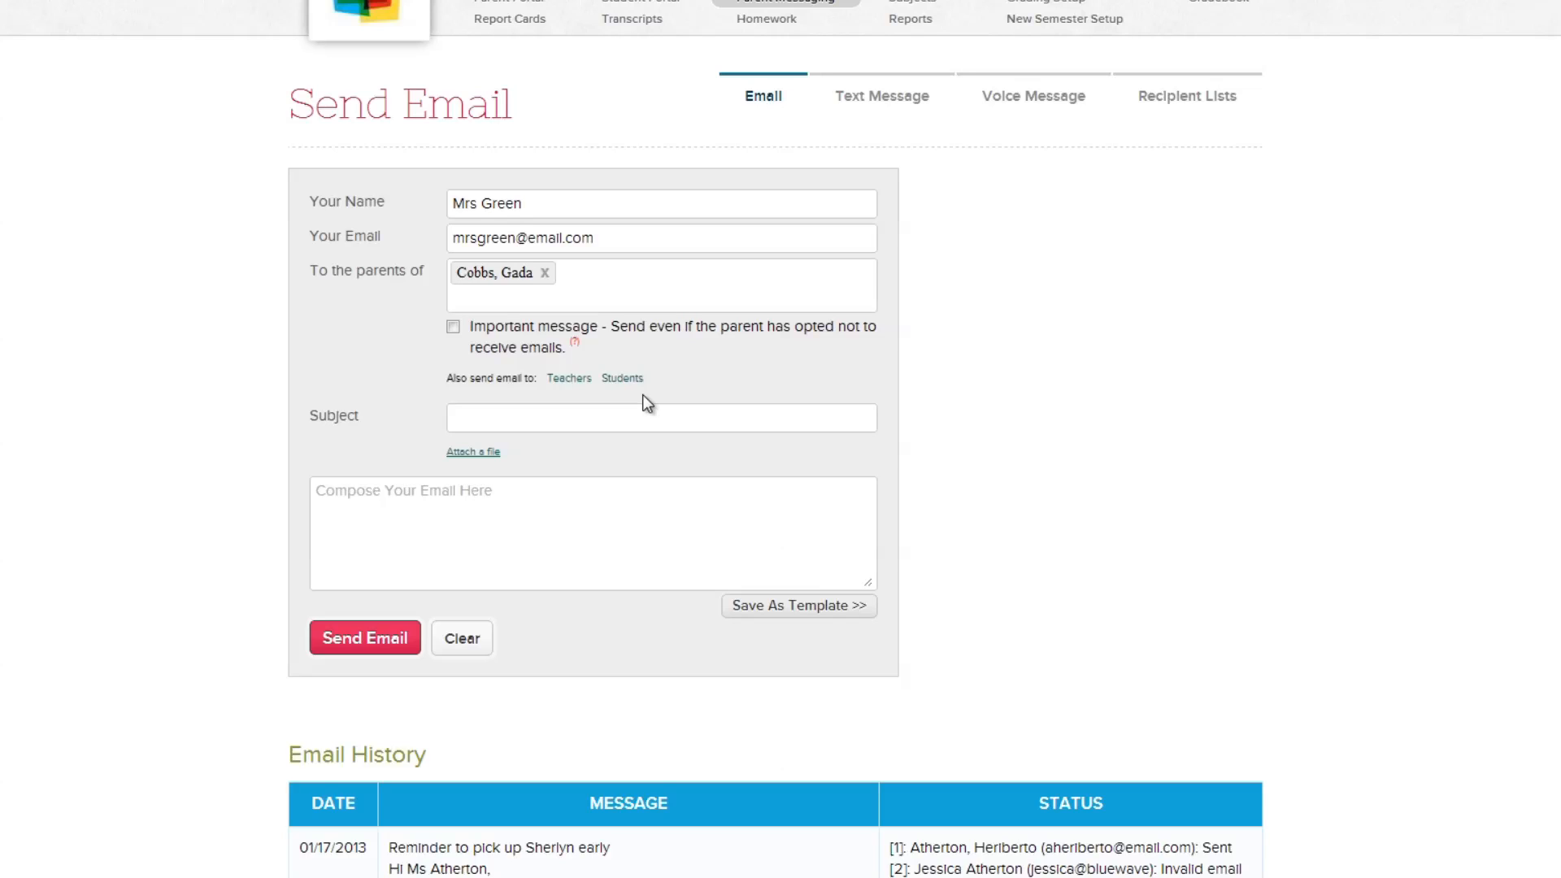
{"action": "left_click", "coordinate": [660, 285]}
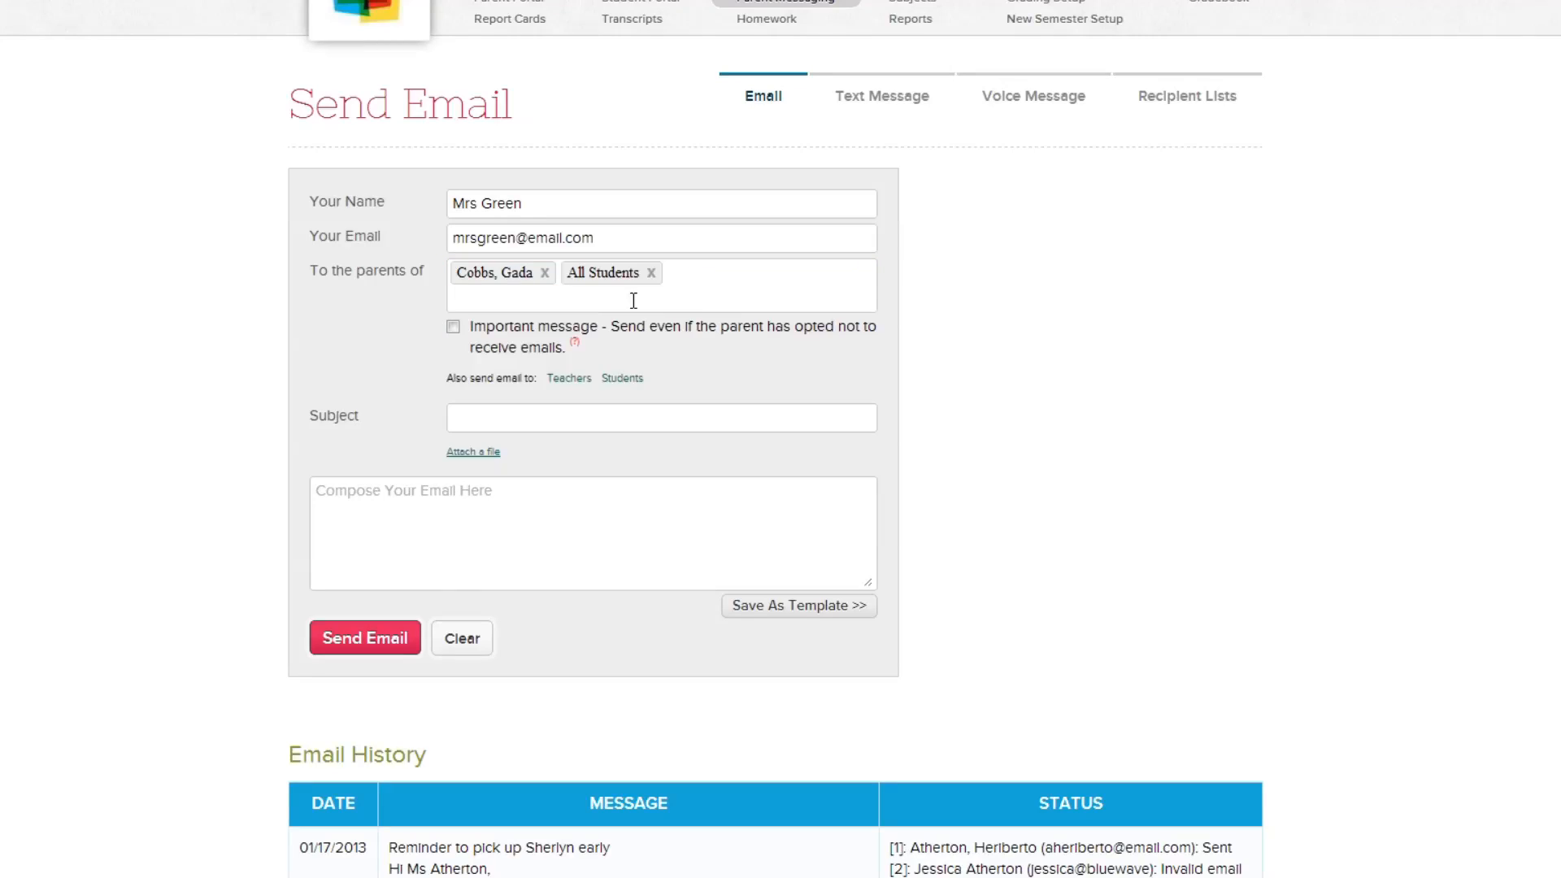
{"action": "left_click", "coordinate": [545, 273]}
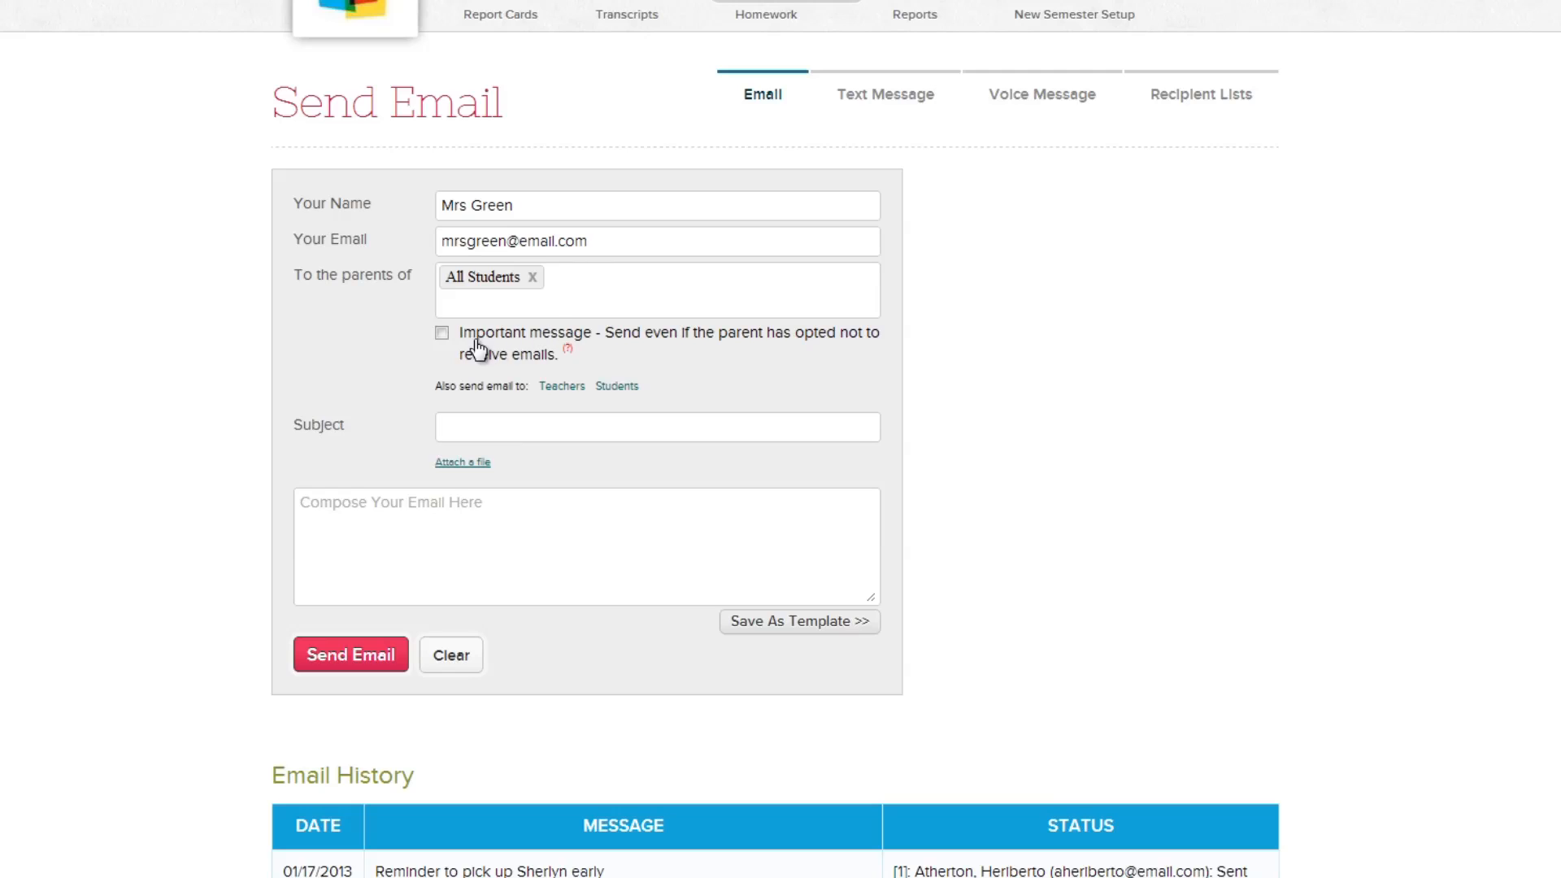
{"action": "left_click", "coordinate": [441, 338]}
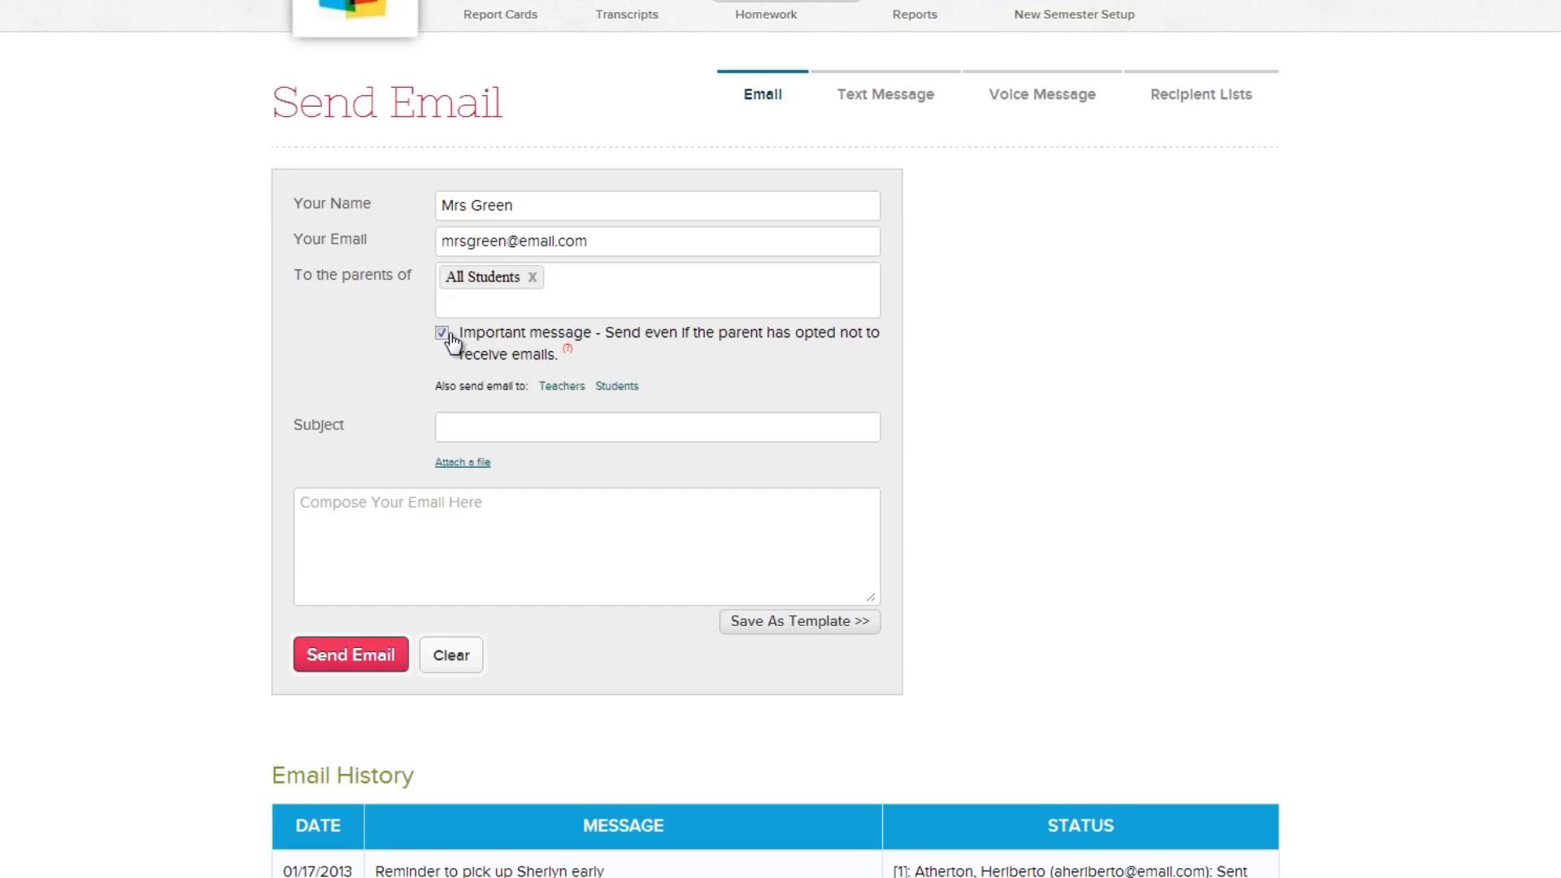
{"action": "left_click", "coordinate": [560, 387]}
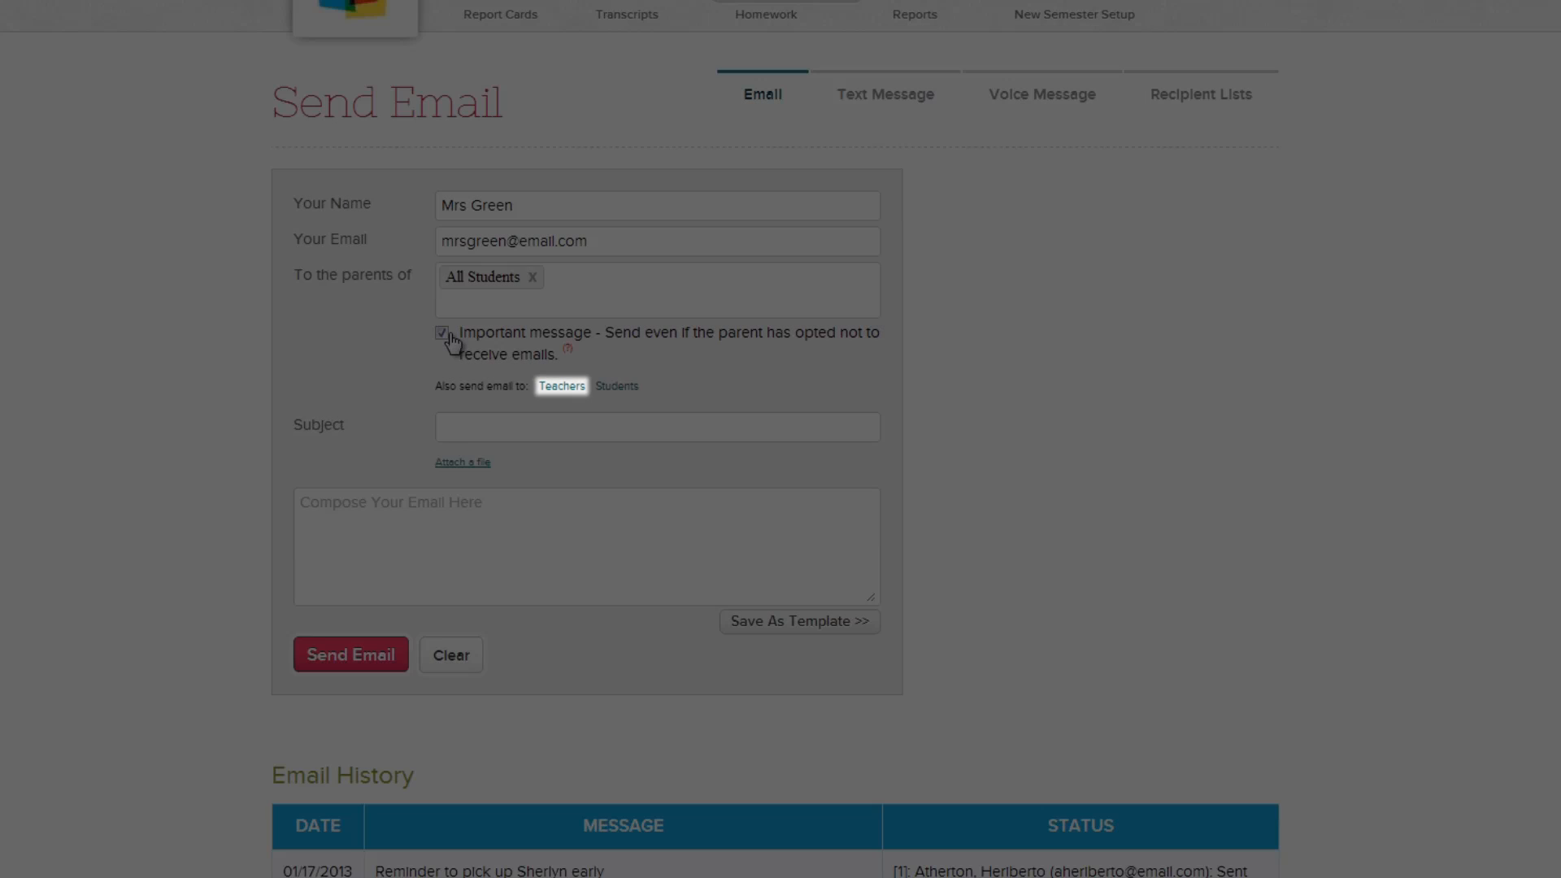
{"action": "left_click", "coordinate": [616, 391]}
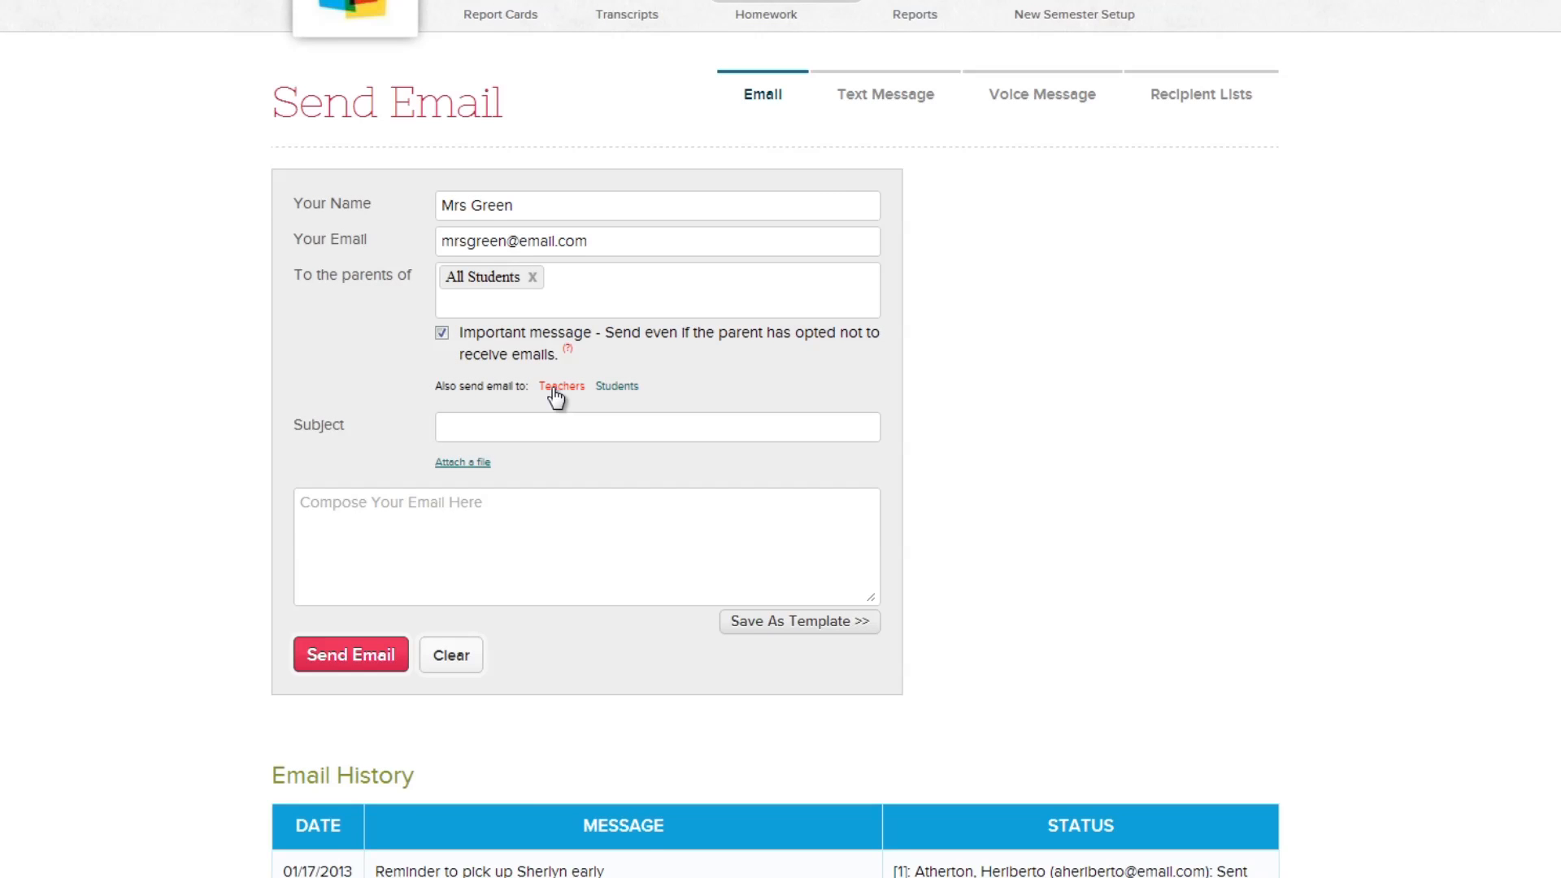
{"action": "left_click", "coordinate": [616, 386]}
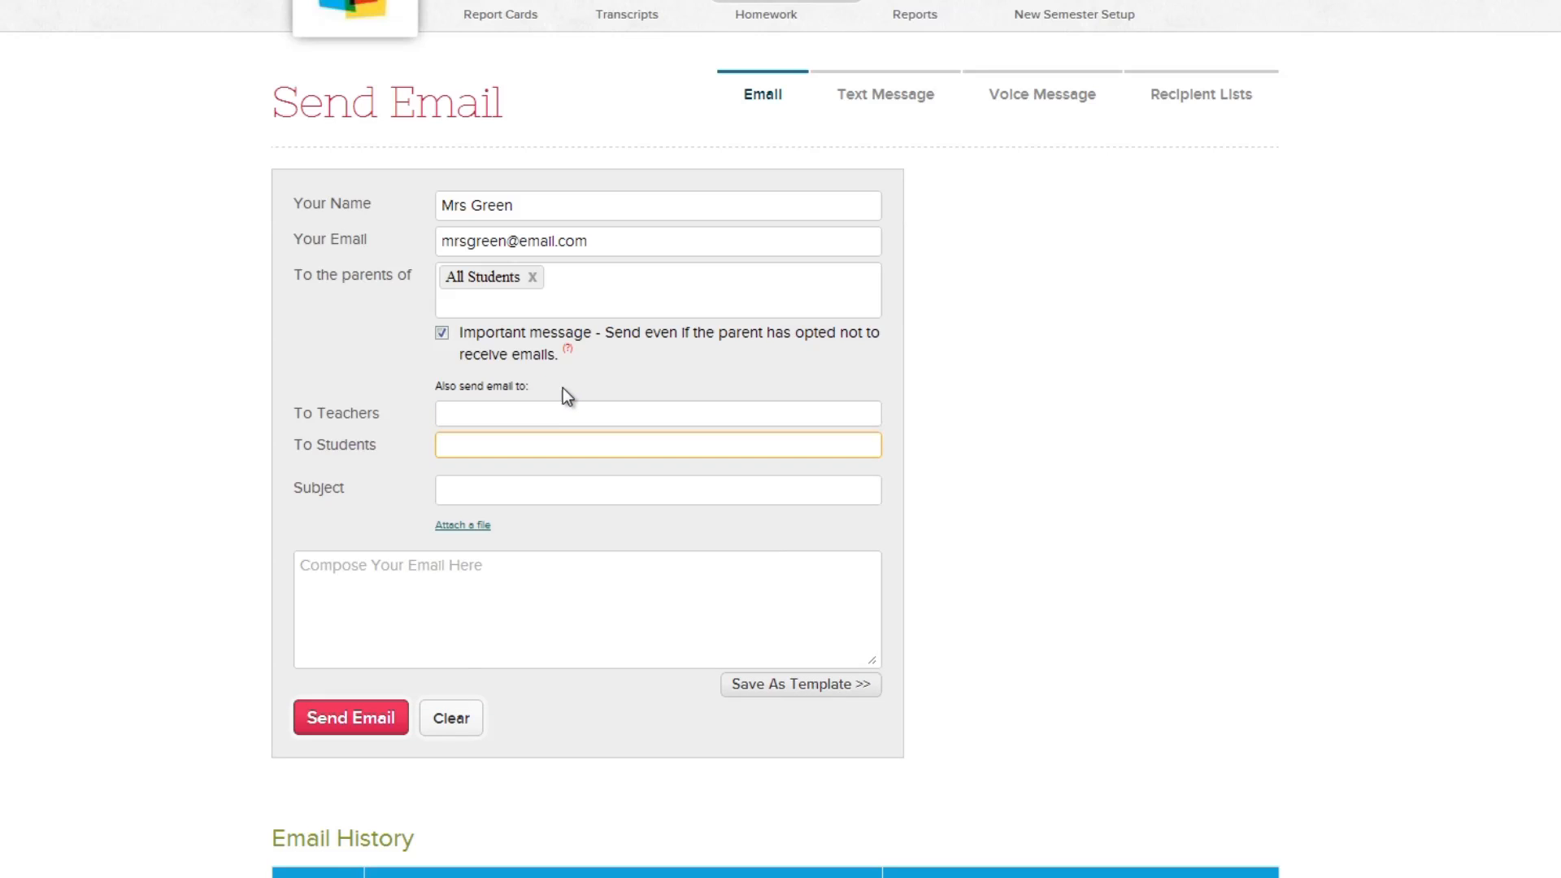
{"action": "left_click", "coordinate": [657, 413]}
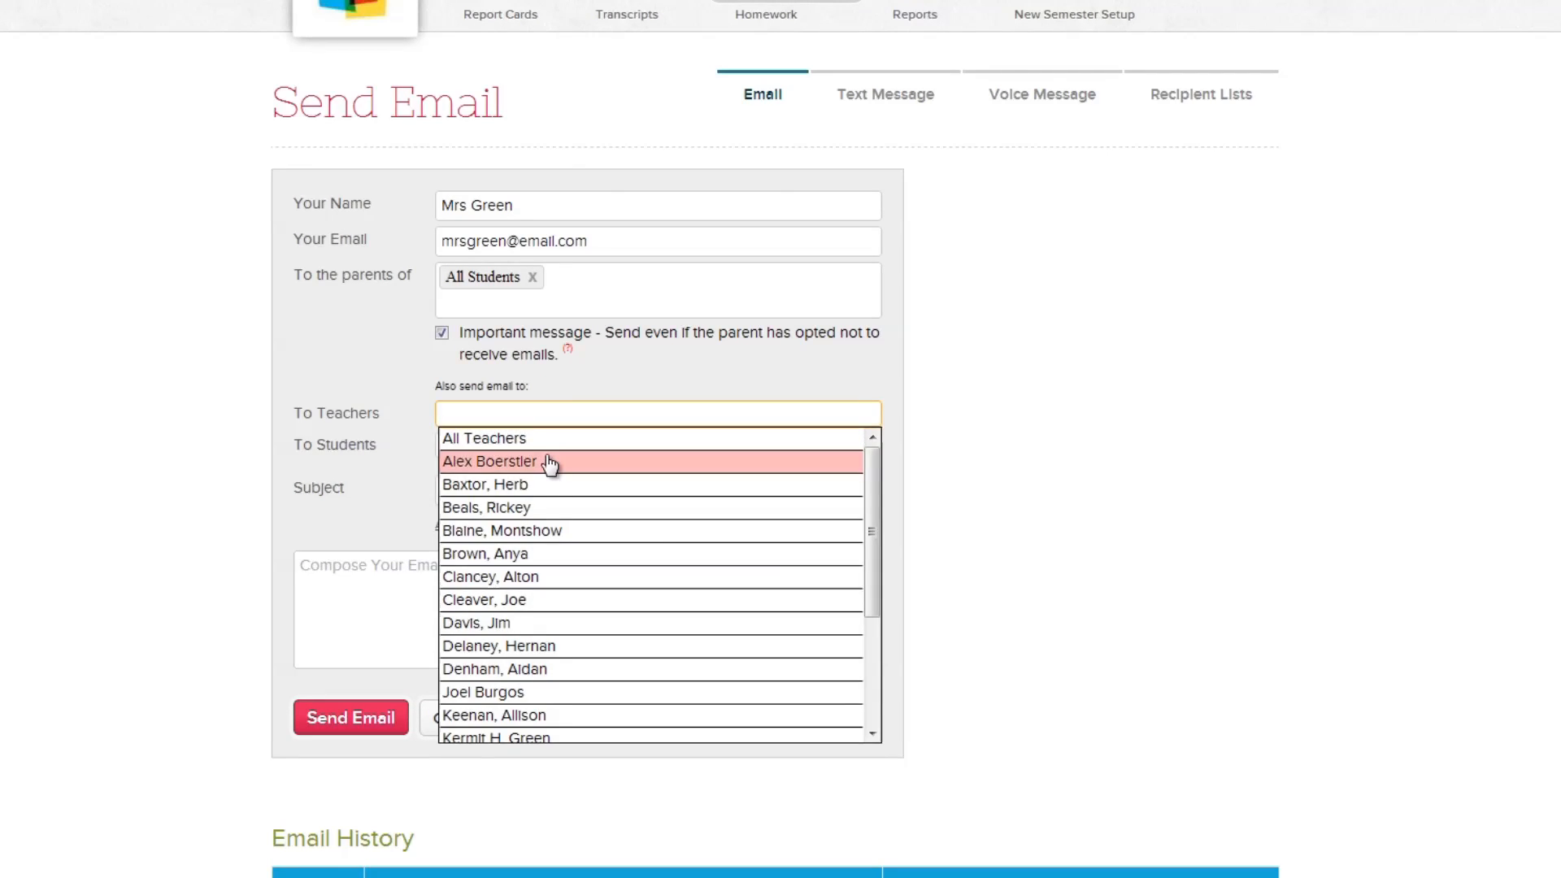
{"action": "left_click", "coordinate": [489, 461]}
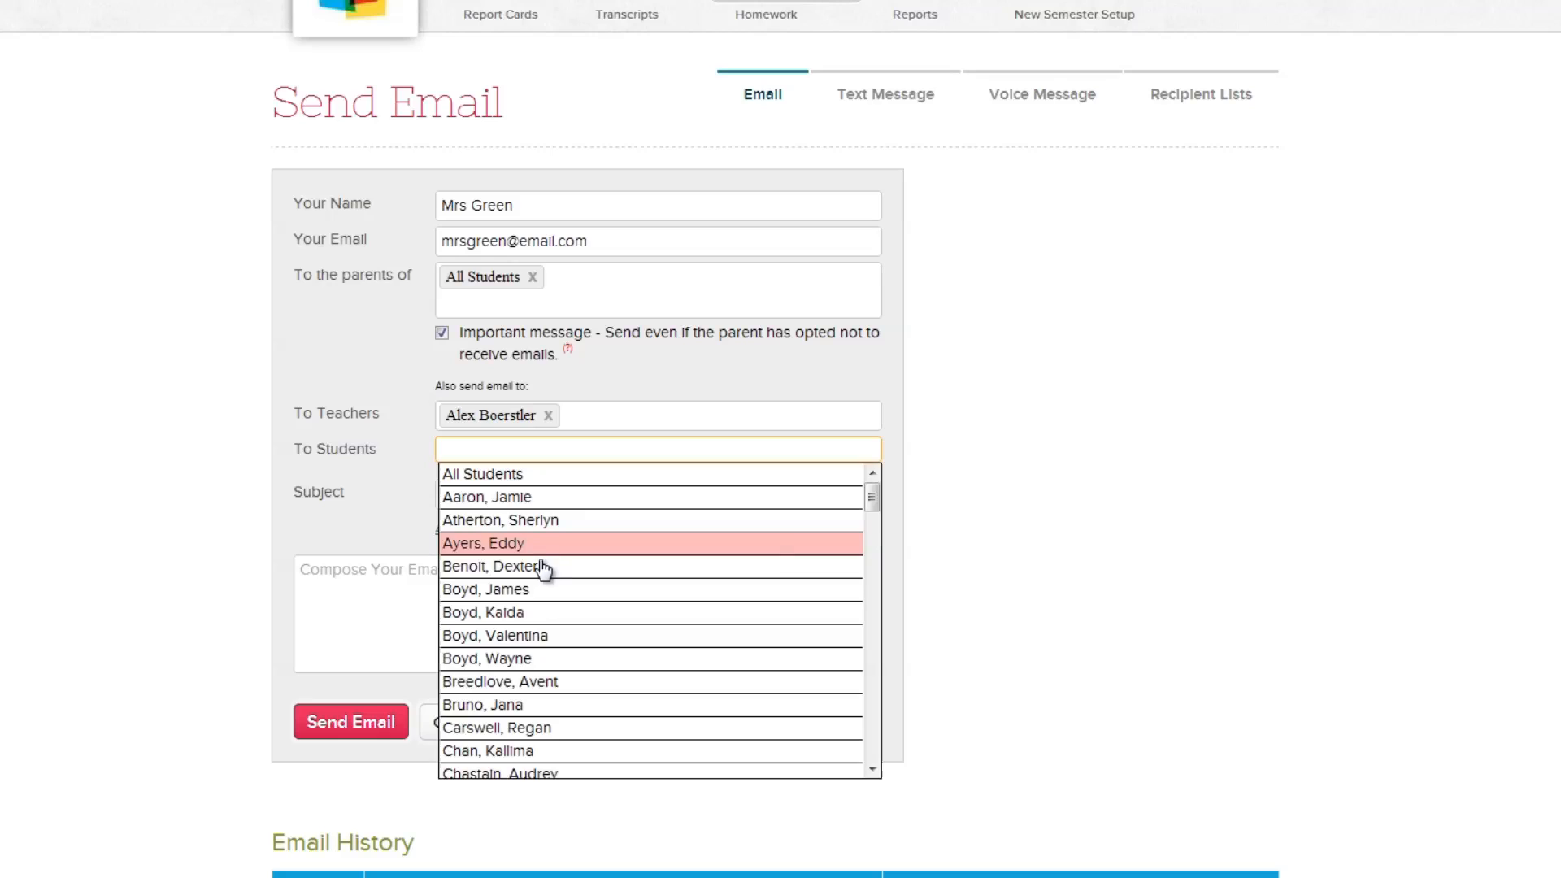
{"action": "left_click", "coordinate": [485, 588]}
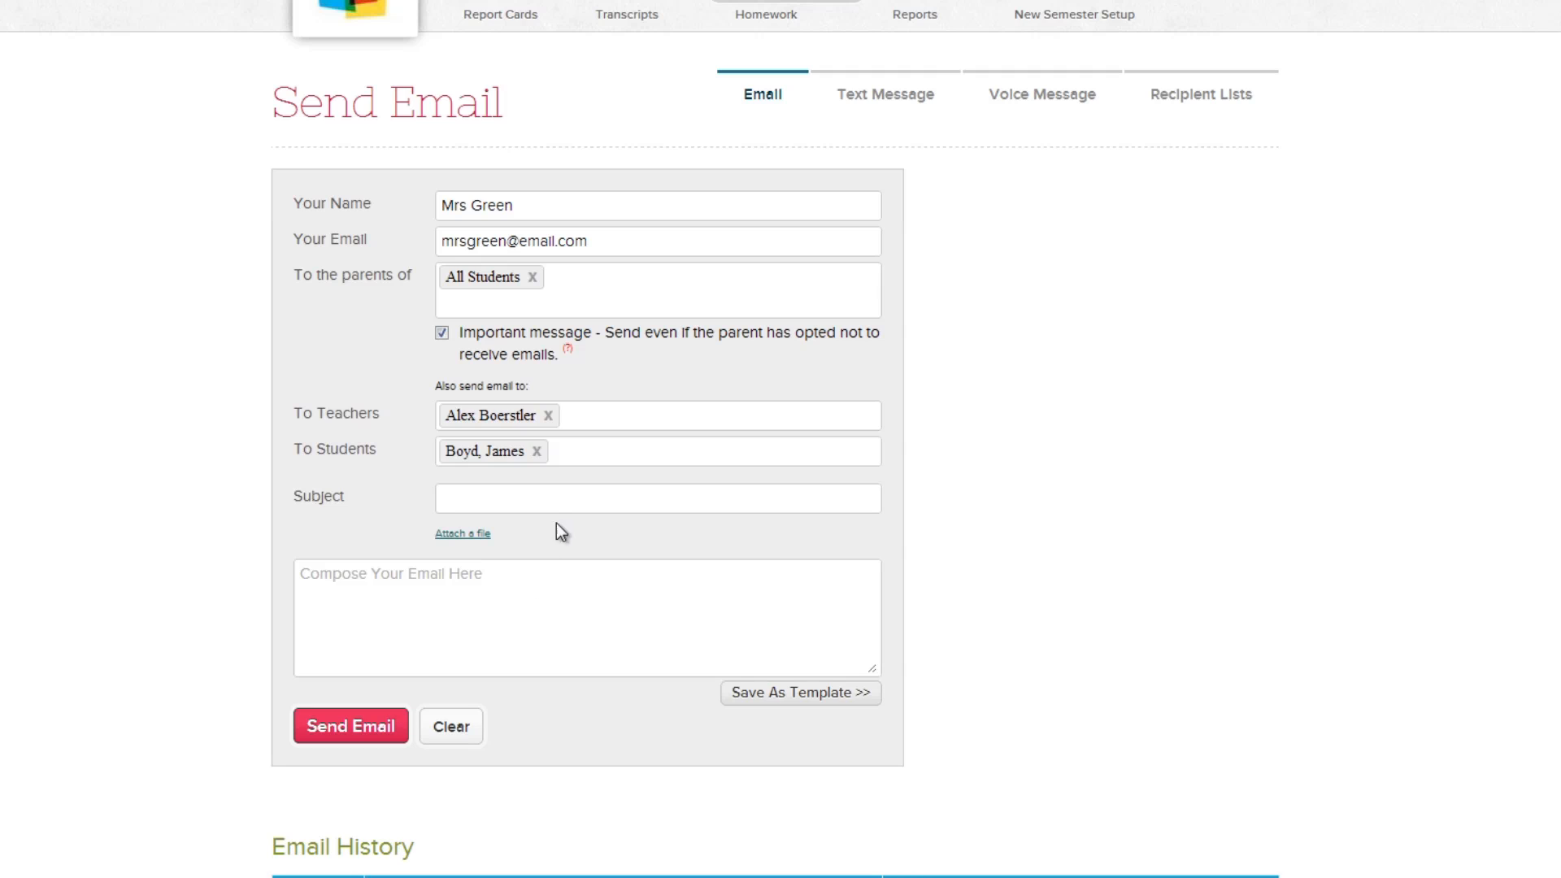
Enter subject 'School closed tomorrow' and a body saying school stays closed until storm damage is repaired.
{"action": "type", "text": "School closed tomorro"}
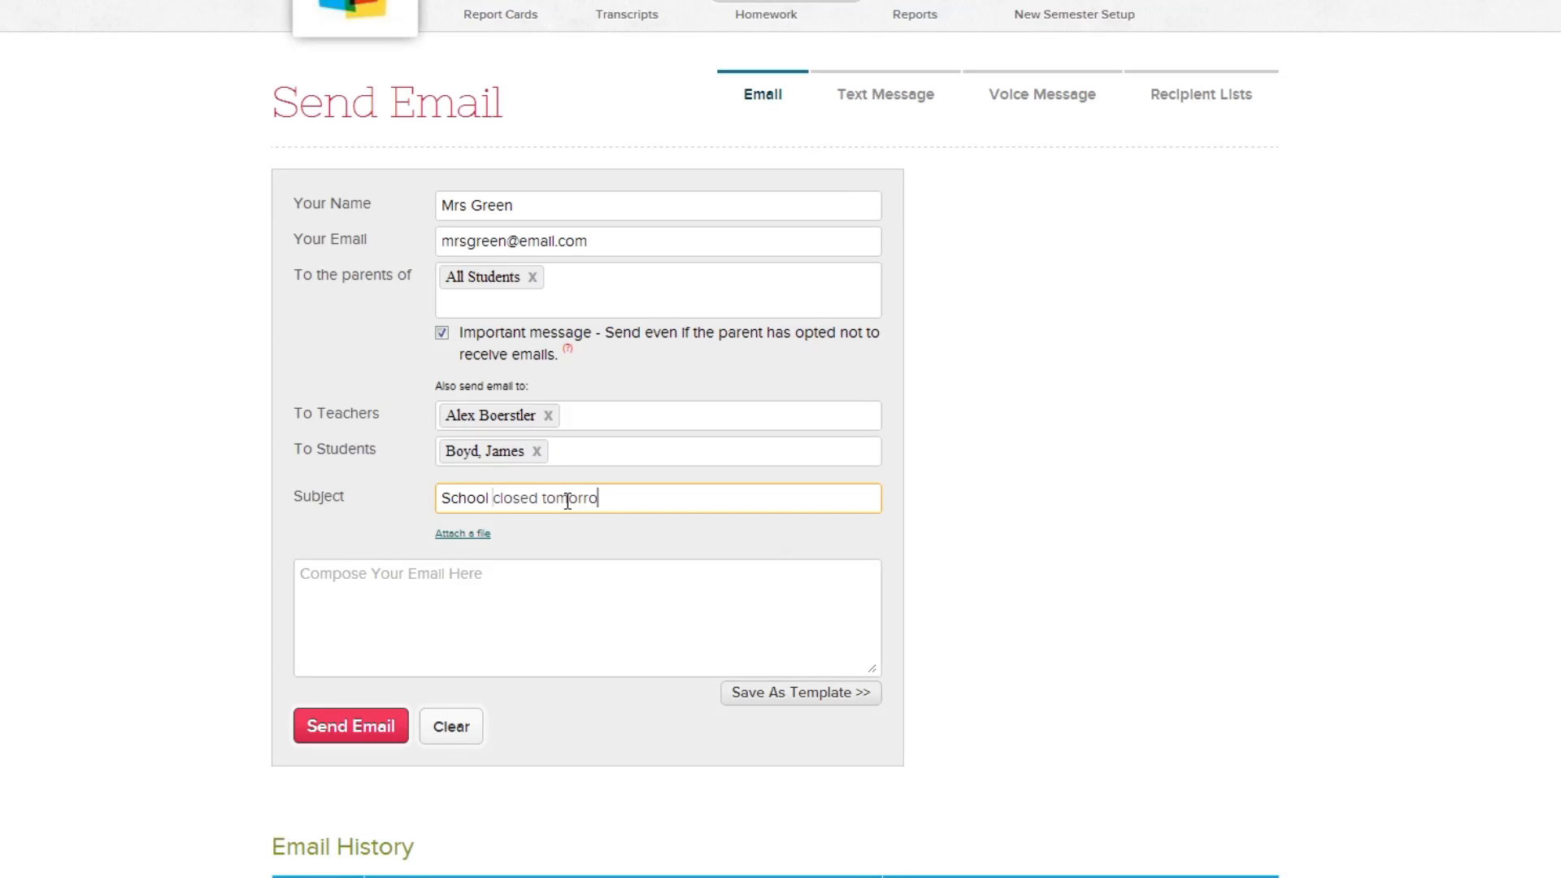
{"action": "type", "text": "Hello,"}
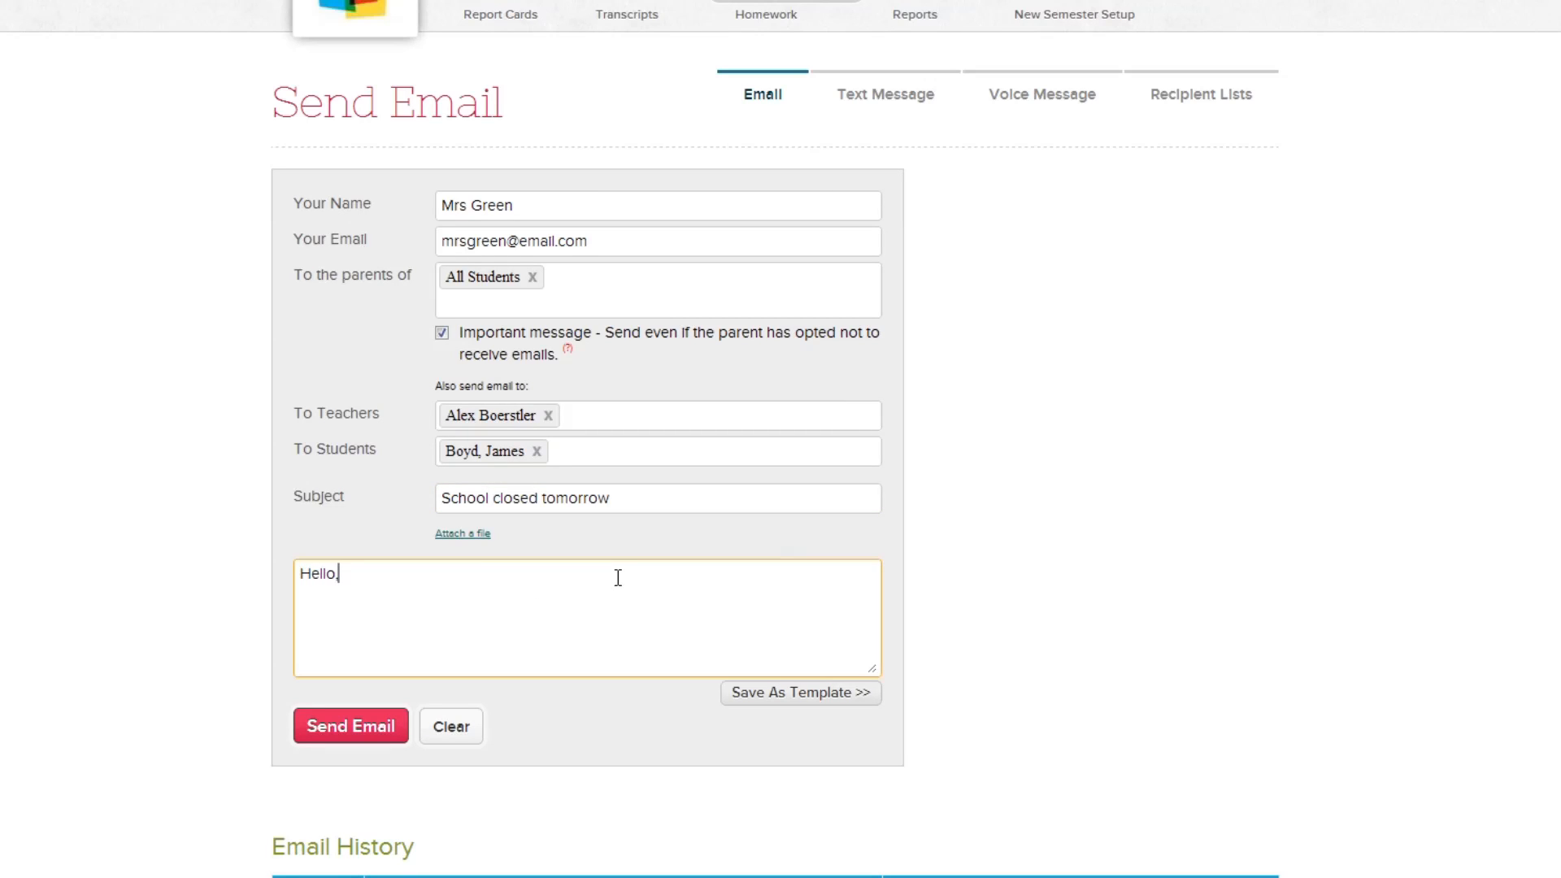
{"action": "type", "text": "The school will remain closed until the recent storm damage can be repaired."}
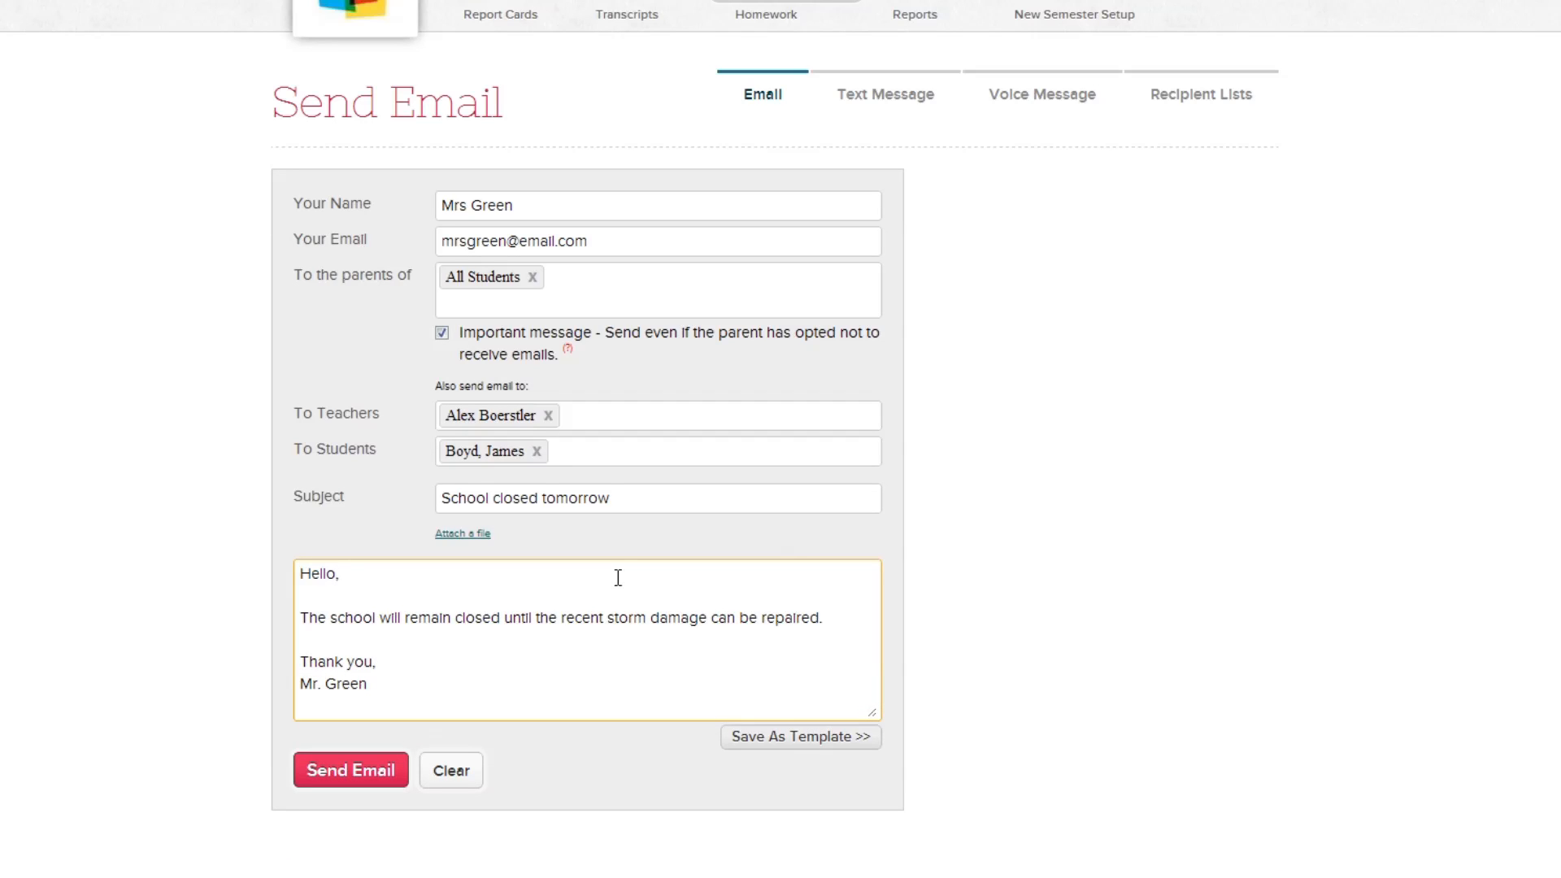
{"action": "left_click", "coordinate": [365, 683]}
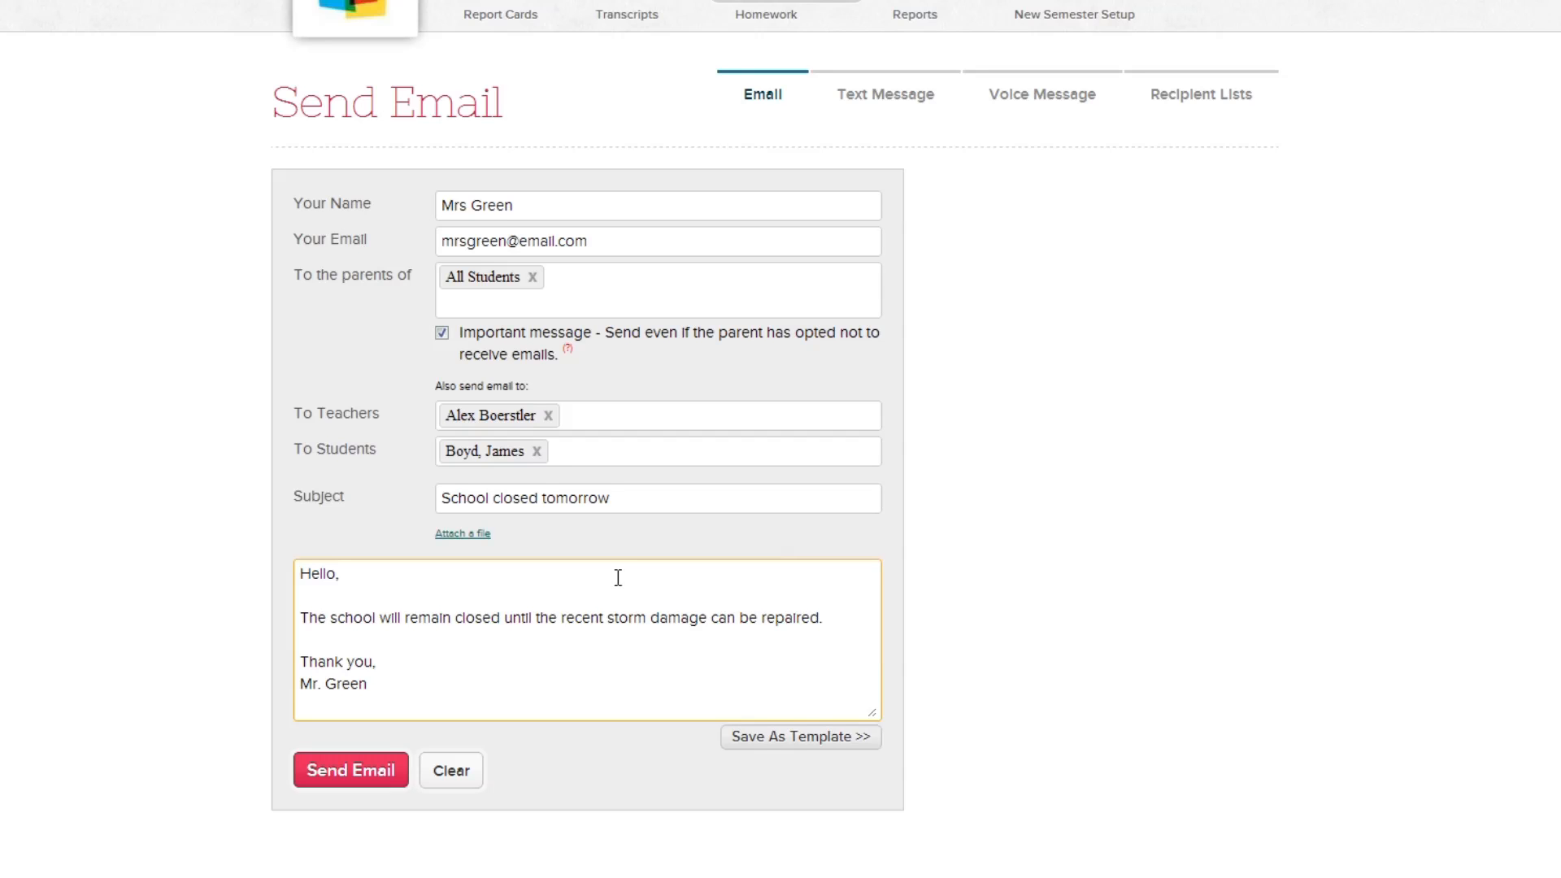
{"action": "left_click", "coordinate": [461, 533]}
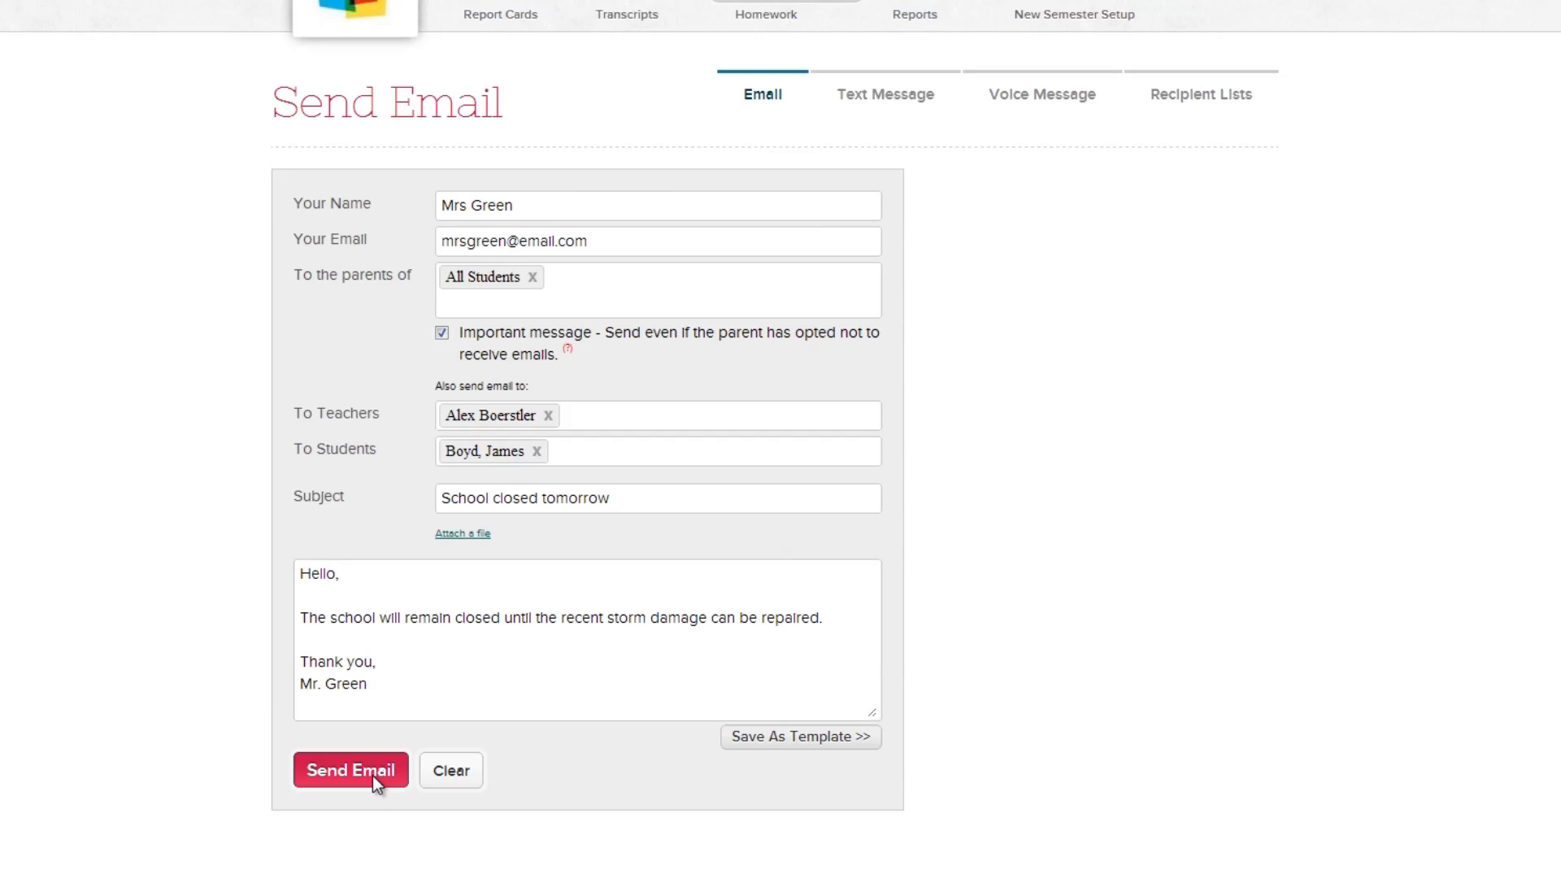
Preview the school closure email and send it.
{"action": "left_click", "coordinate": [350, 769]}
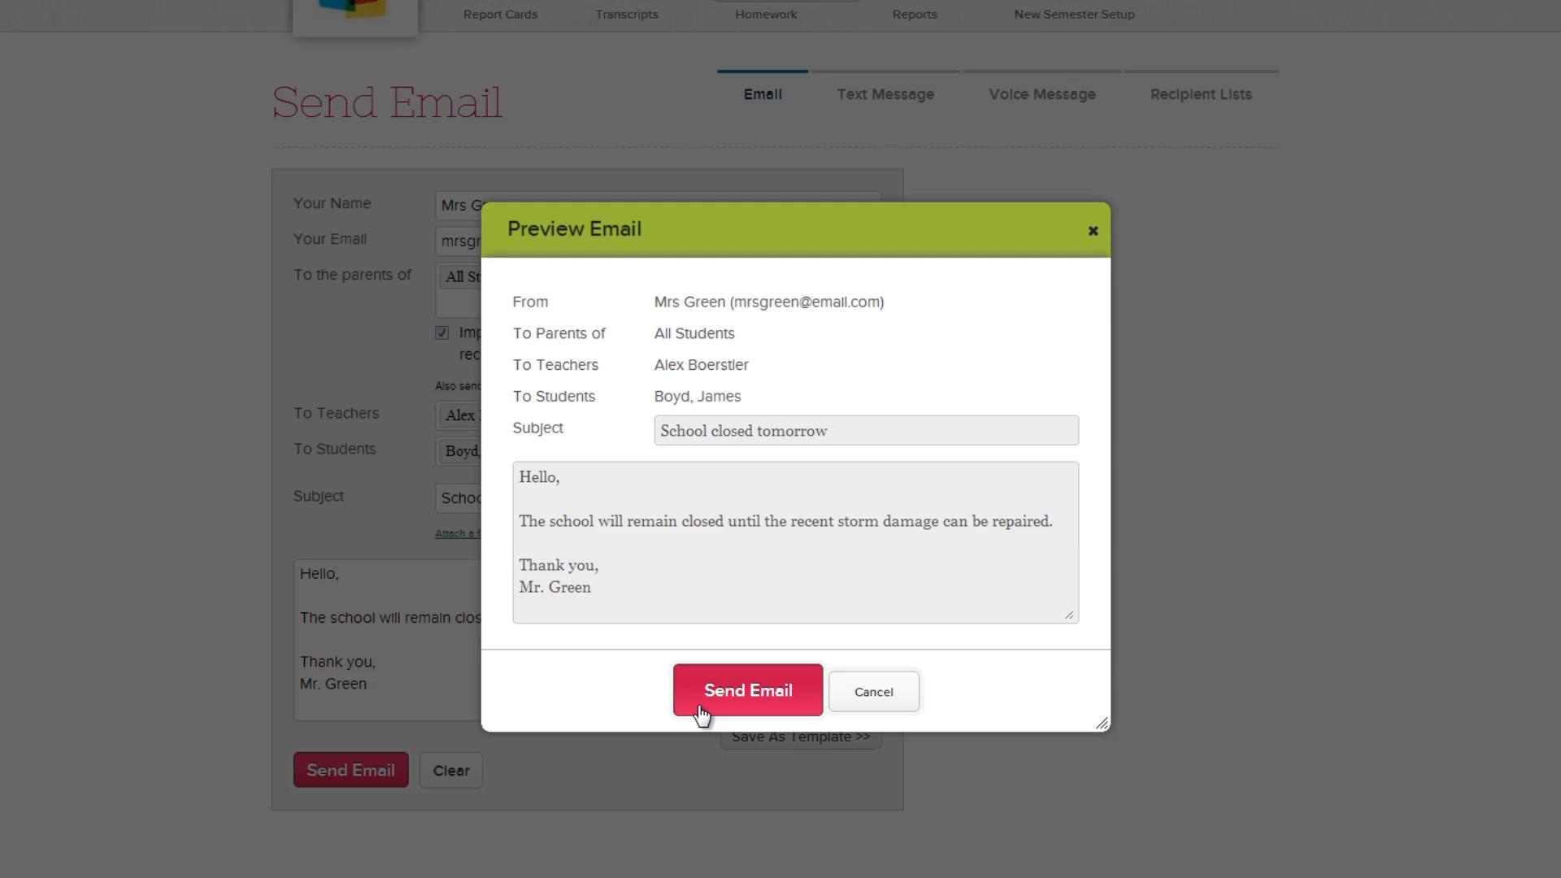
{"action": "left_click", "coordinate": [747, 690]}
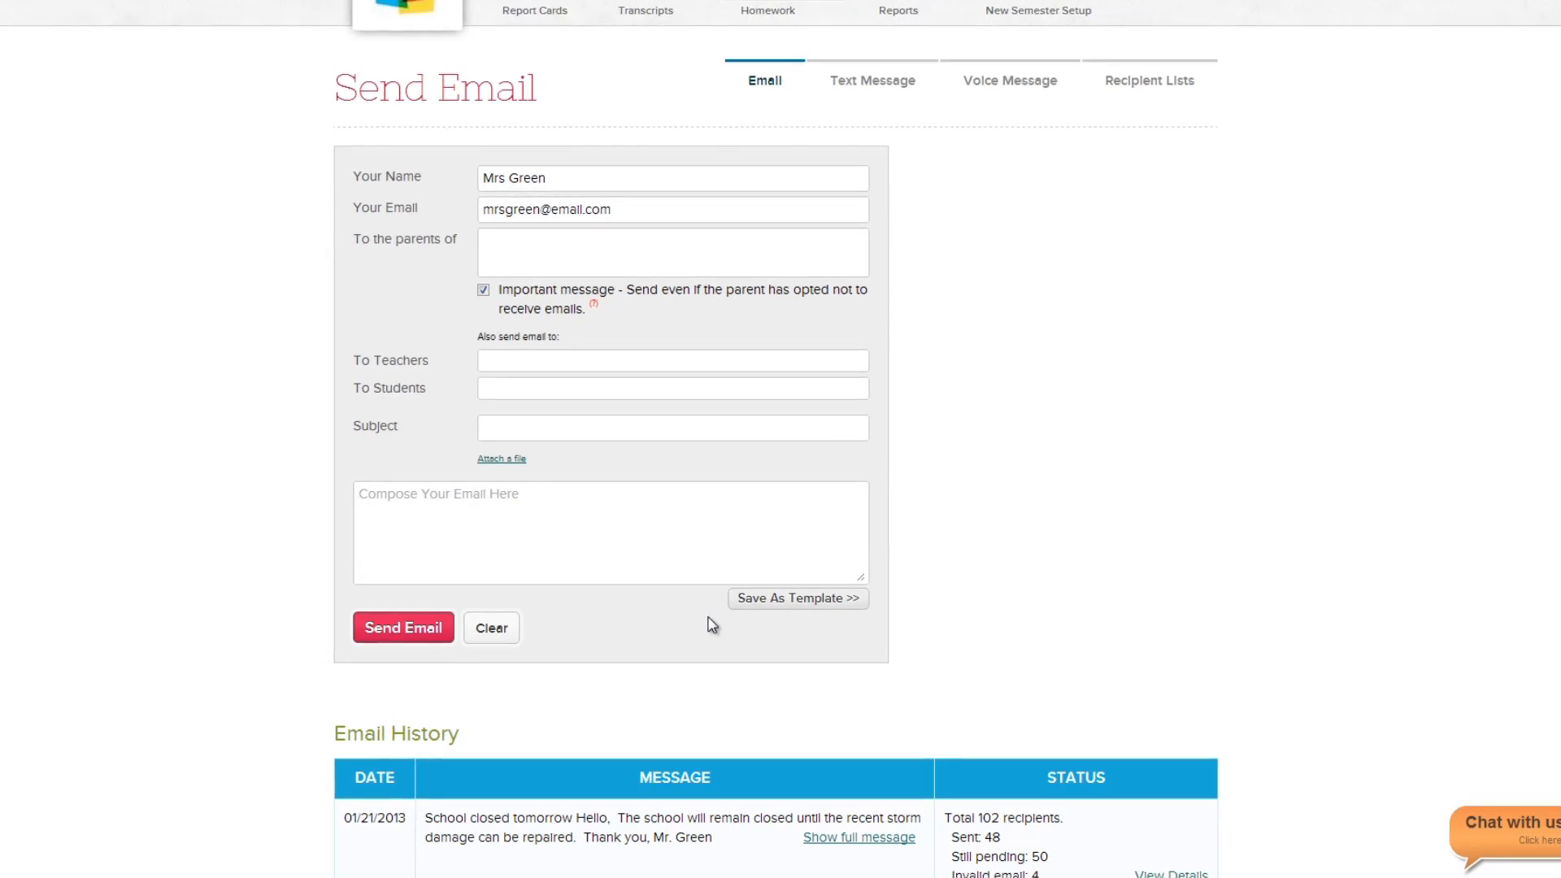
{"action": "scroll", "scroll_direction": "down", "scroll_amount": 3}
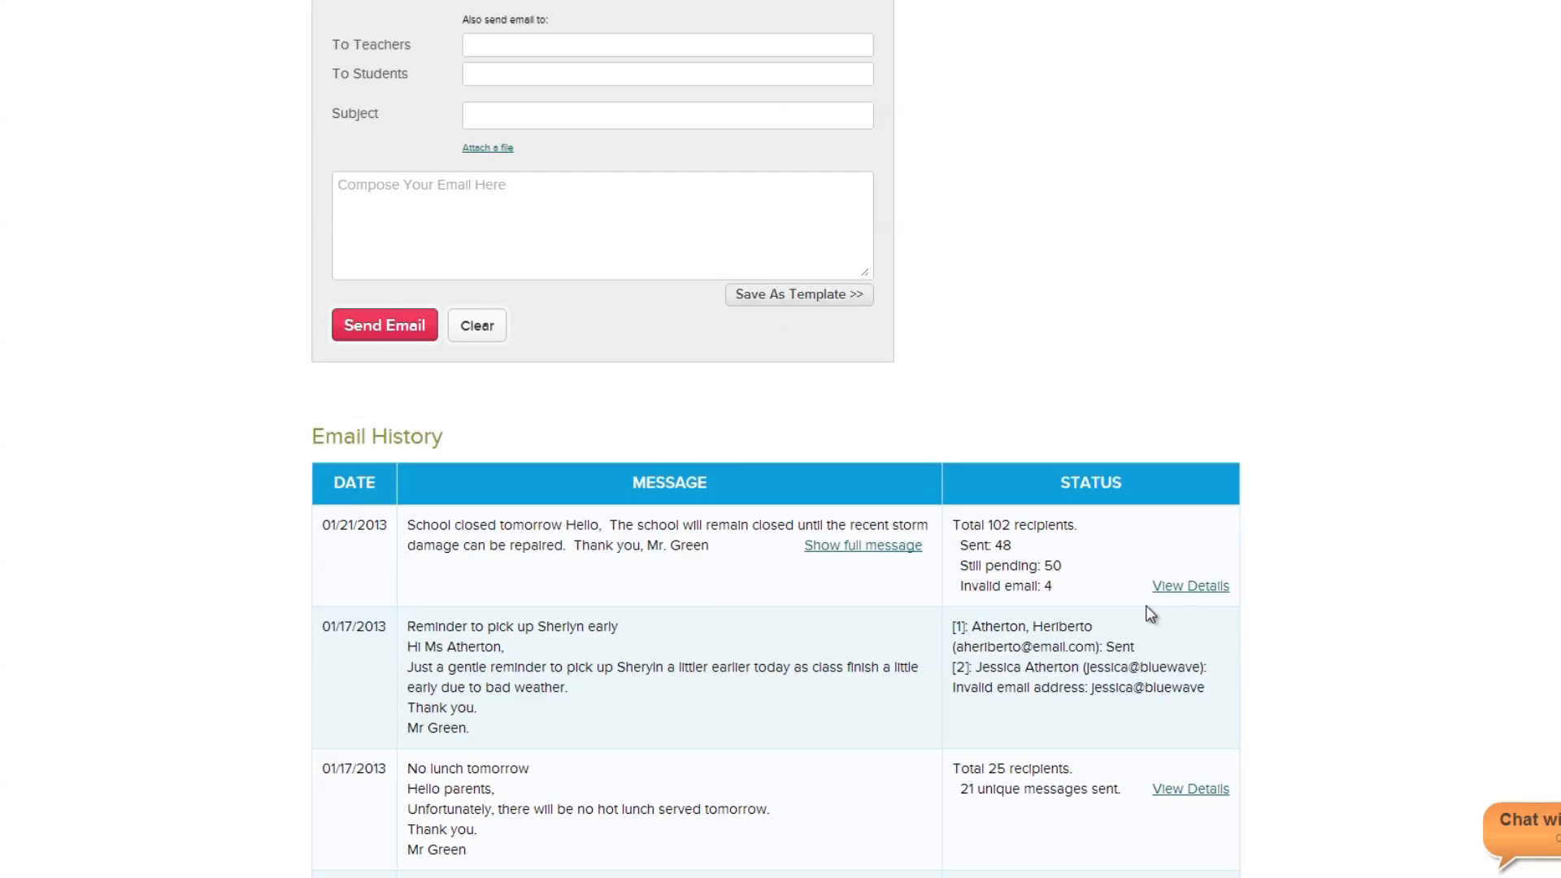
{"action": "left_click", "coordinate": [1189, 586]}
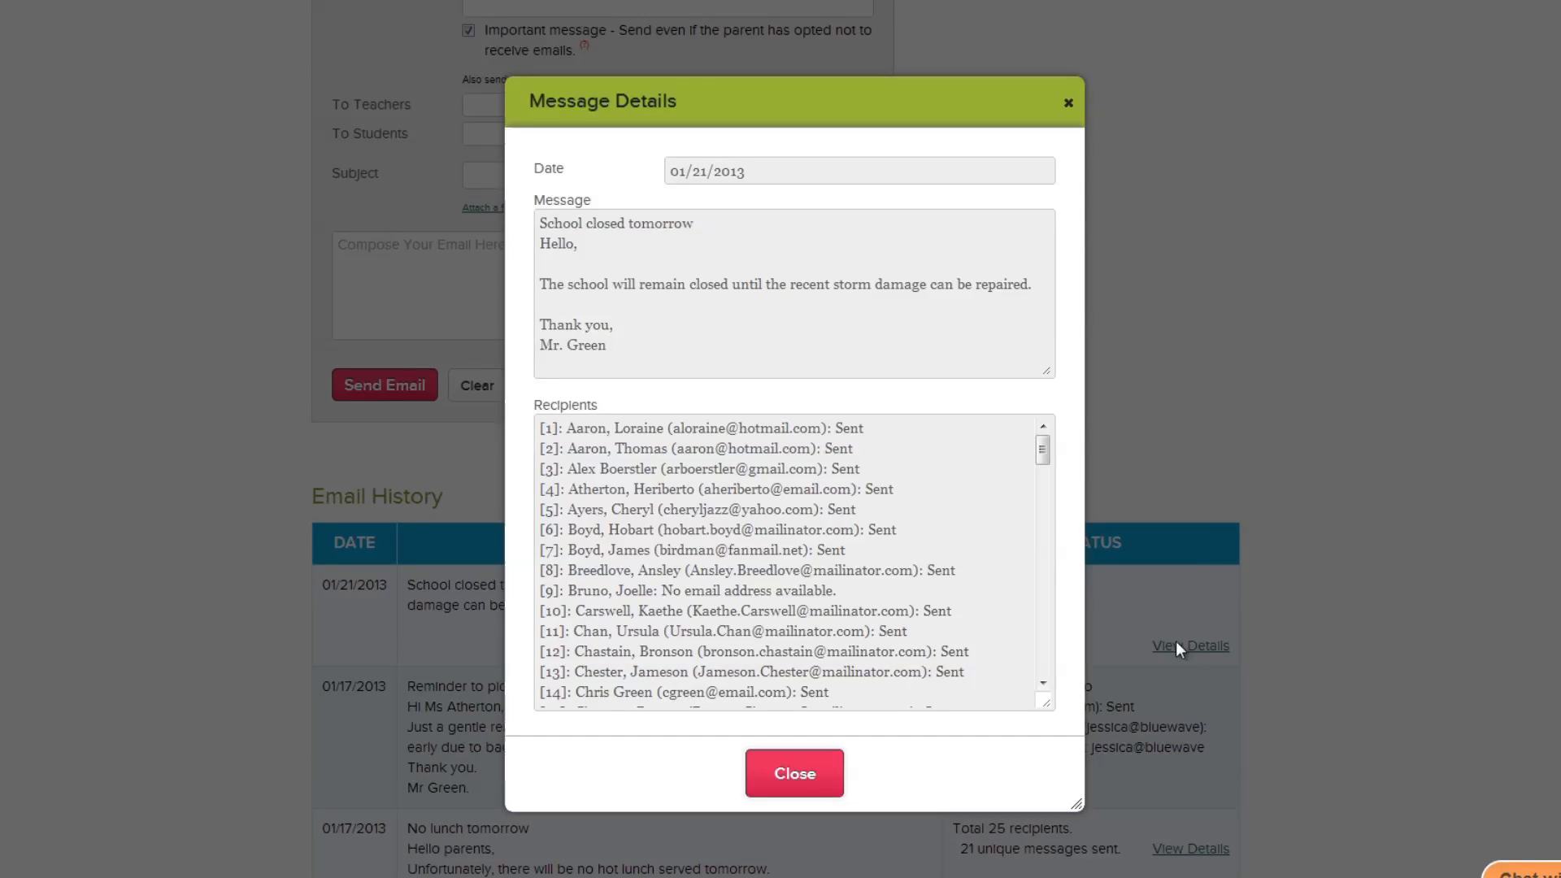
{"action": "scroll", "scroll_direction": "down", "scroll_amount": 3}
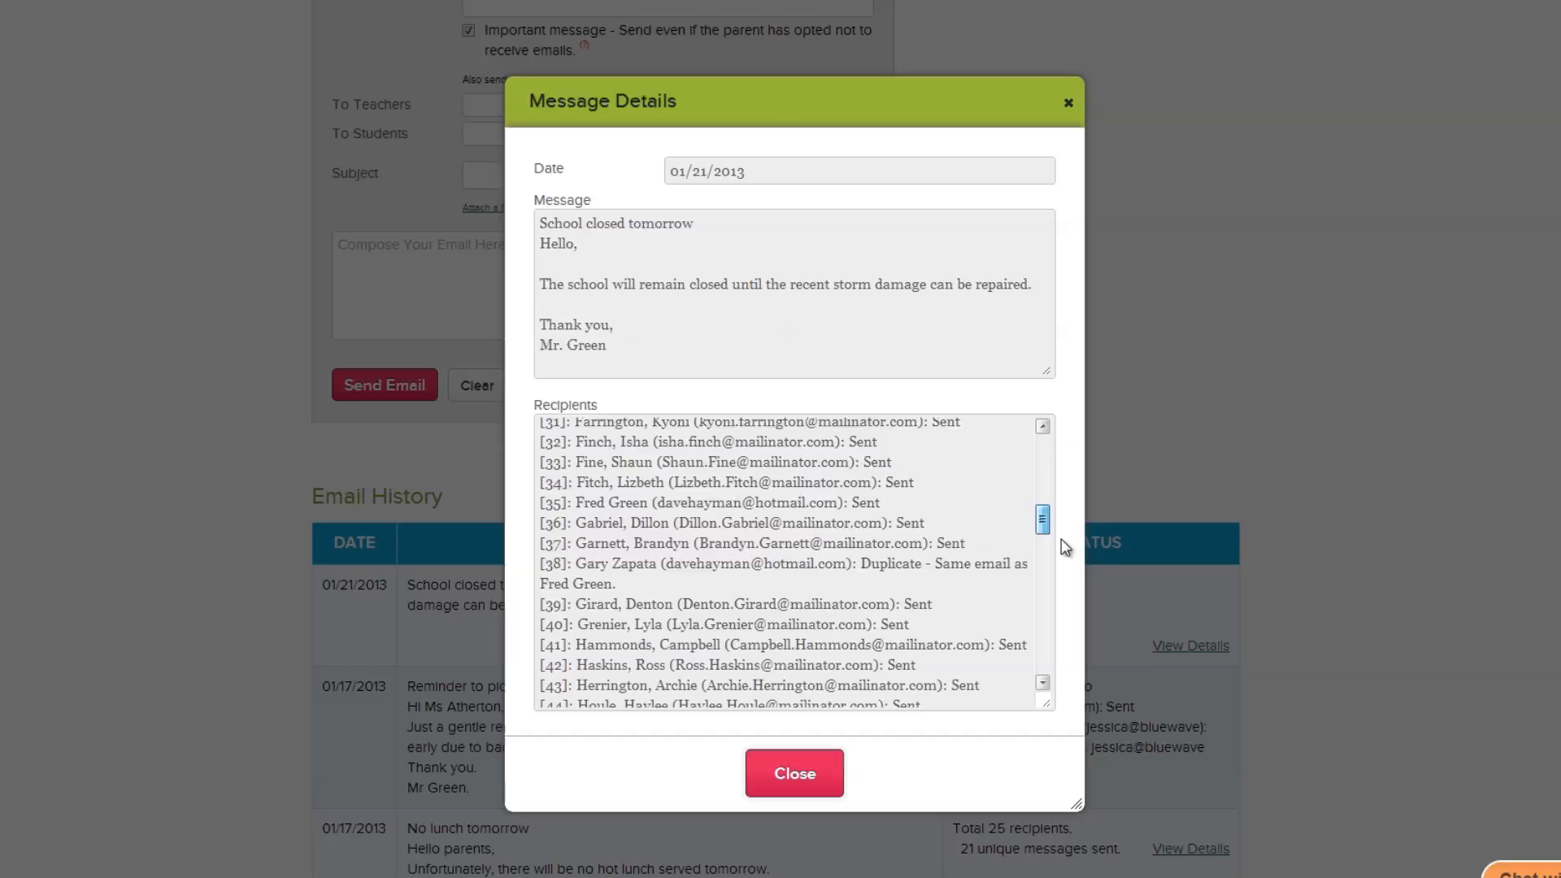
{"action": "scroll", "scroll_direction": "down", "scroll_amount": 3}
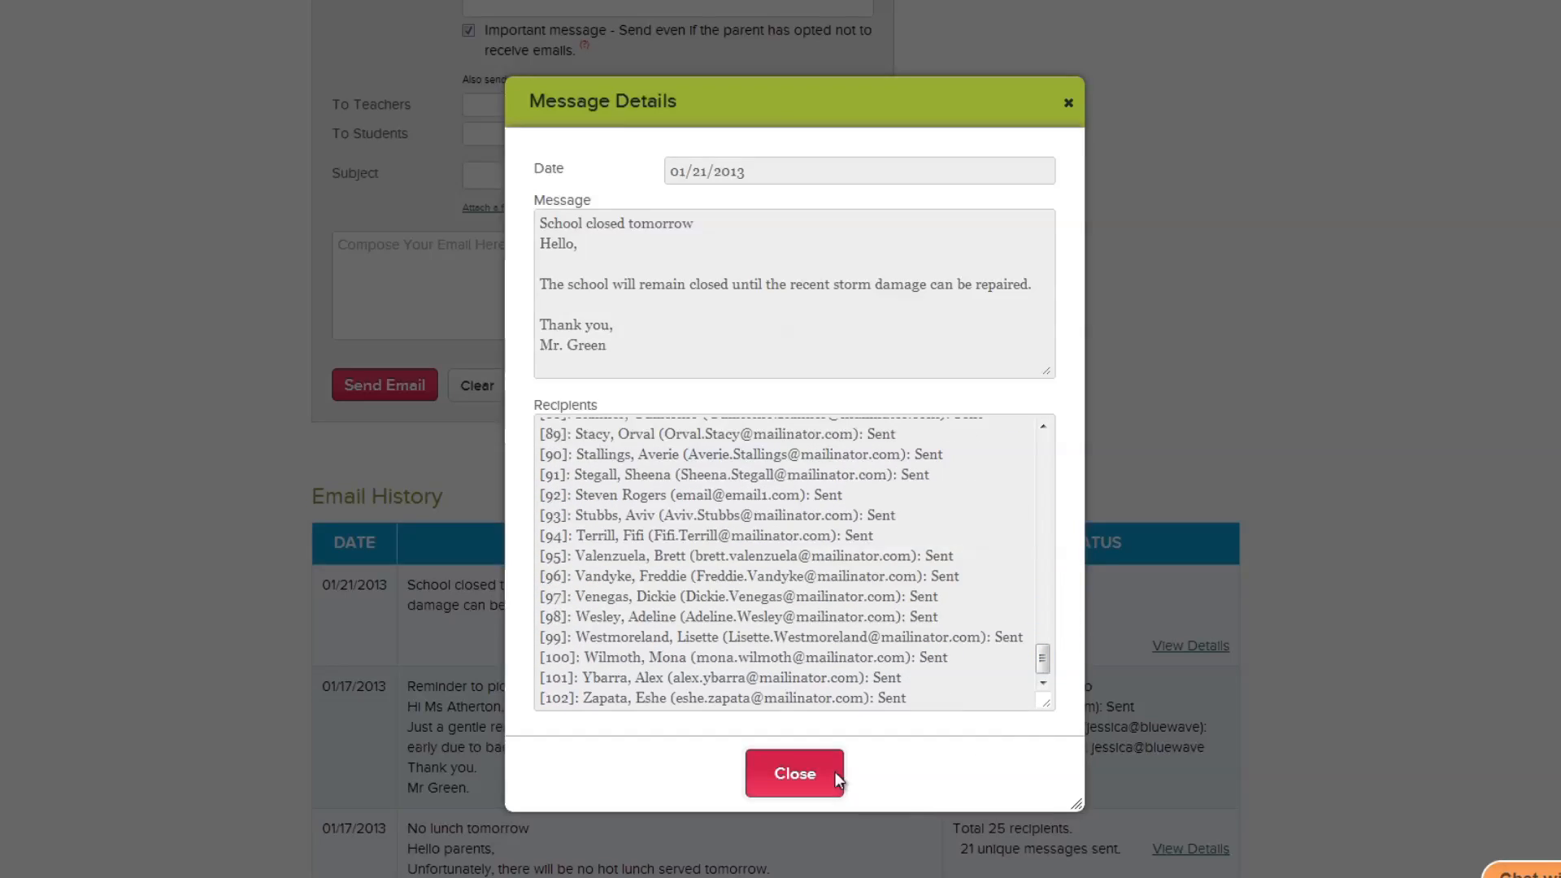
{"action": "left_click", "coordinate": [793, 773]}
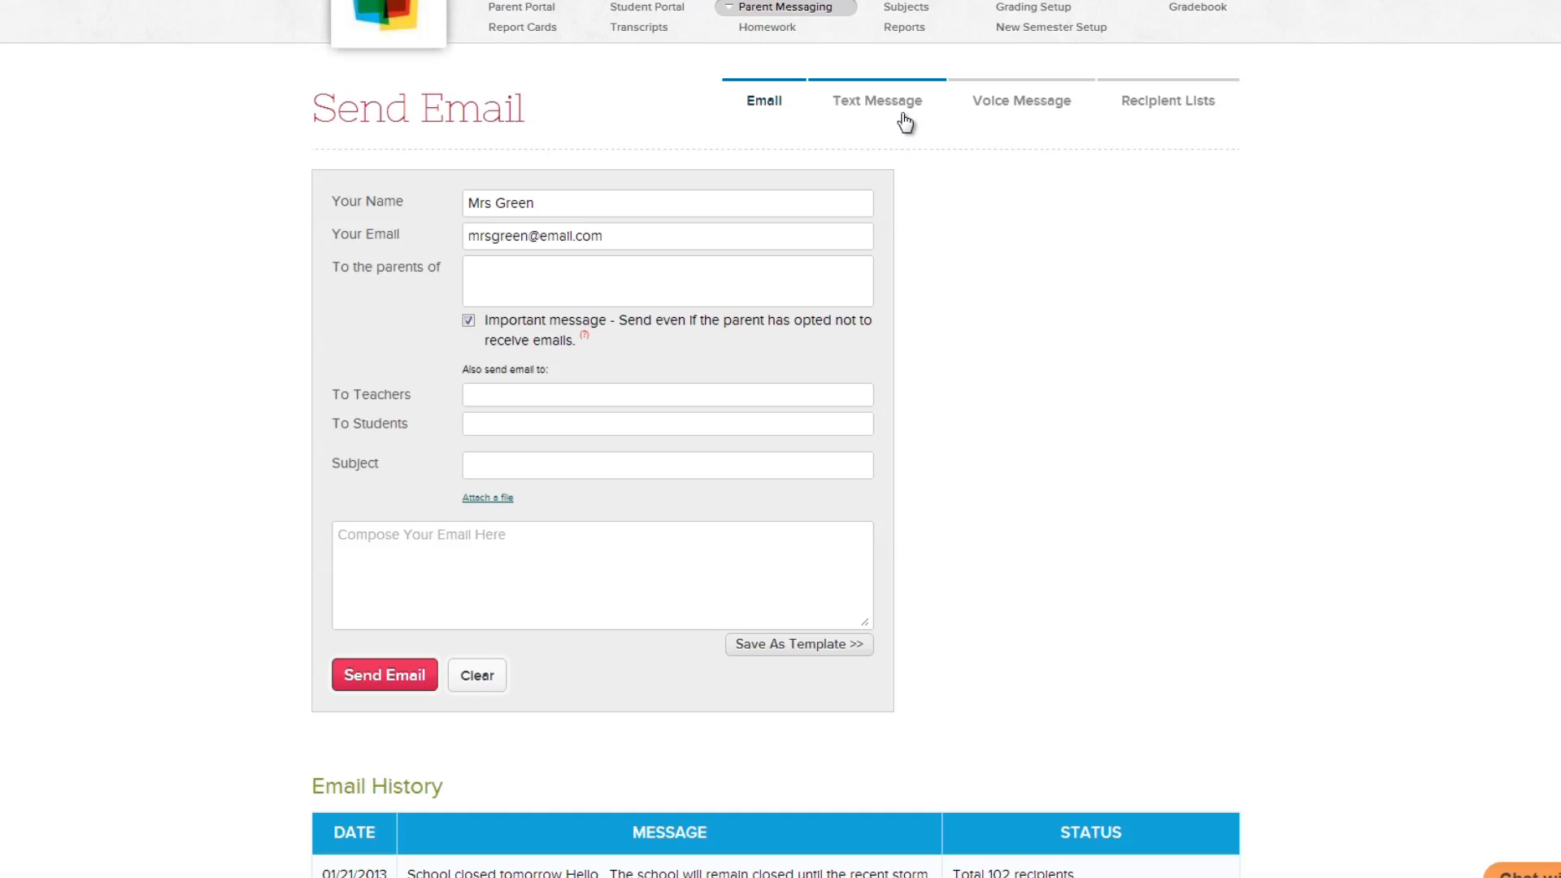
{"action": "left_click", "coordinate": [876, 101]}
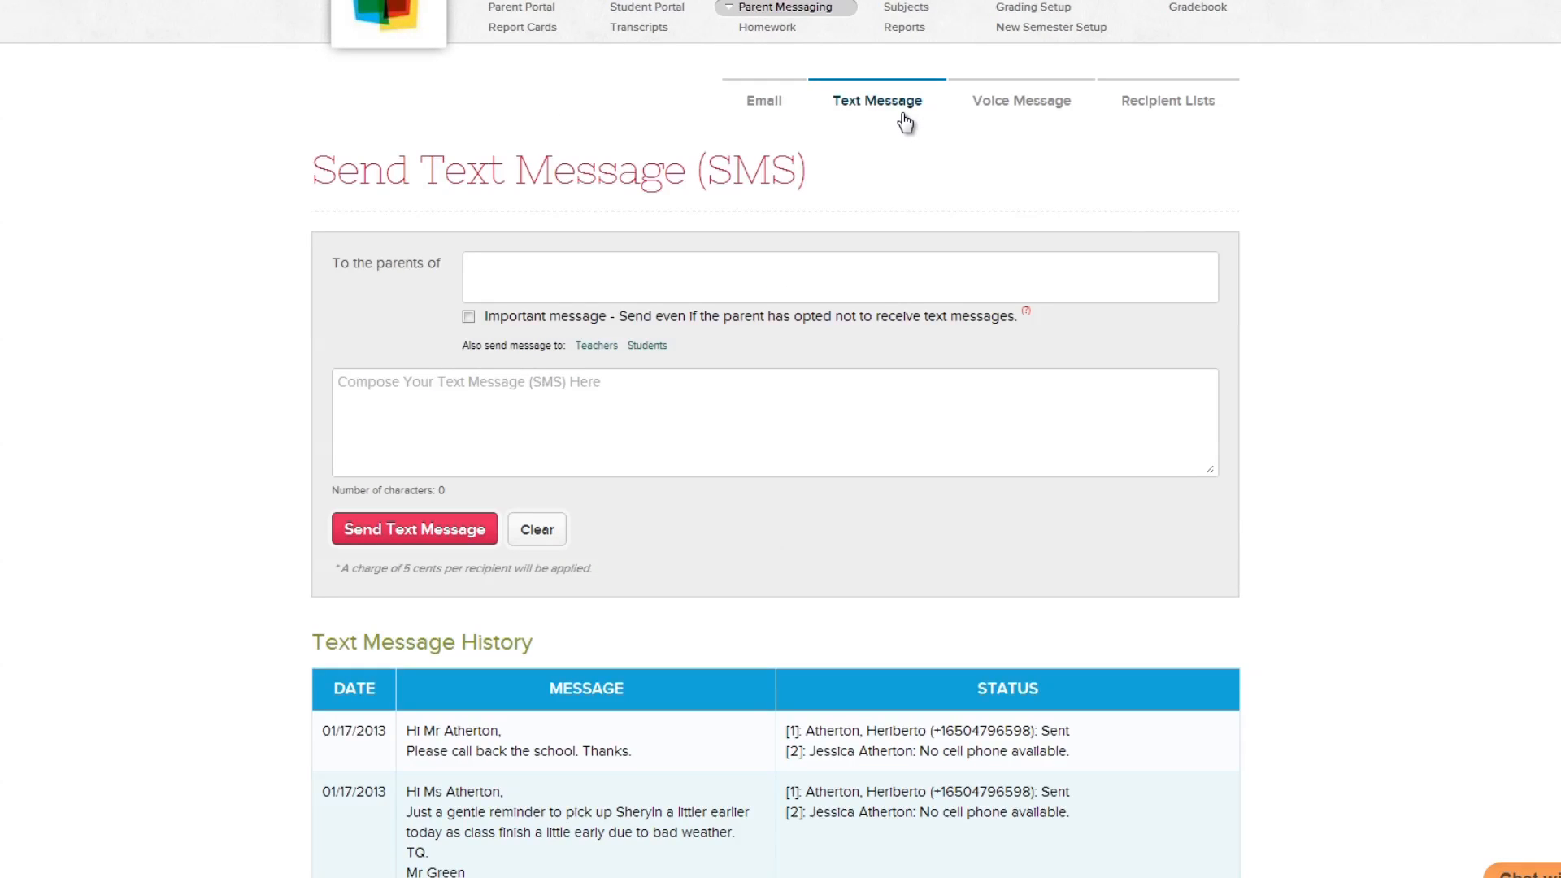
{"action": "left_click", "coordinate": [839, 276]}
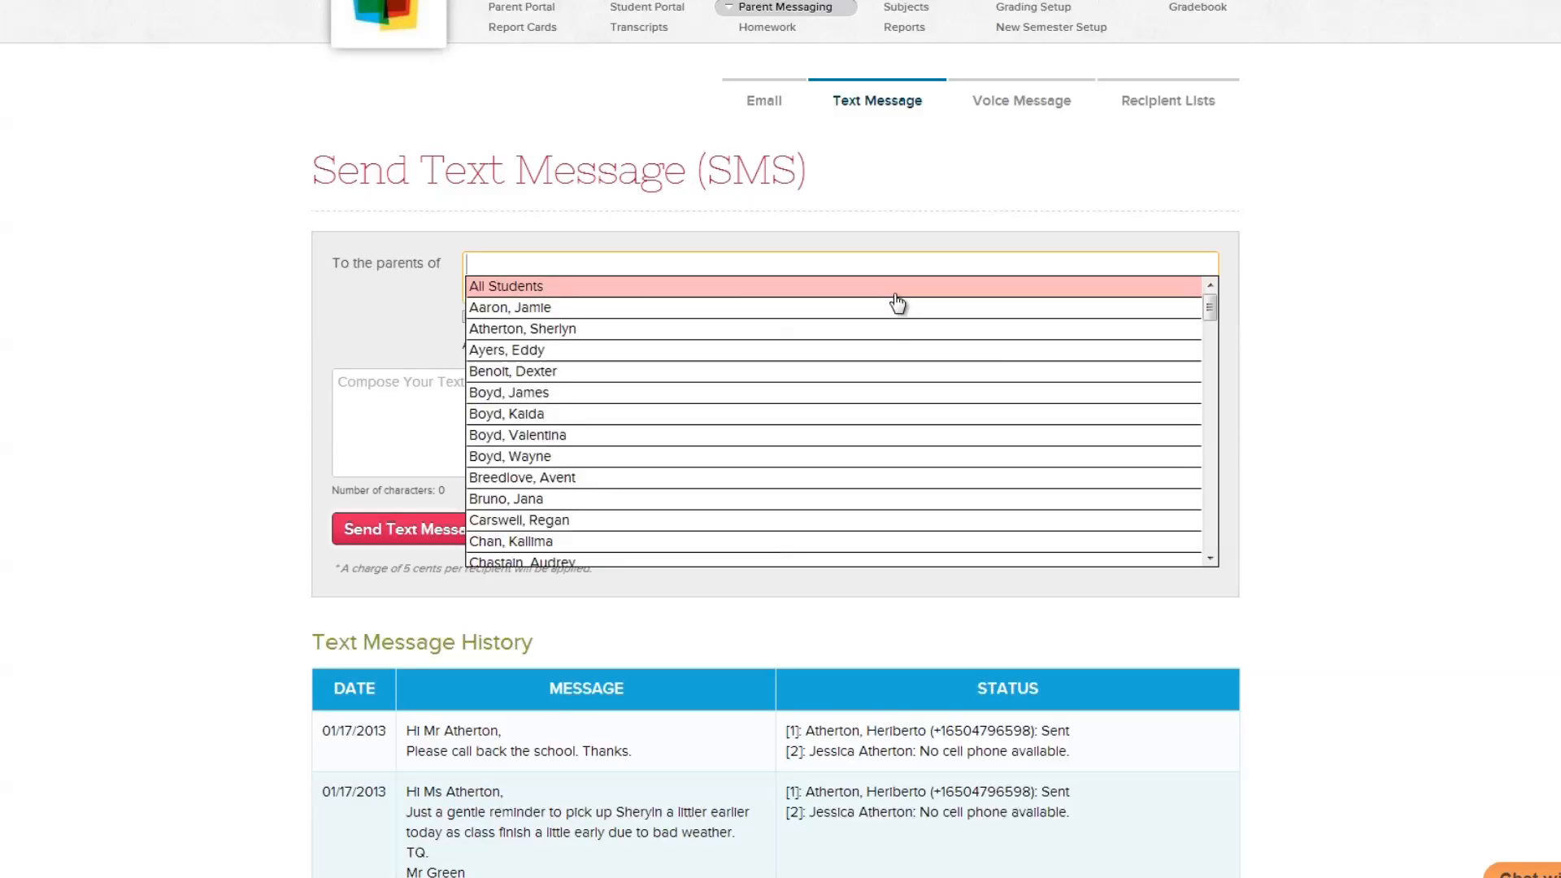
{"action": "left_click", "coordinate": [506, 350]}
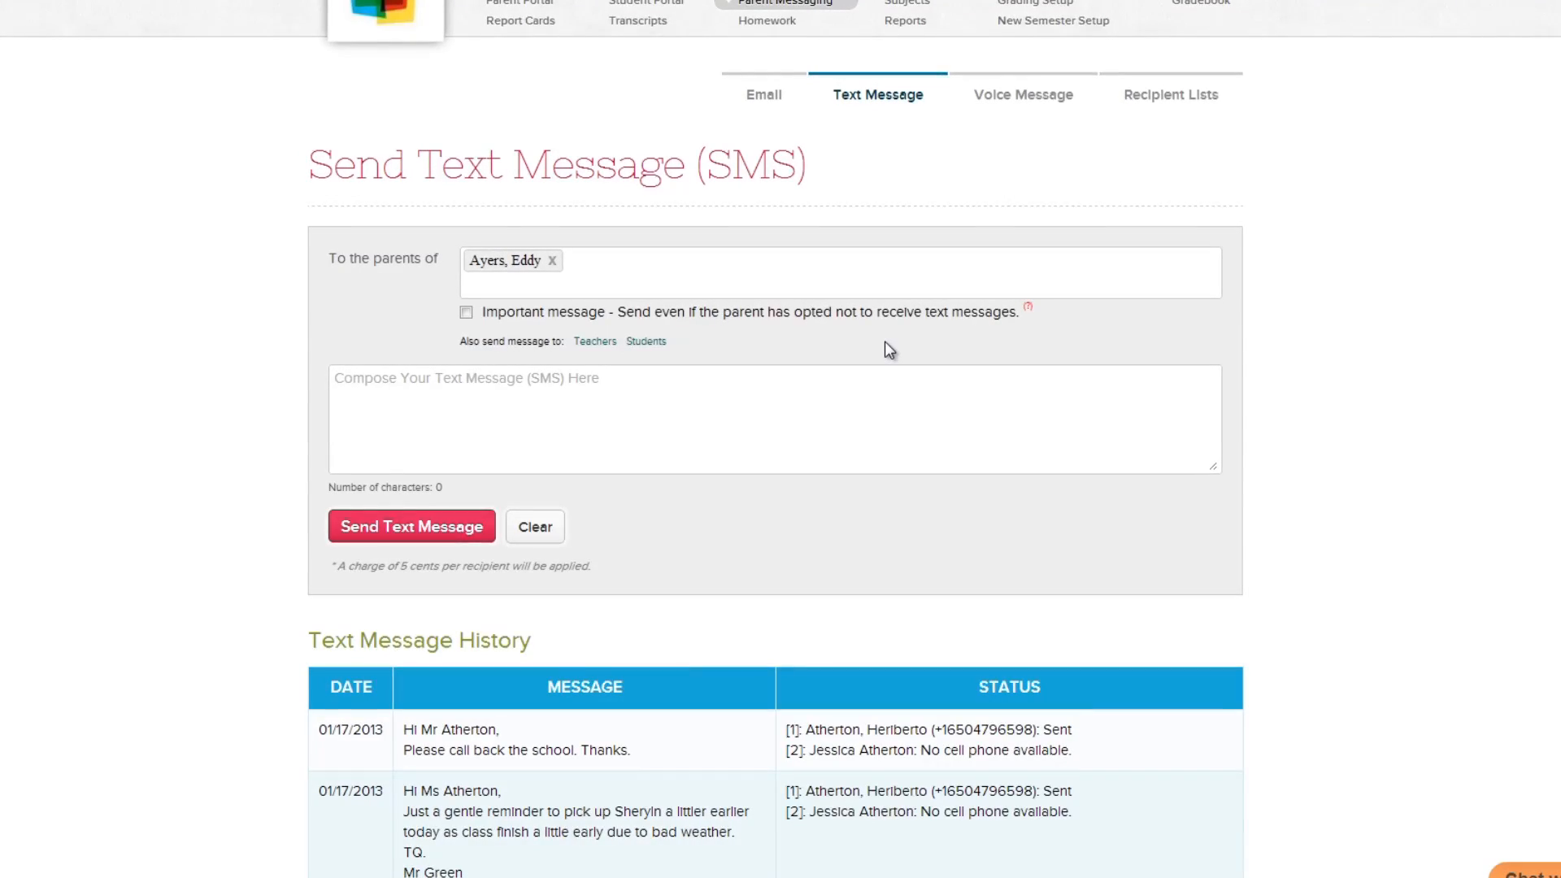
{"action": "scroll", "scroll_direction": "down", "scroll_amount": 3}
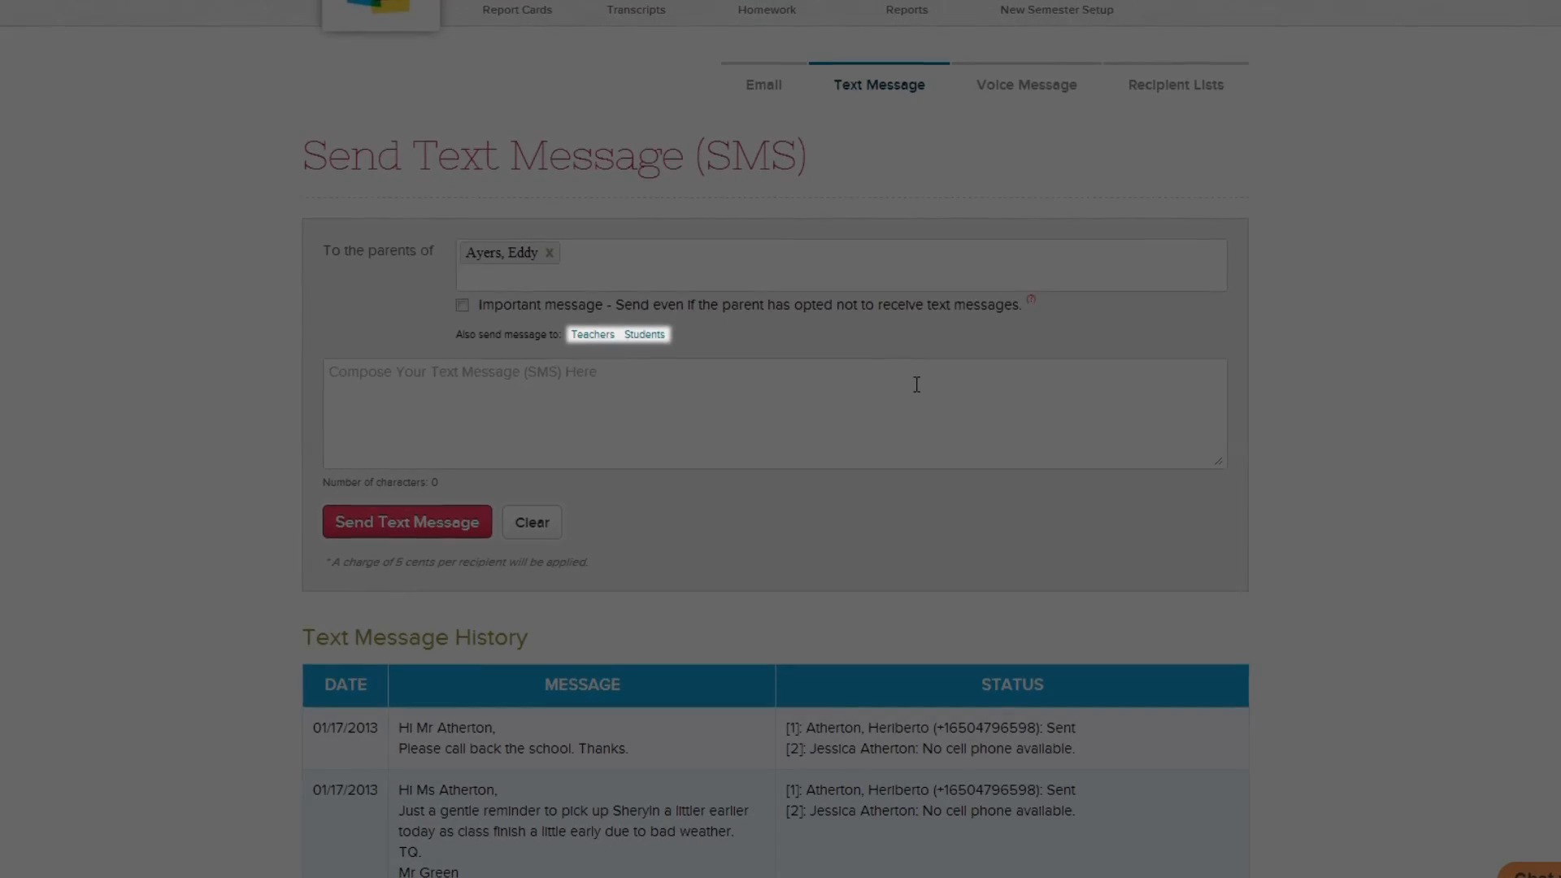
{"action": "type", "text": "Hi Mrs. Ayers,"}
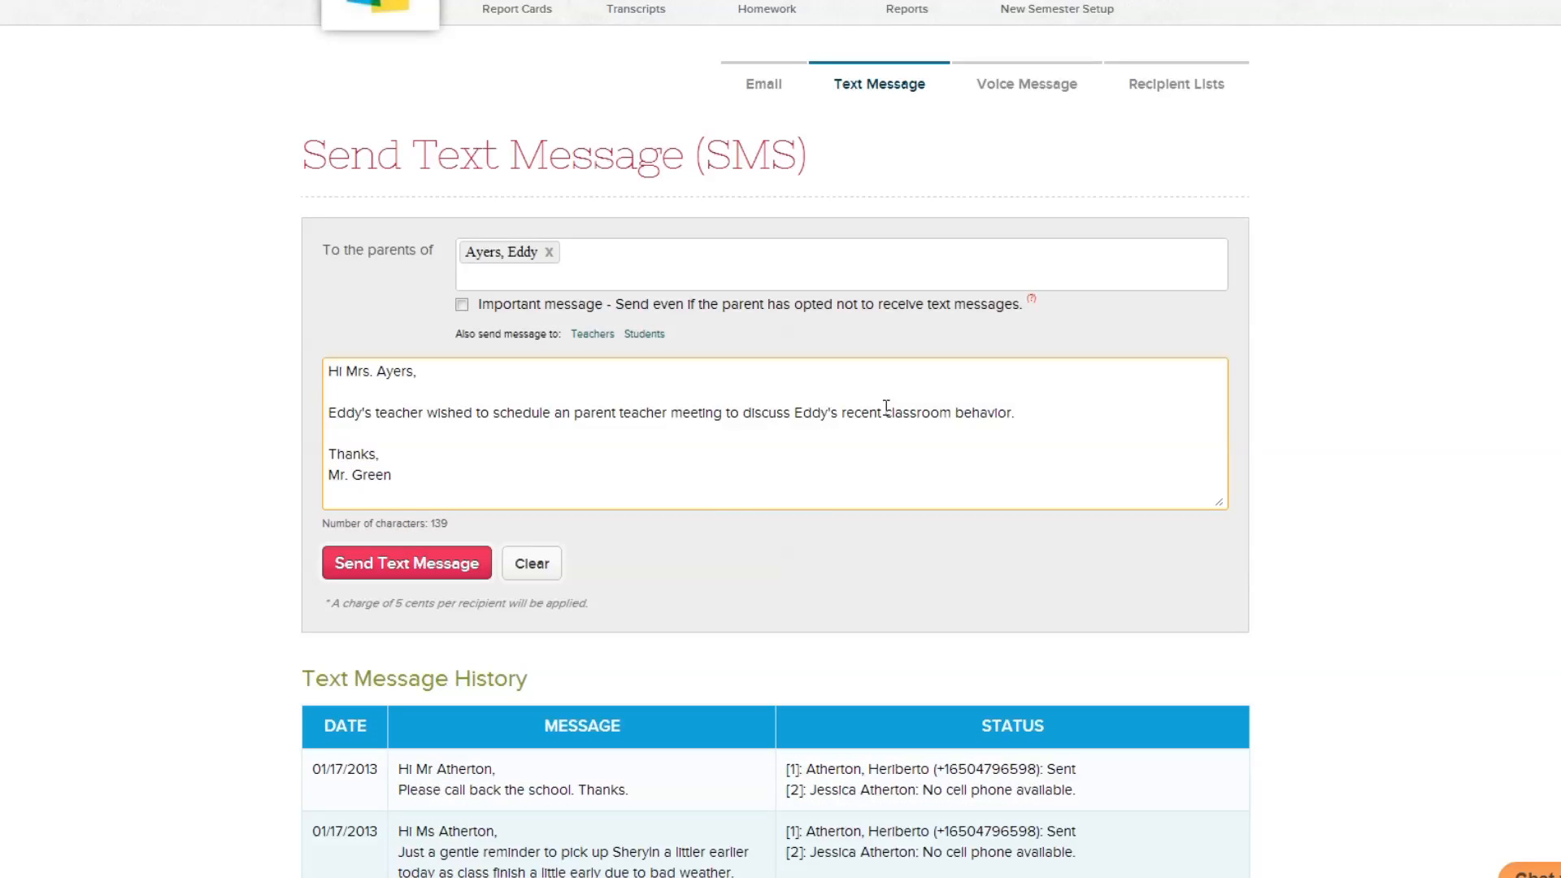
{"action": "left_click", "coordinate": [405, 563]}
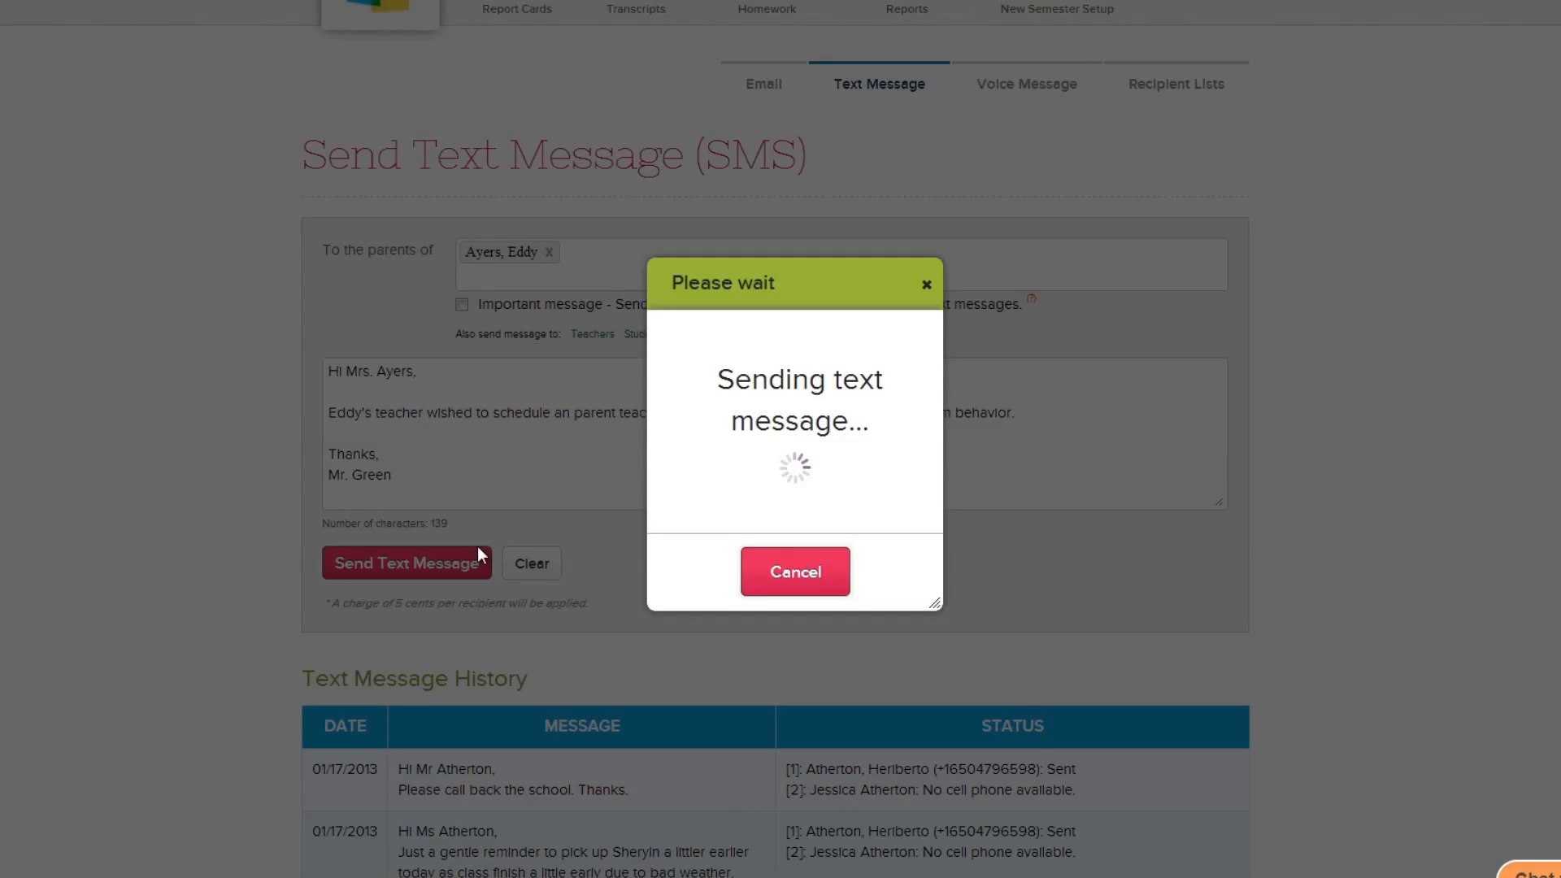
{"action": "left_click", "coordinate": [406, 562]}
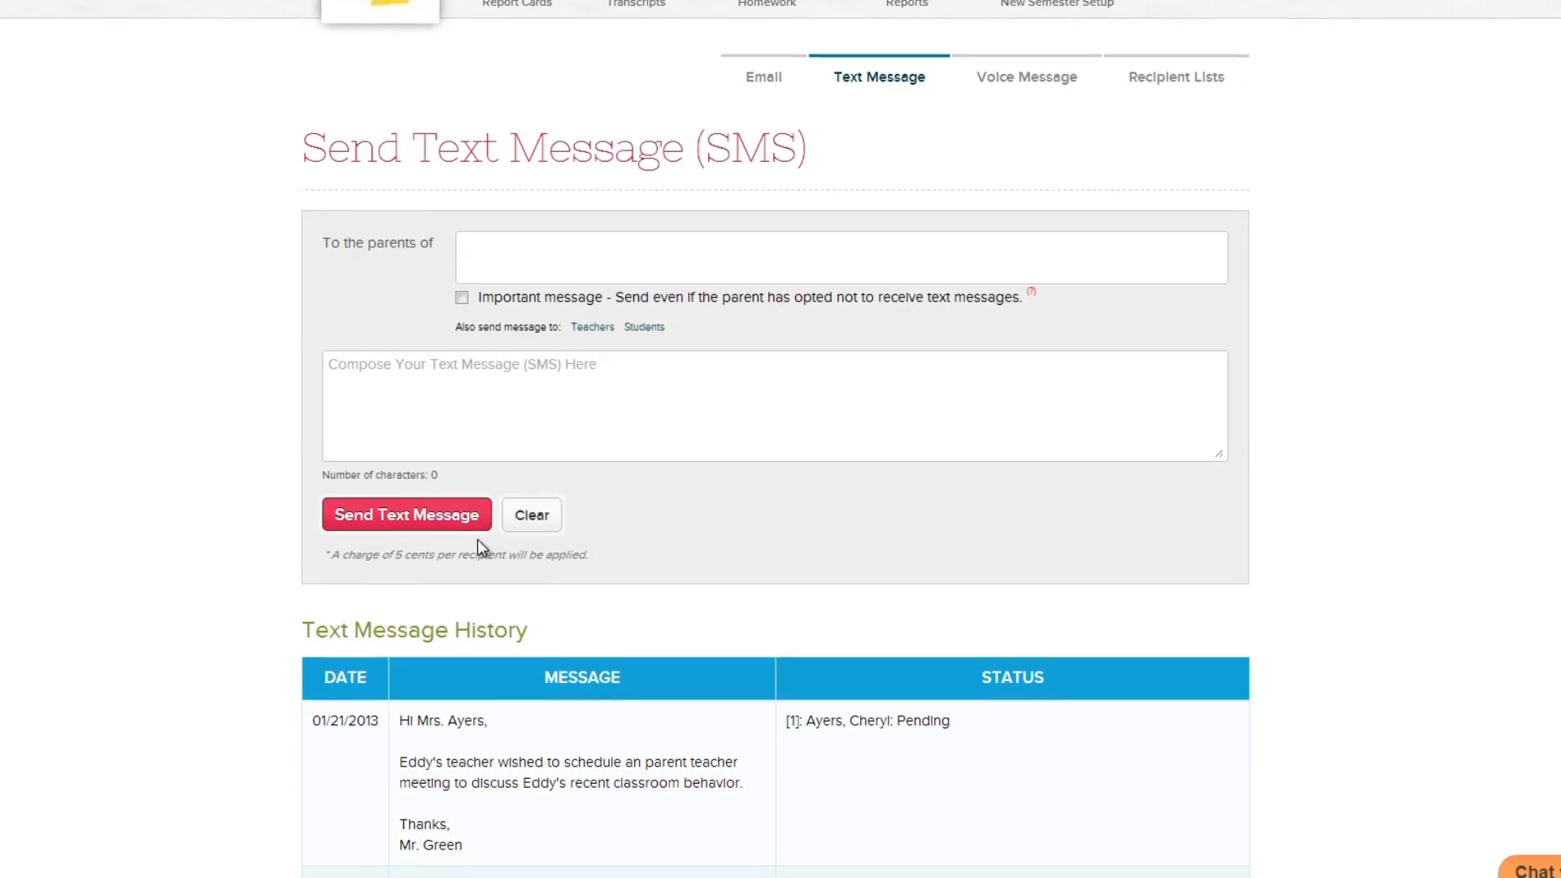
{"action": "scroll", "scroll_direction": "down", "scroll_amount": 3}
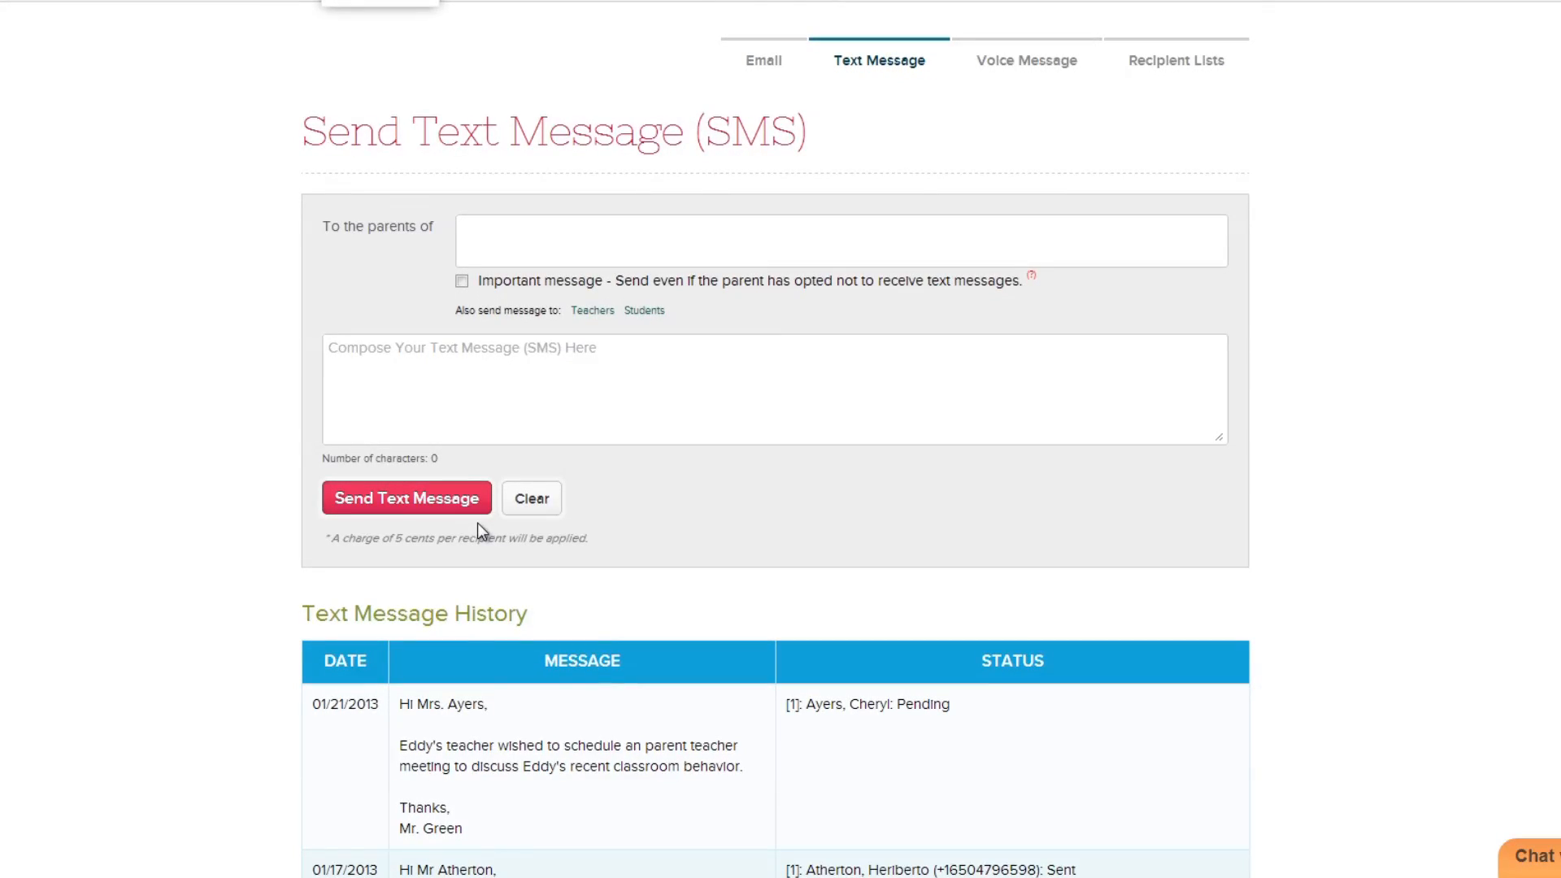
{"action": "scroll", "scroll_direction": "down", "scroll_amount": 3}
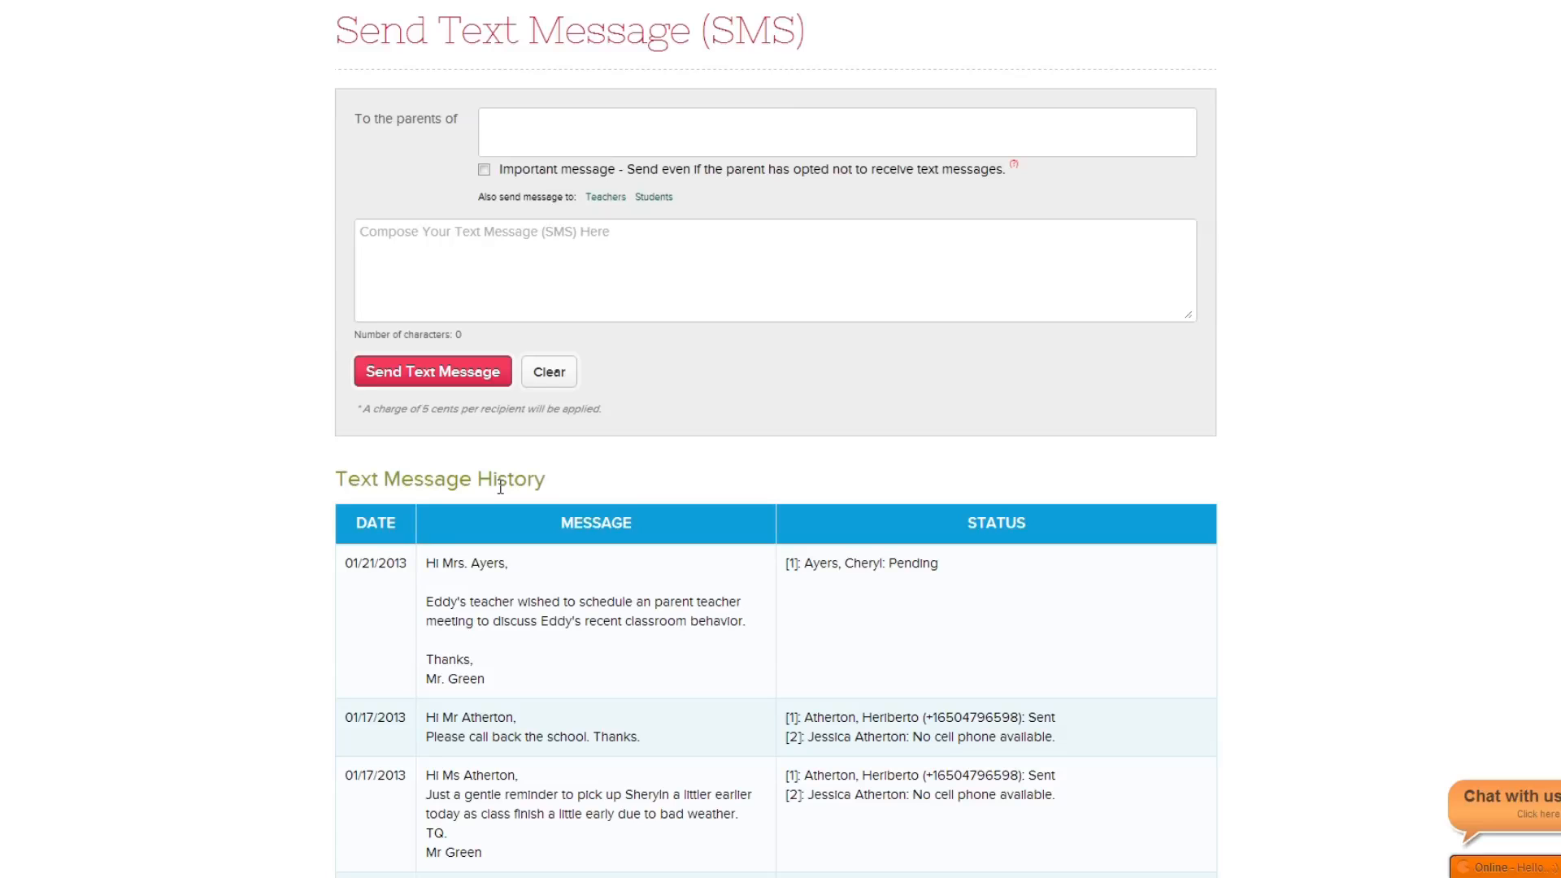
{"action": "left_click", "coordinate": [1008, 56]}
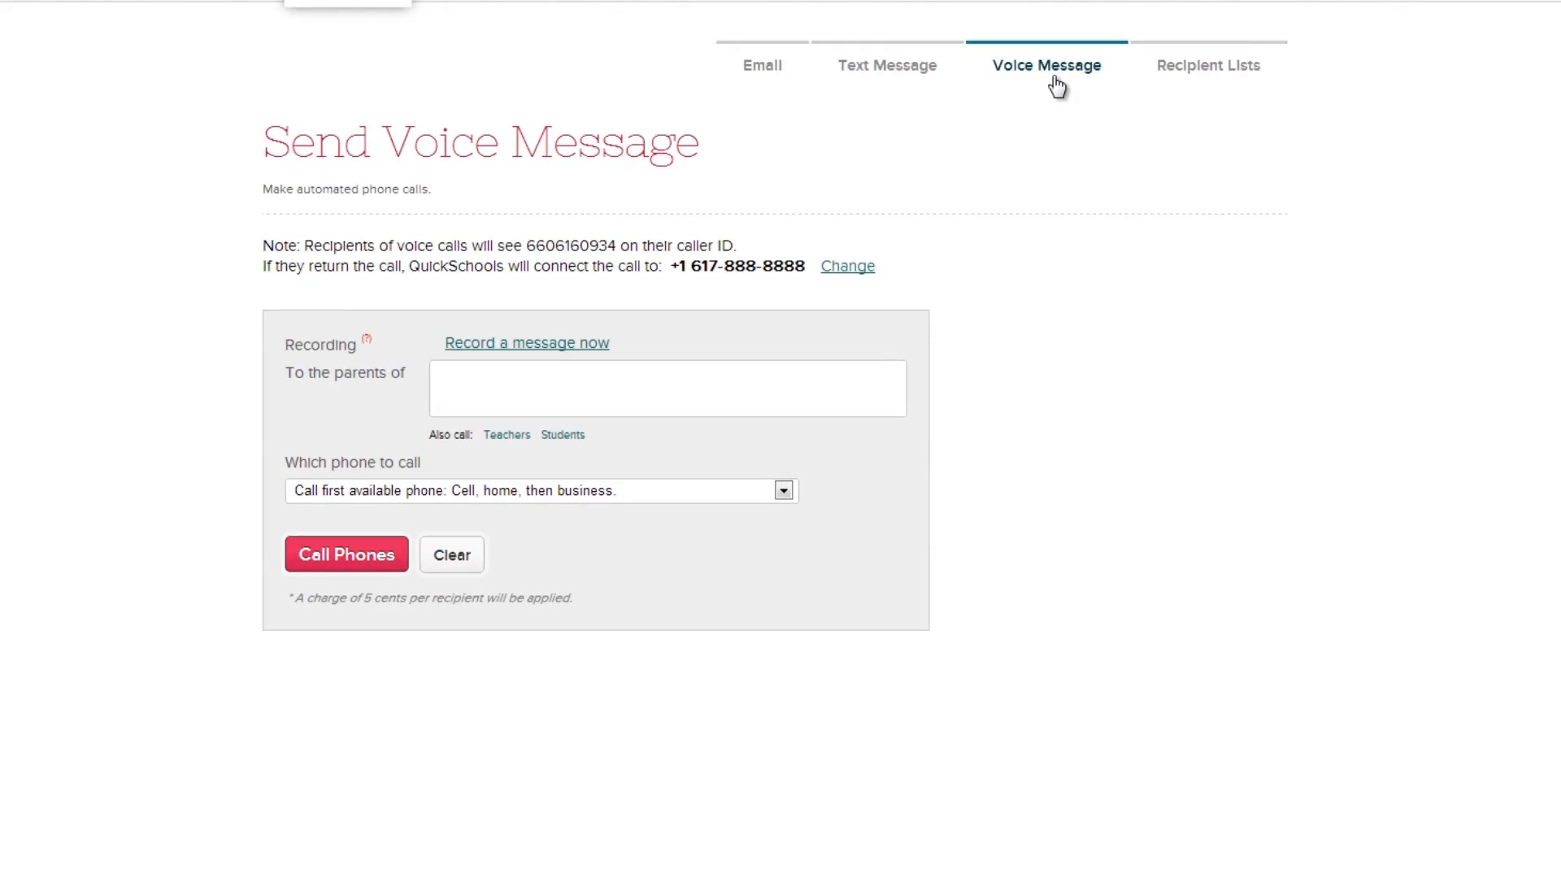
{"action": "left_click", "coordinate": [527, 342]}
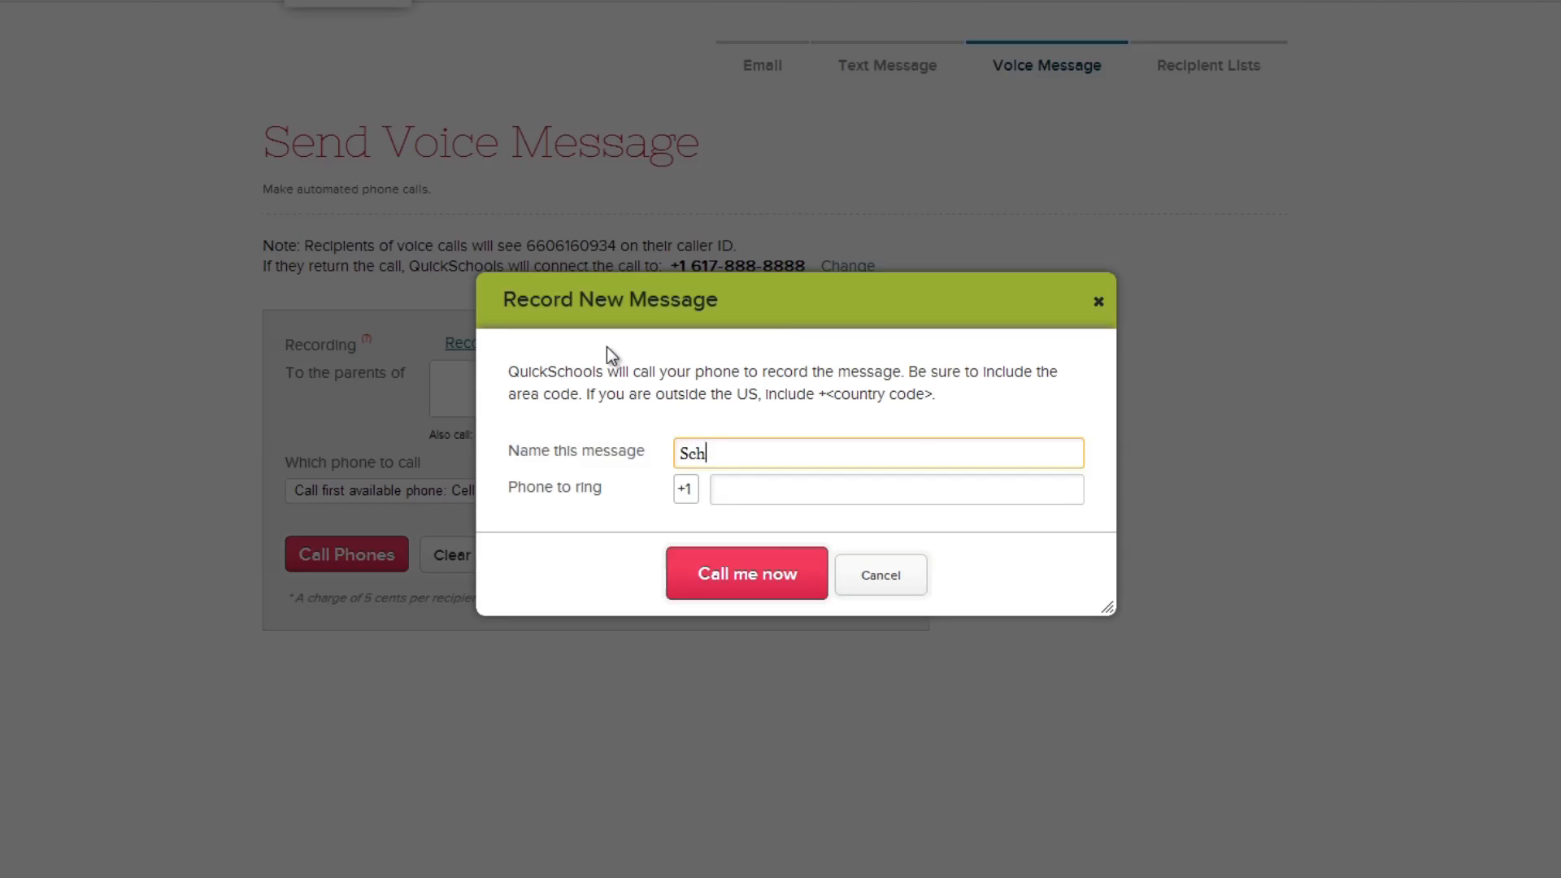
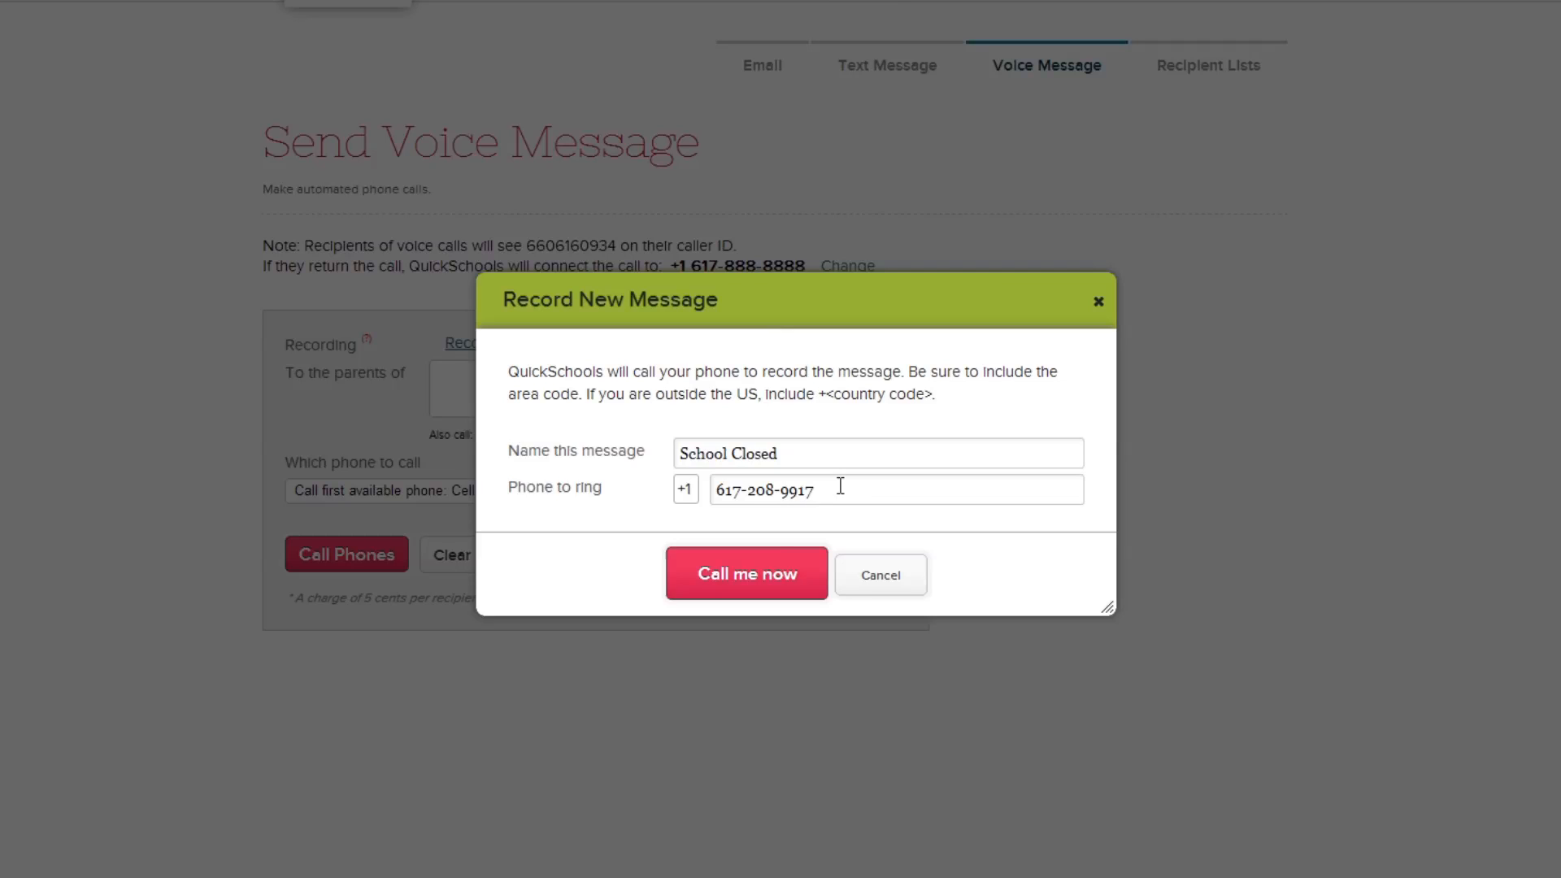
{"action": "left_click", "coordinate": [746, 572]}
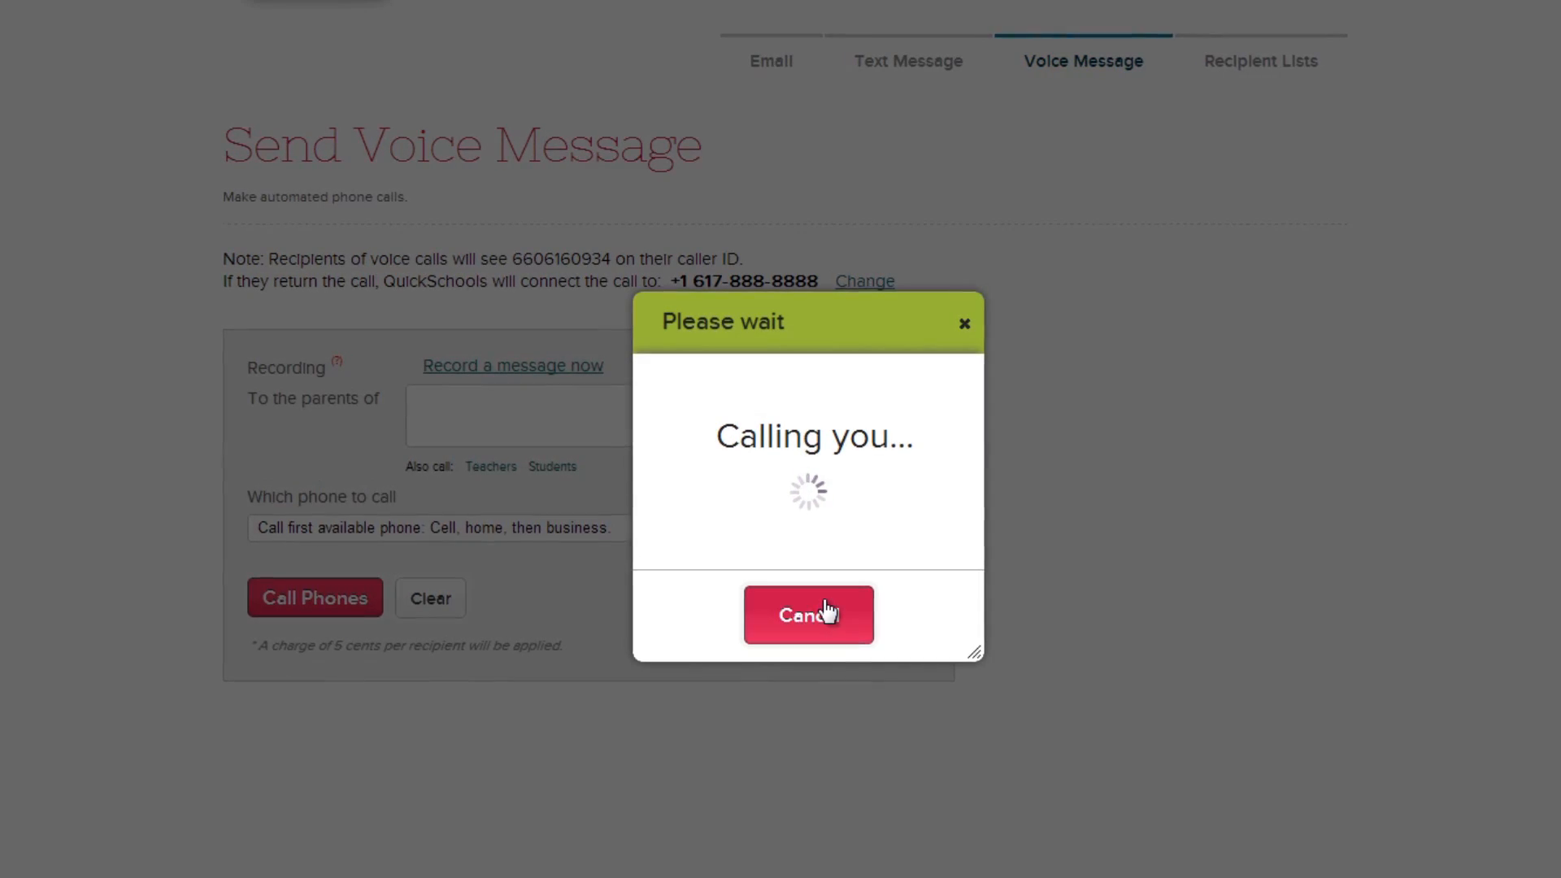
{"action": "left_click", "coordinate": [807, 615]}
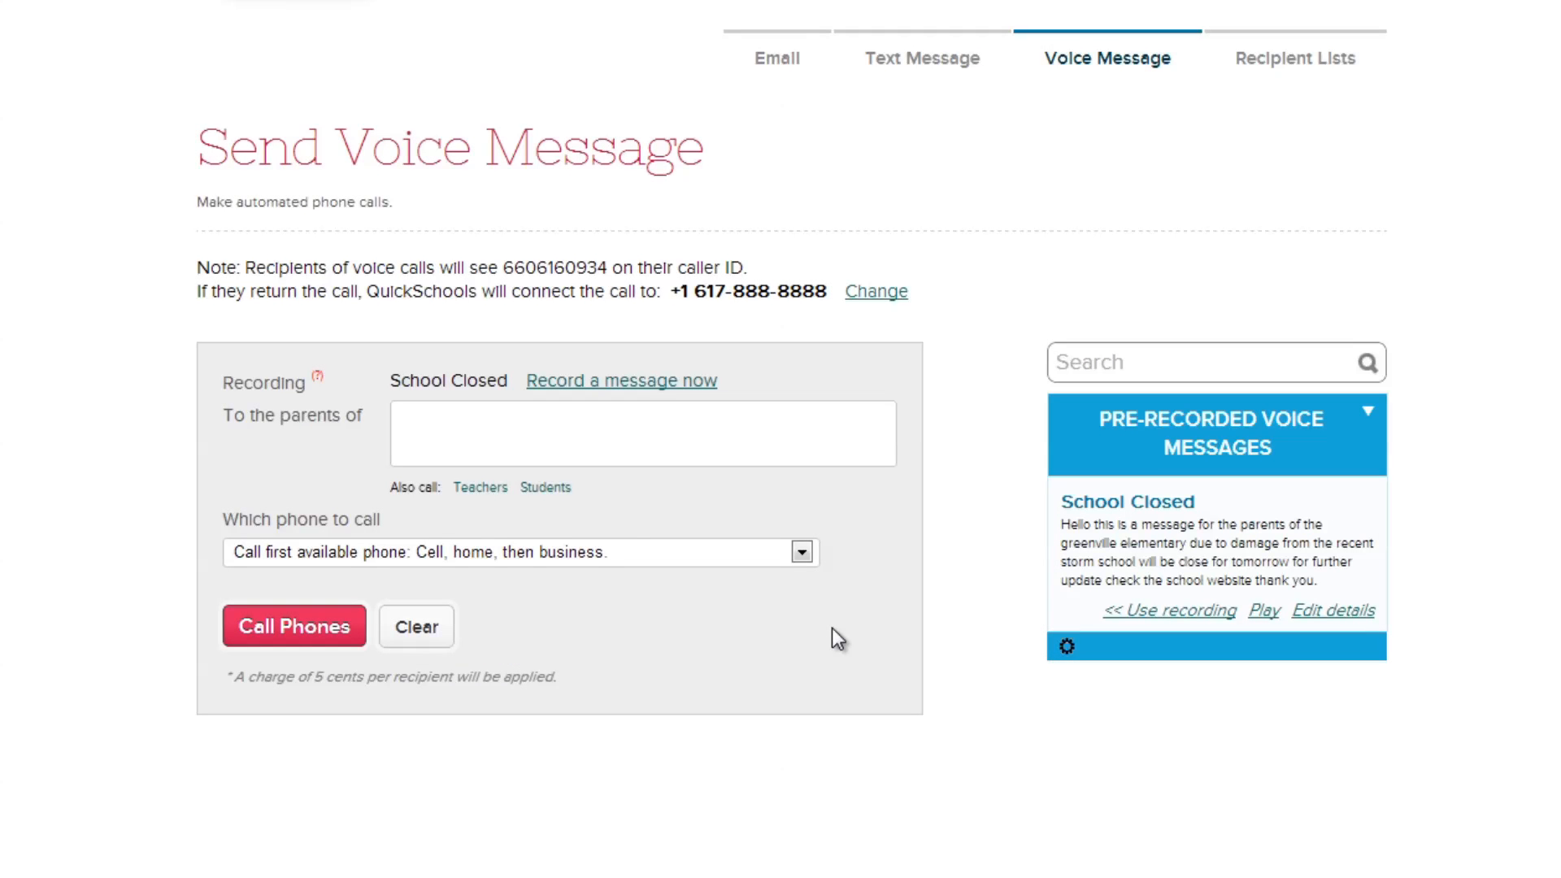
Use the School Closed recording and call the parents of All Students.
{"action": "left_click", "coordinate": [1166, 608]}
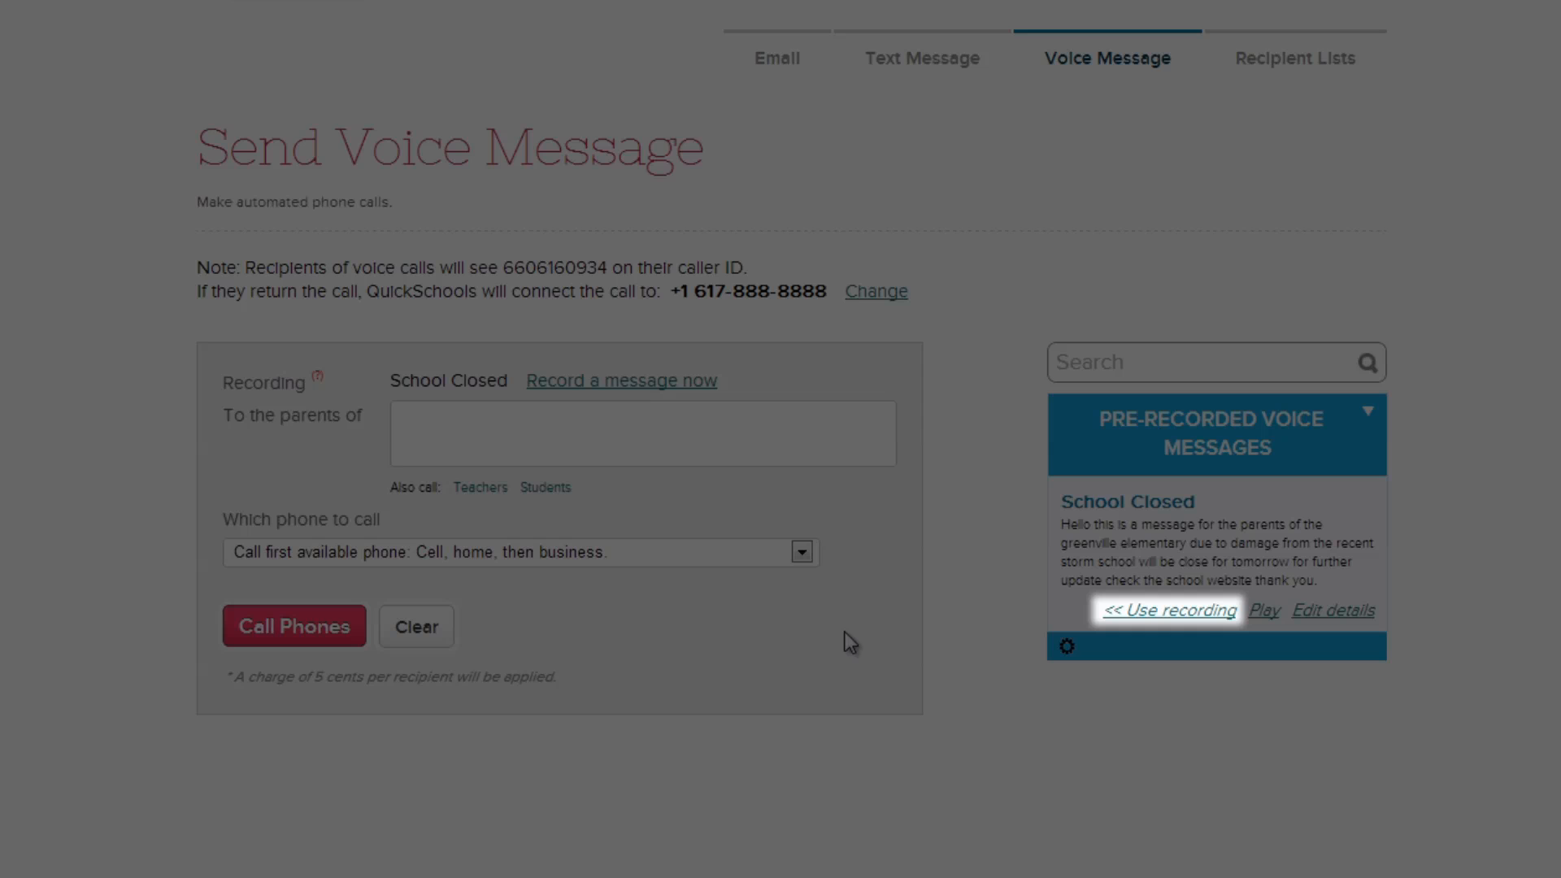
{"action": "left_click", "coordinate": [1170, 609]}
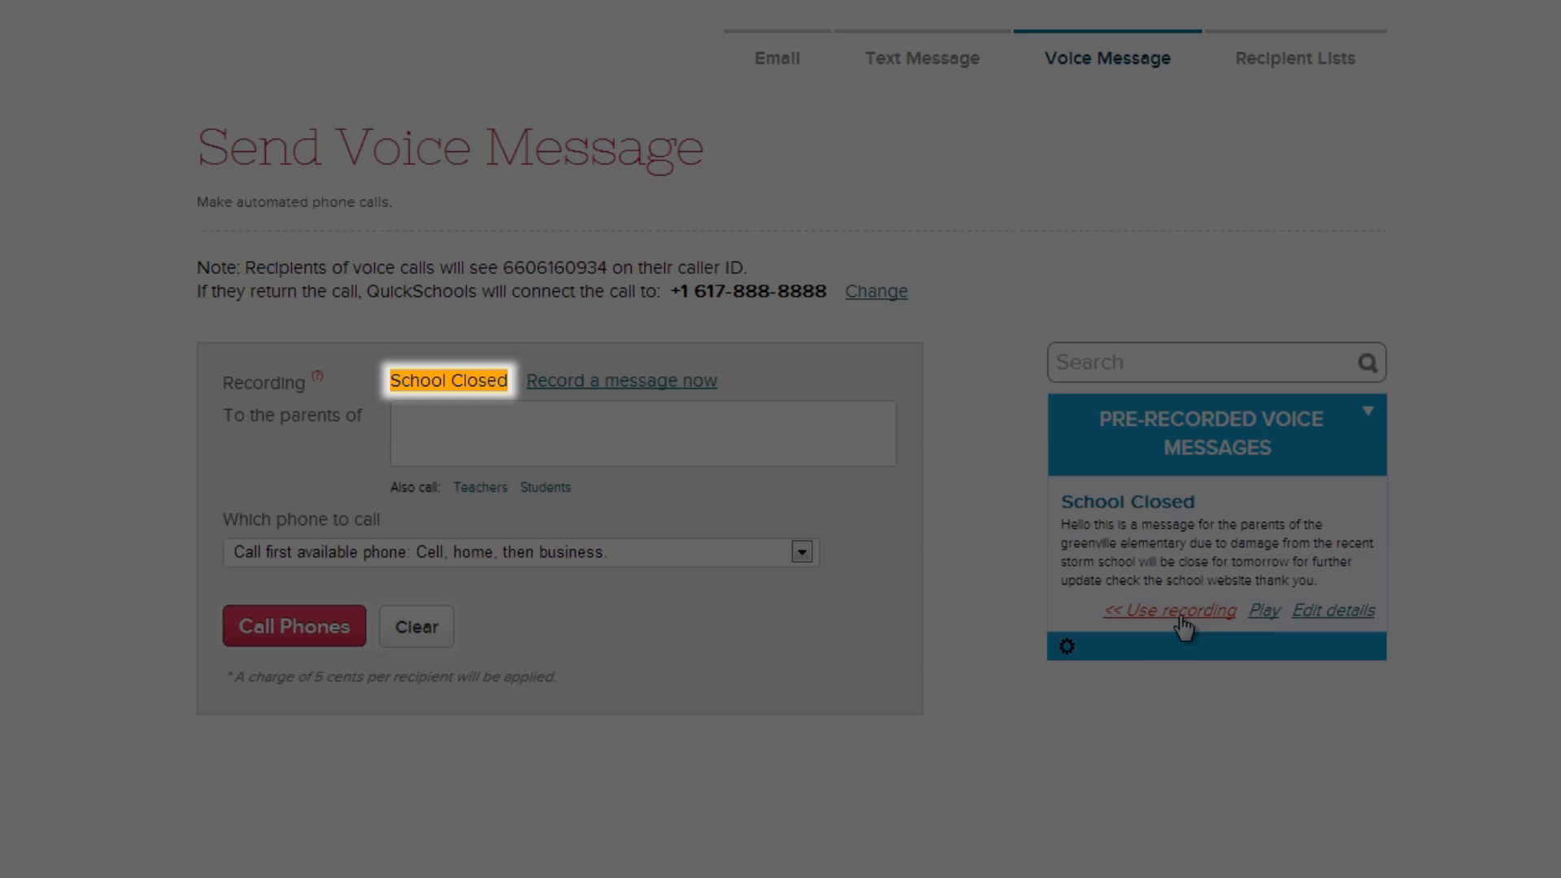
{"action": "left_click", "coordinate": [1169, 610]}
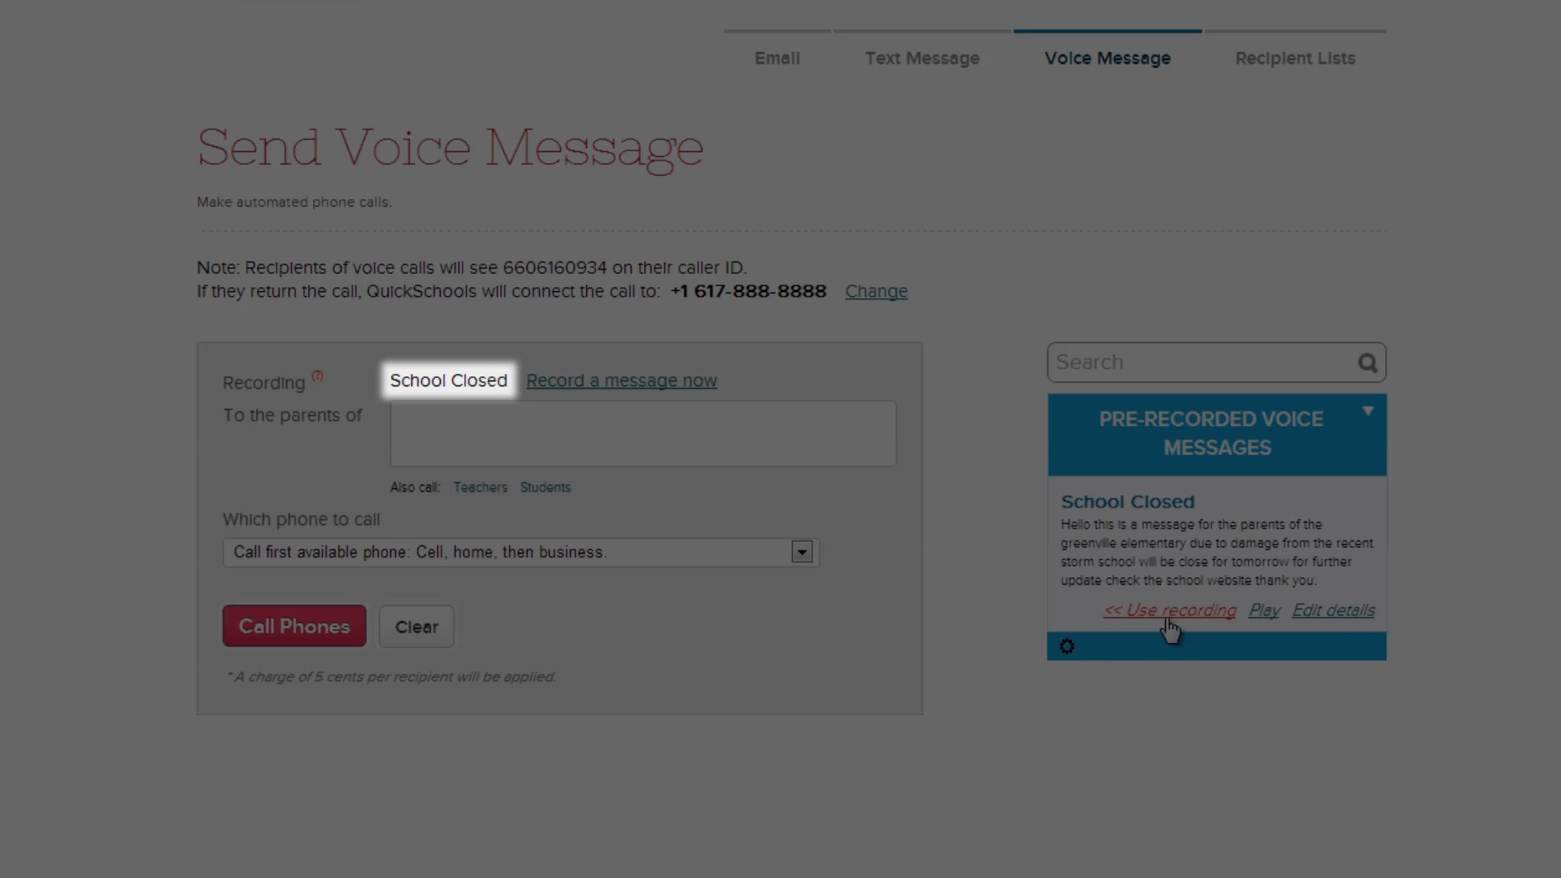
{"action": "left_click", "coordinate": [642, 433]}
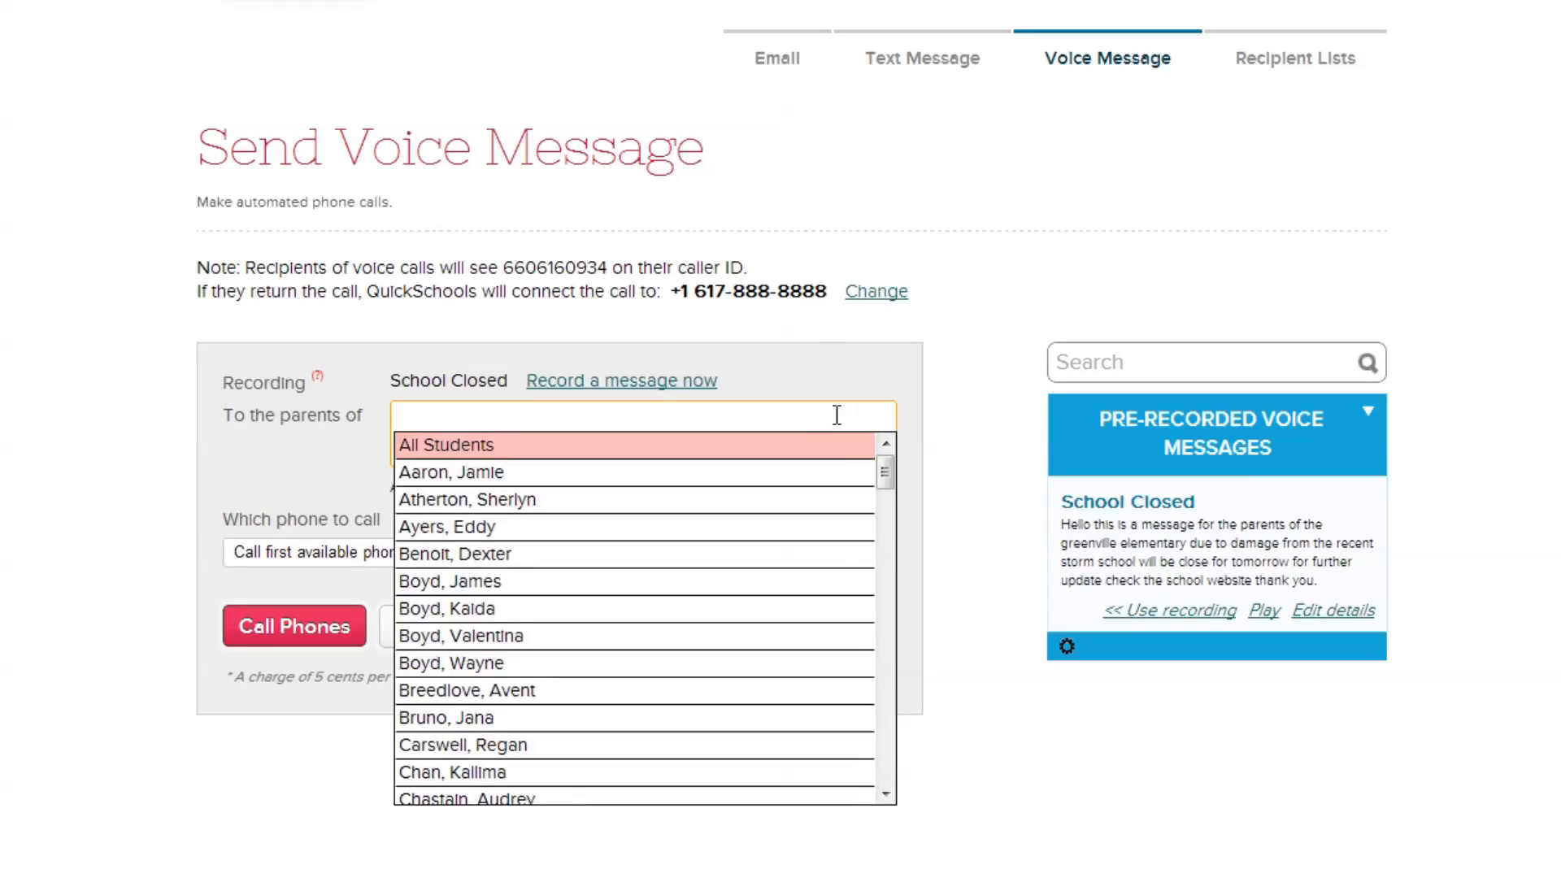
{"action": "left_click", "coordinate": [446, 445]}
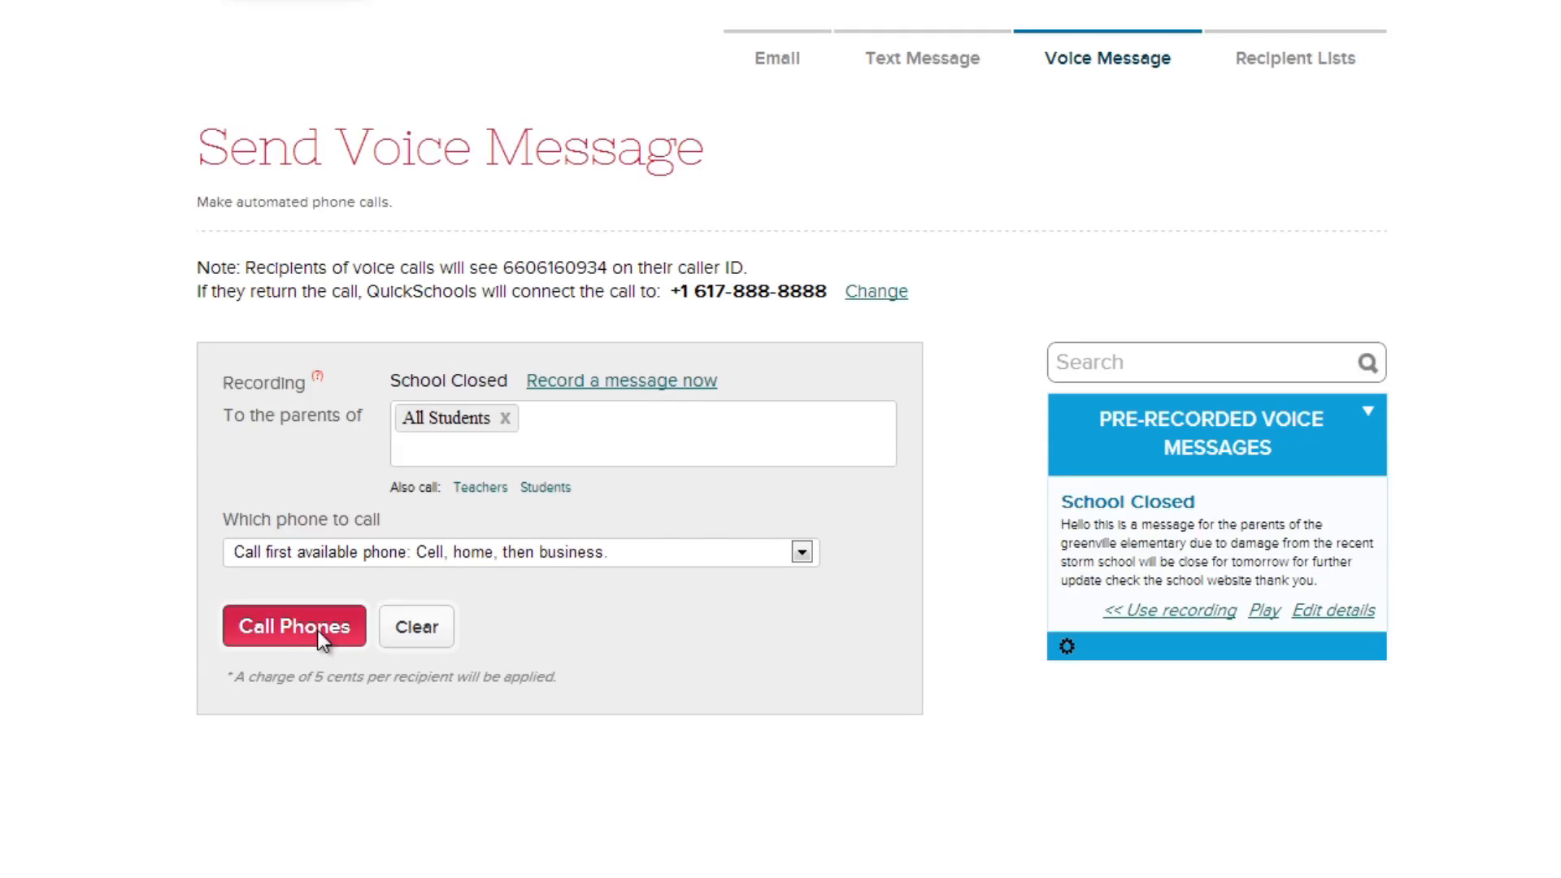
{"action": "left_click", "coordinate": [294, 626]}
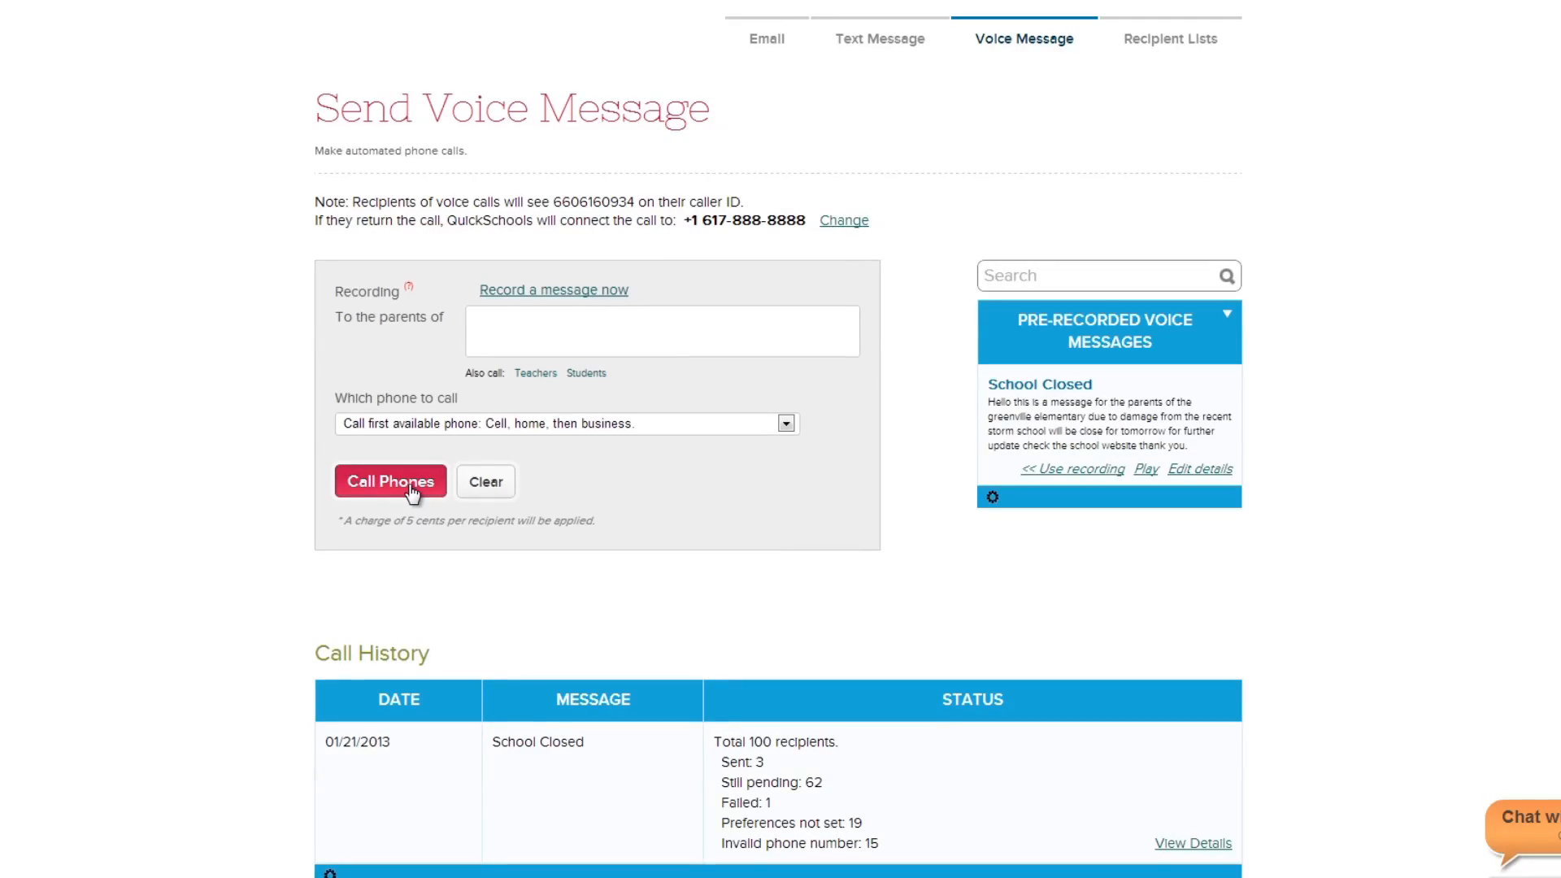
{"action": "mouse_move", "coordinate": [1171, 39]}
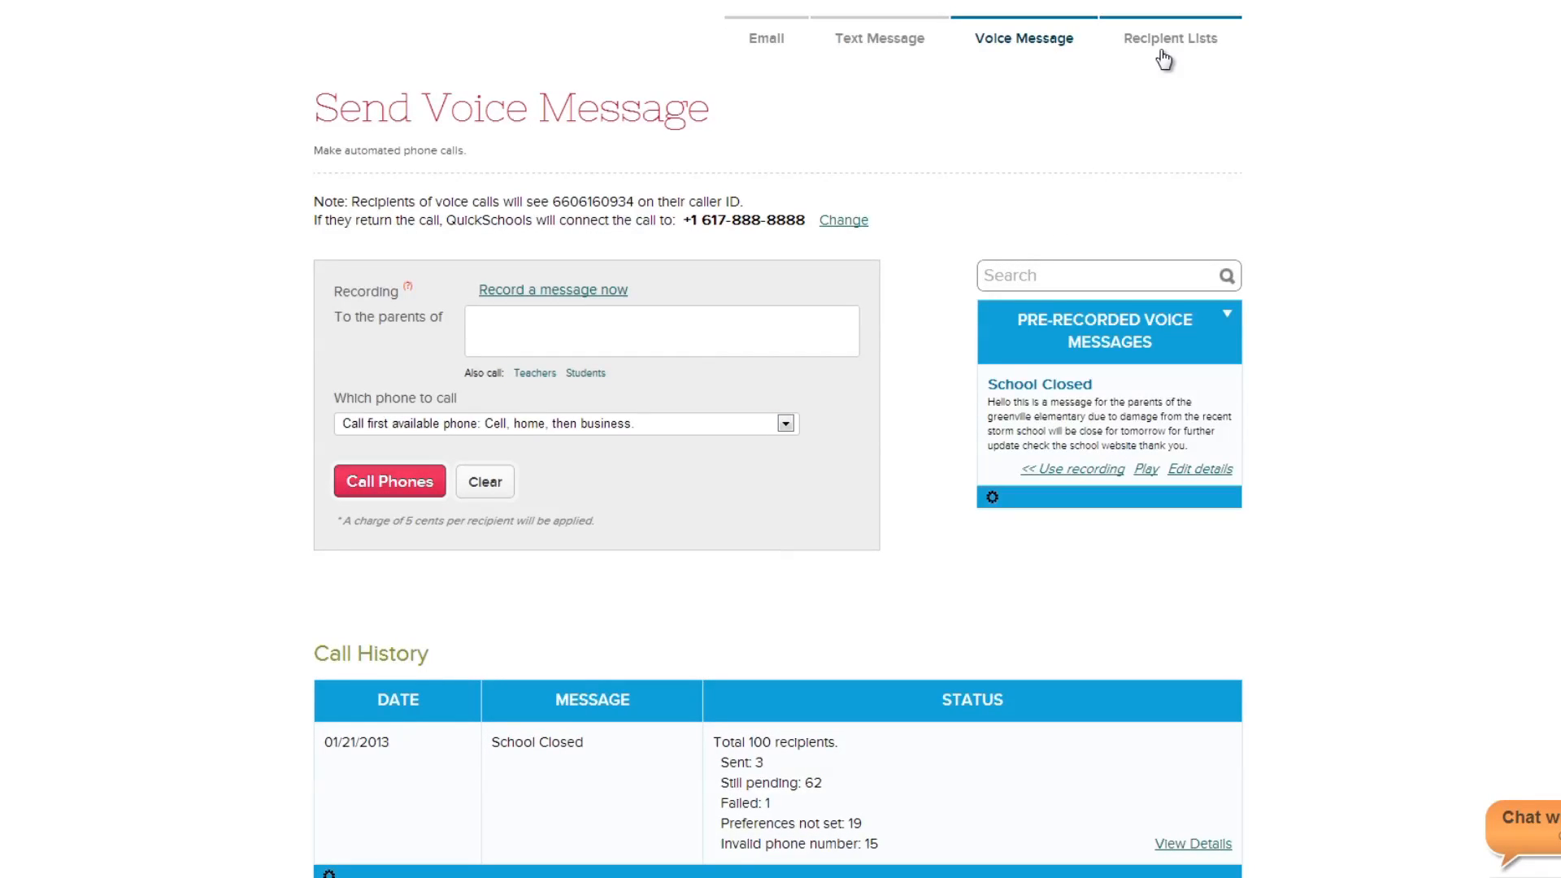
{"action": "left_click", "coordinate": [1169, 38]}
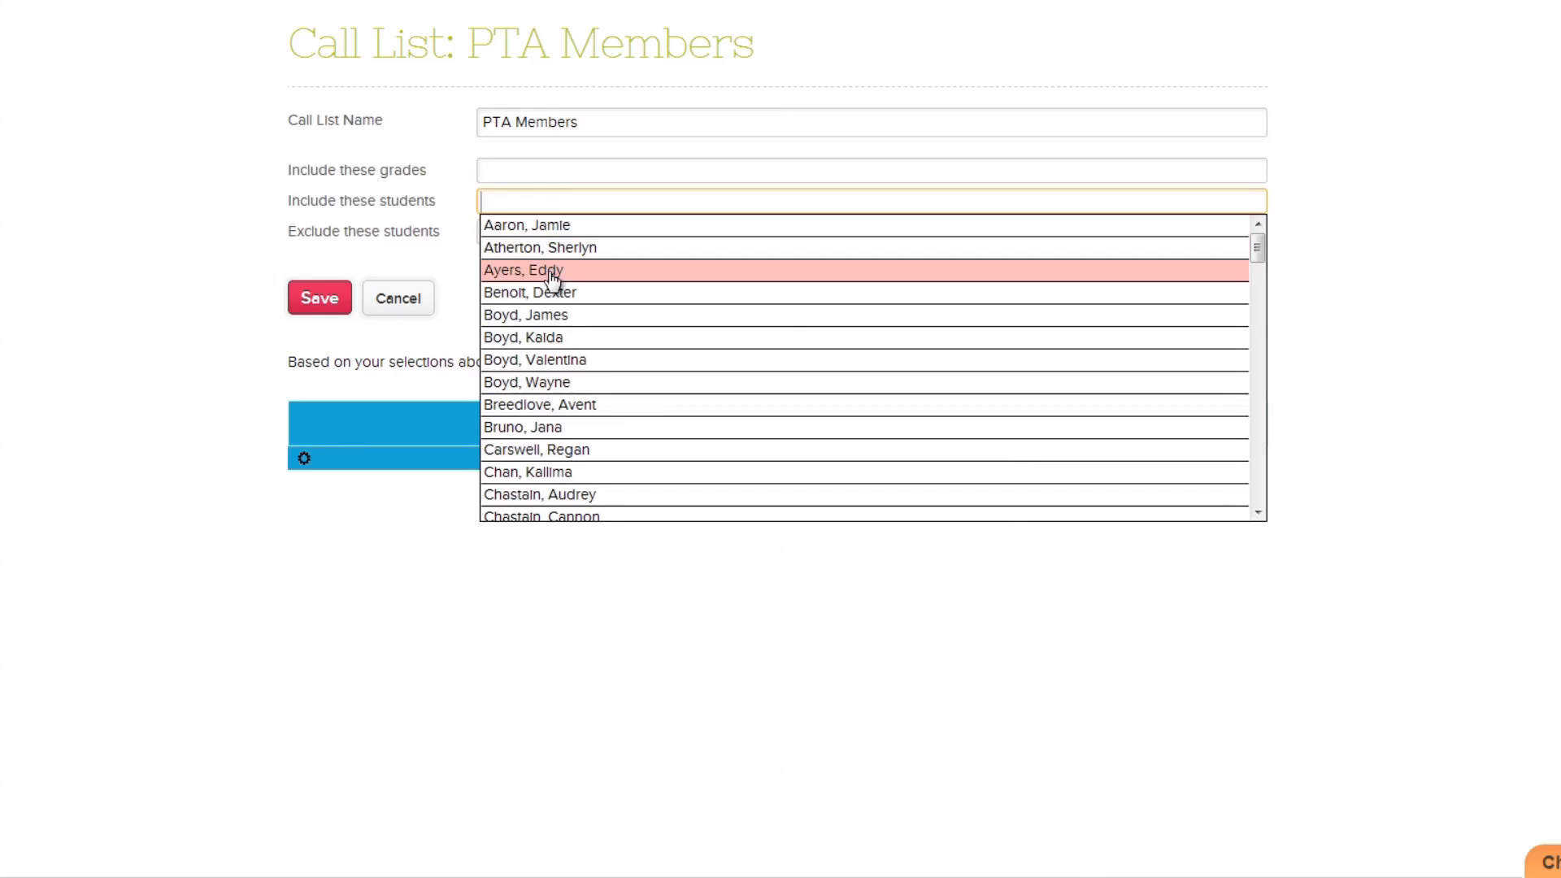
{"action": "left_click", "coordinate": [523, 270]}
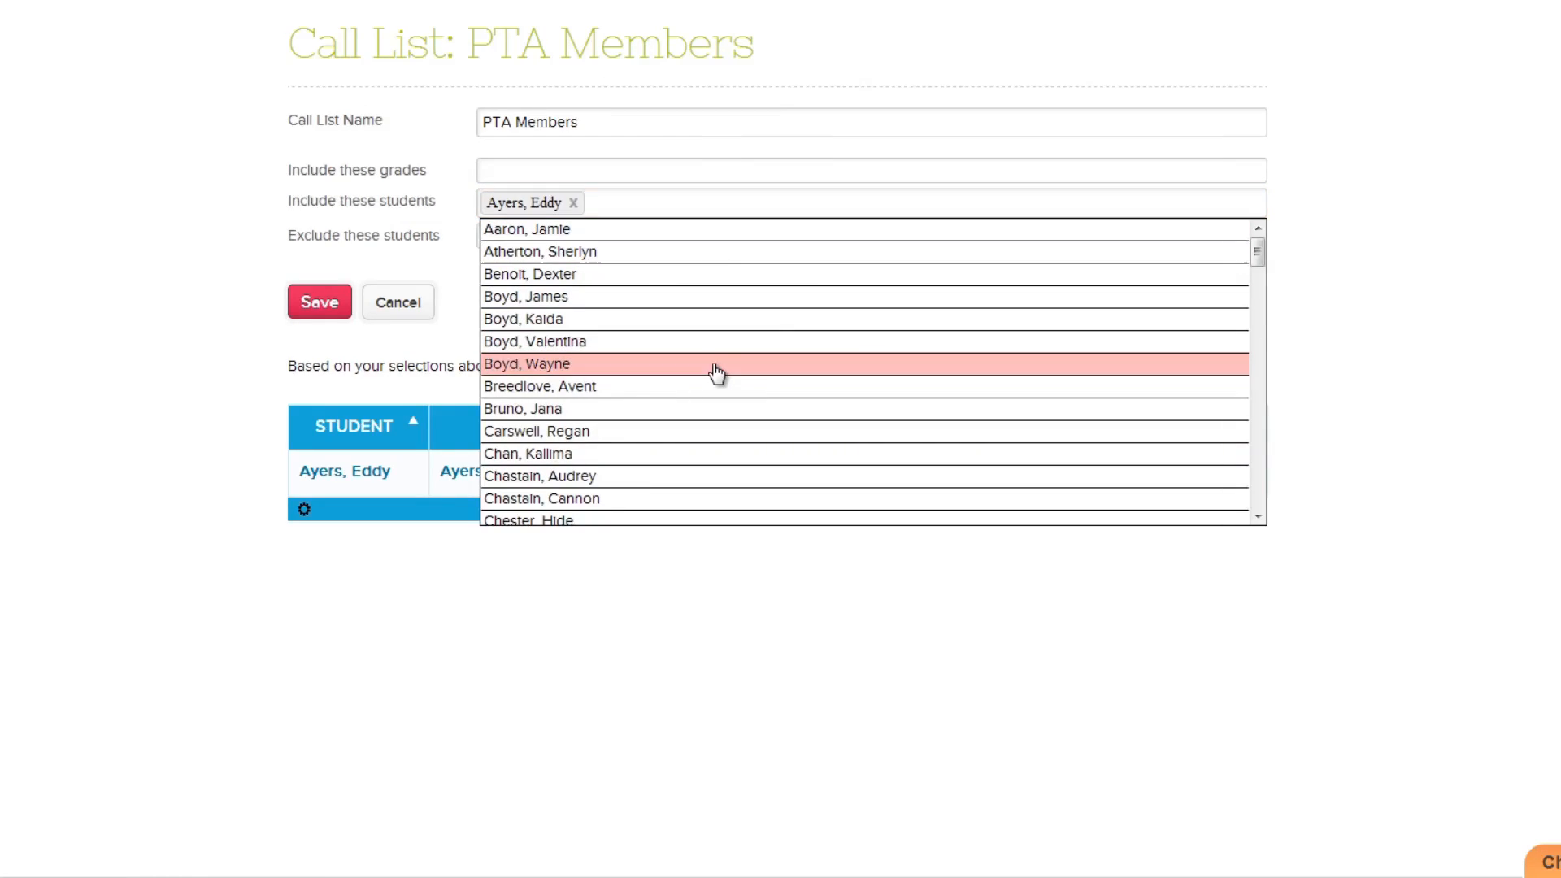
{"action": "left_click", "coordinate": [526, 363]}
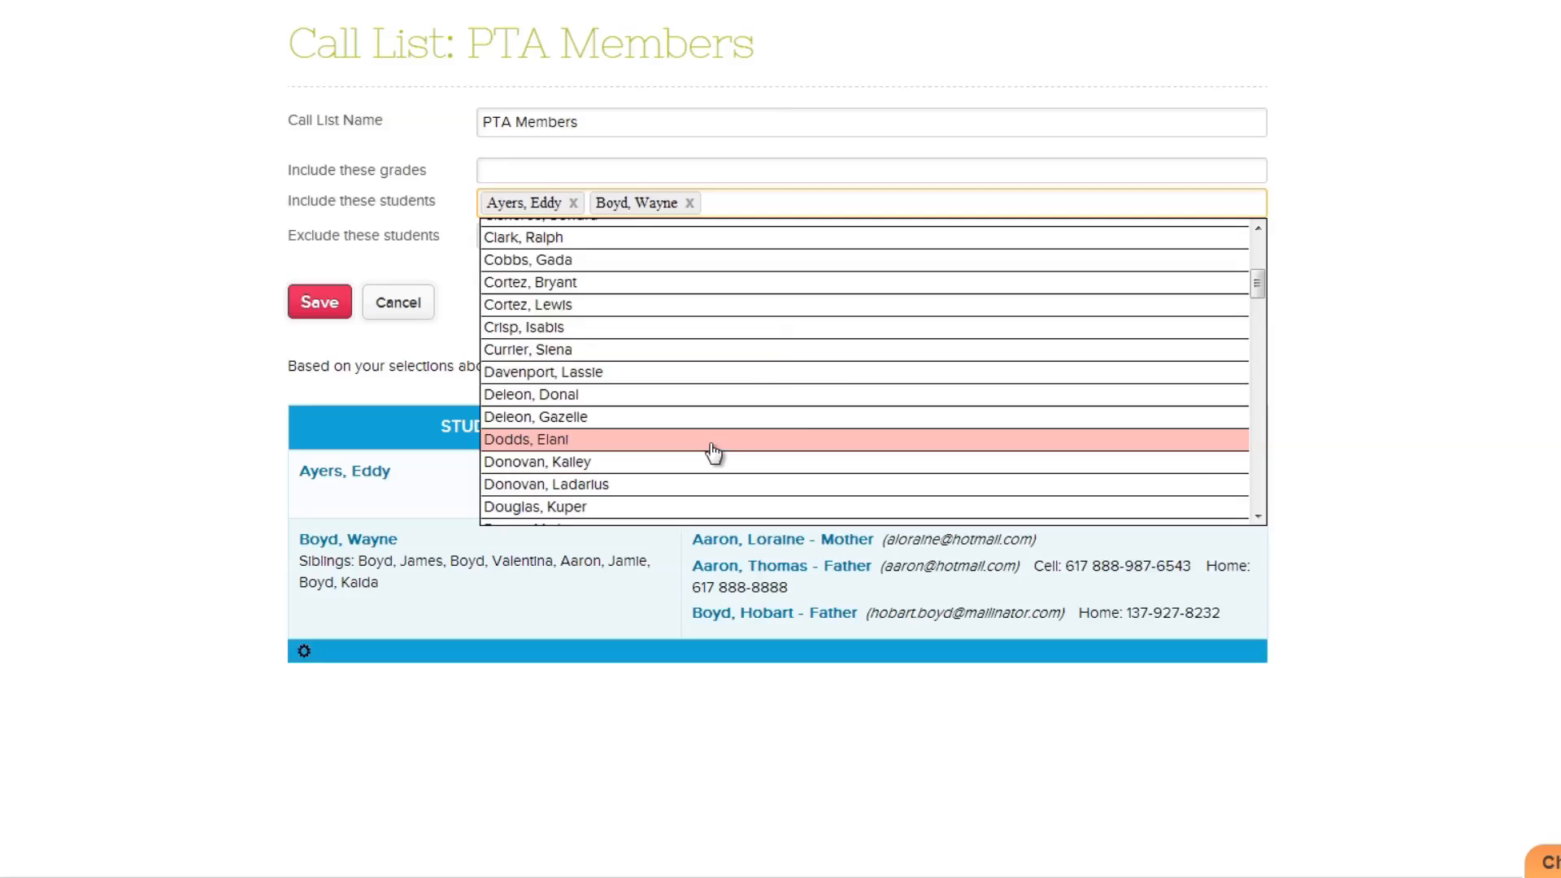
{"action": "left_click", "coordinate": [525, 439]}
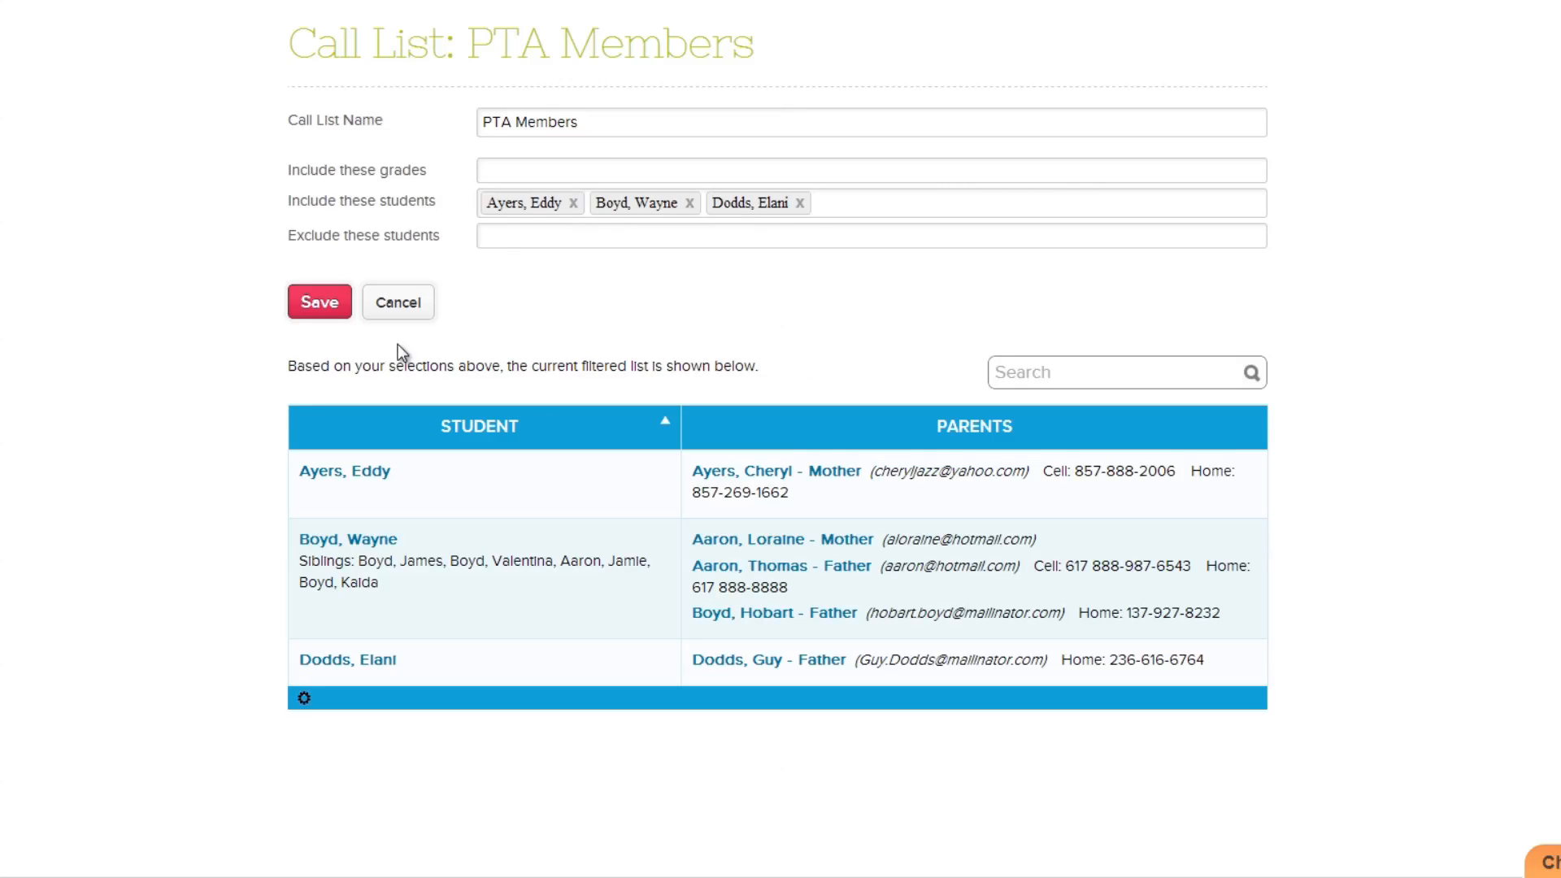
{"action": "left_click", "coordinate": [318, 301]}
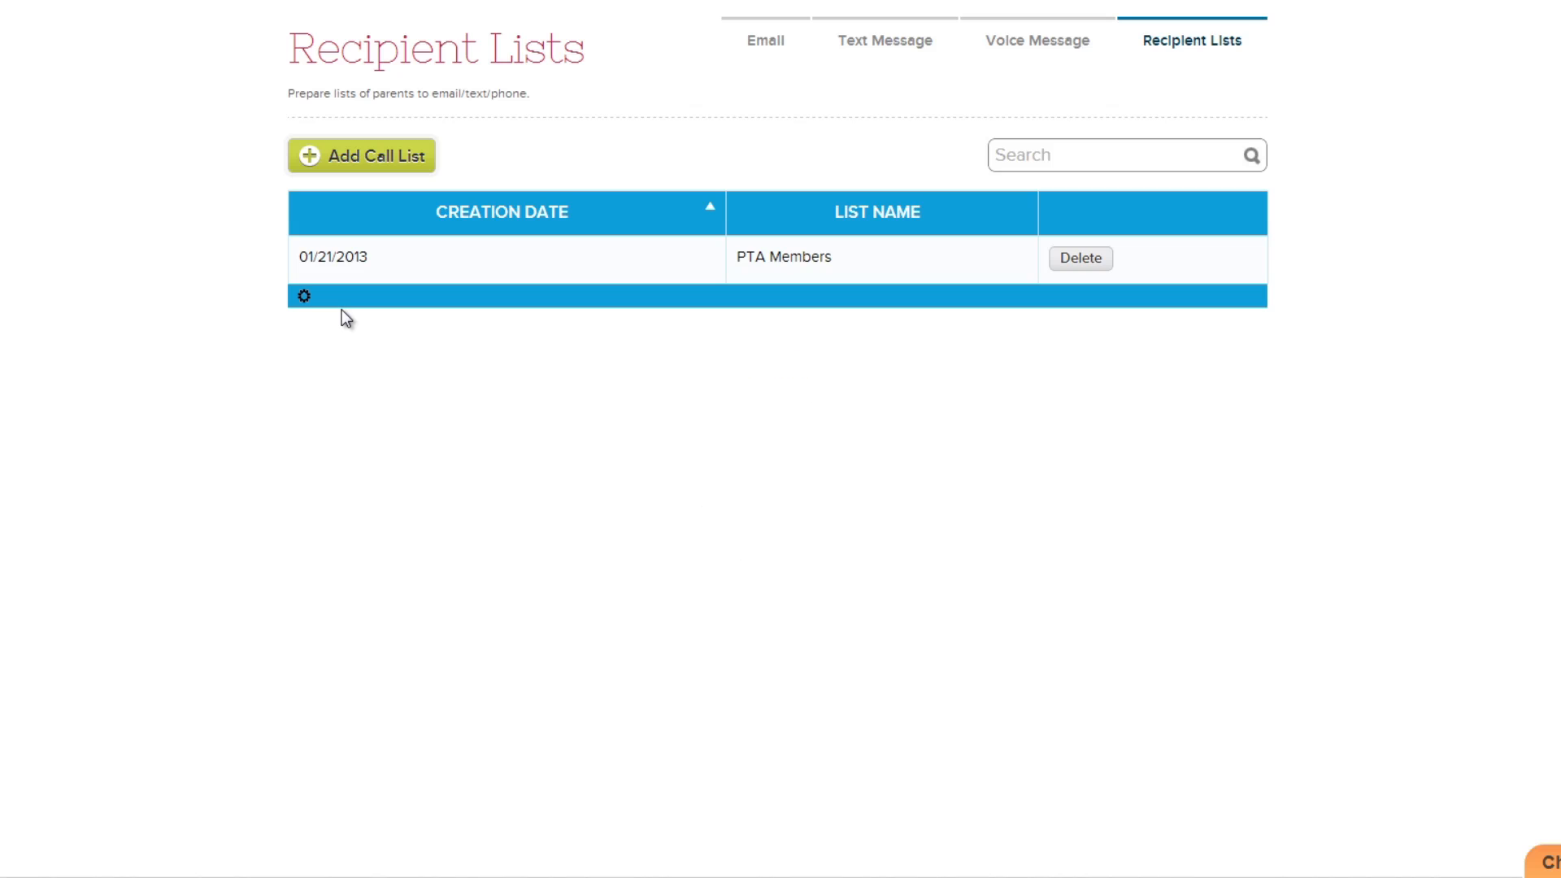
{"action": "left_click", "coordinate": [763, 40]}
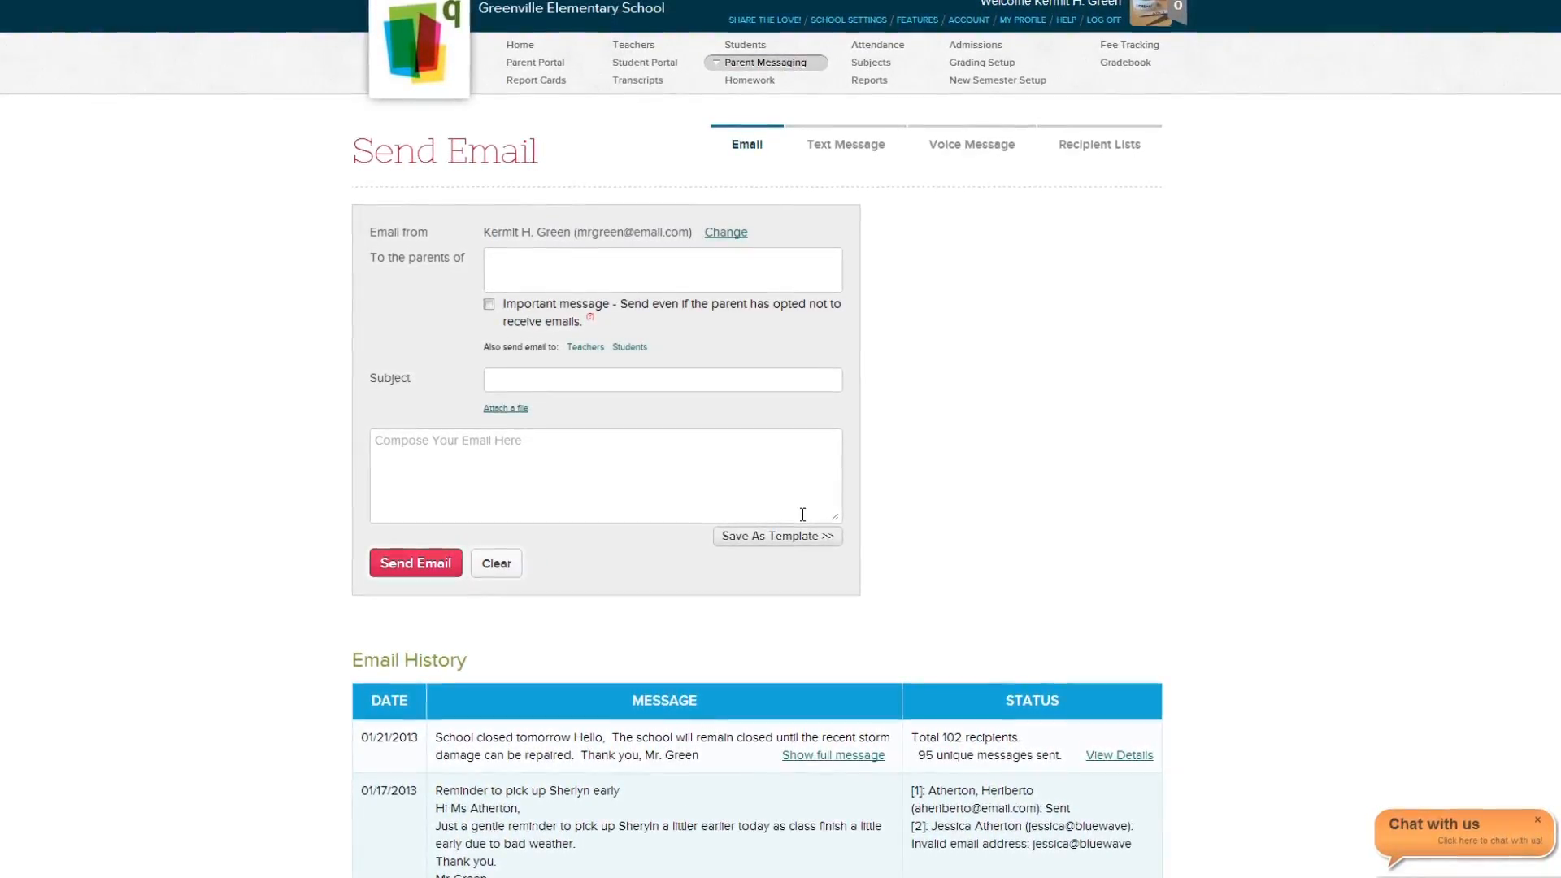
Send the greeting 'he' to a support agent in the live chat.
{"action": "type", "text": "he"}
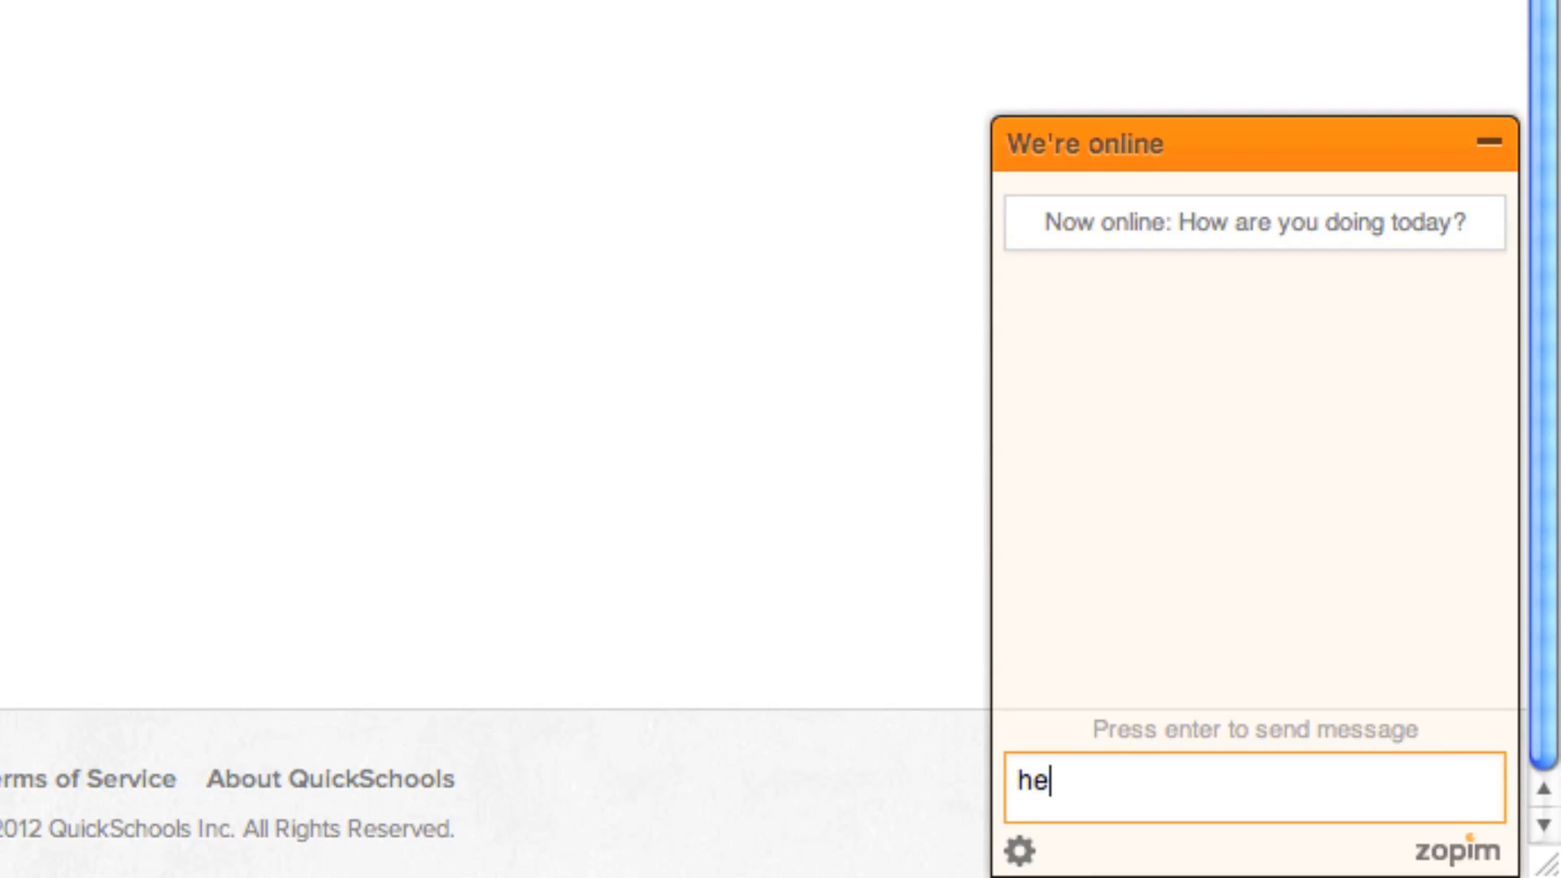
{"action": "key", "text": "enter"}
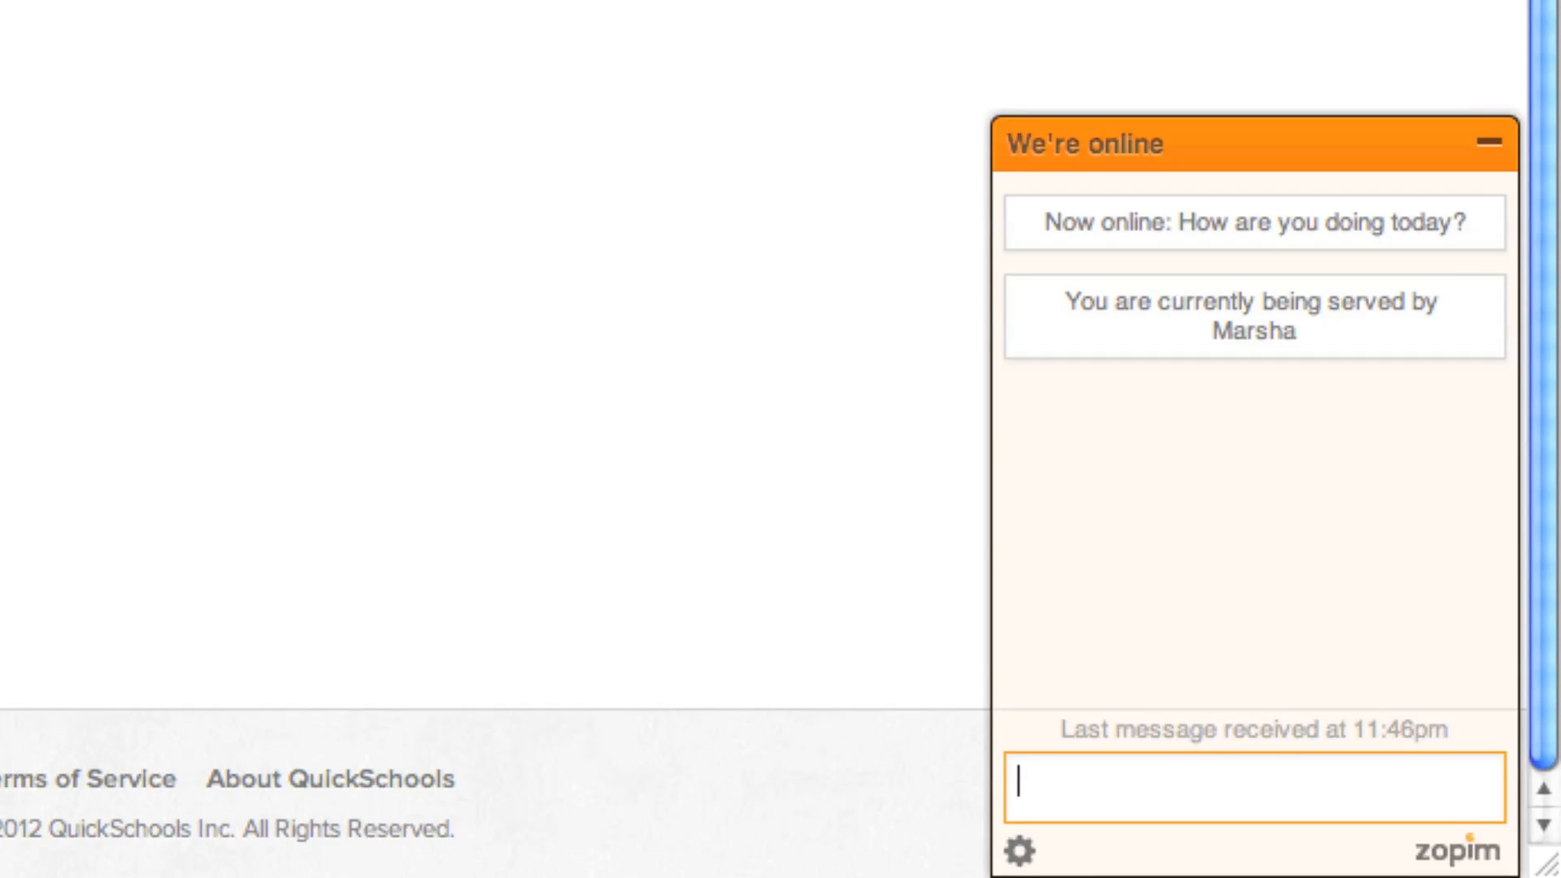